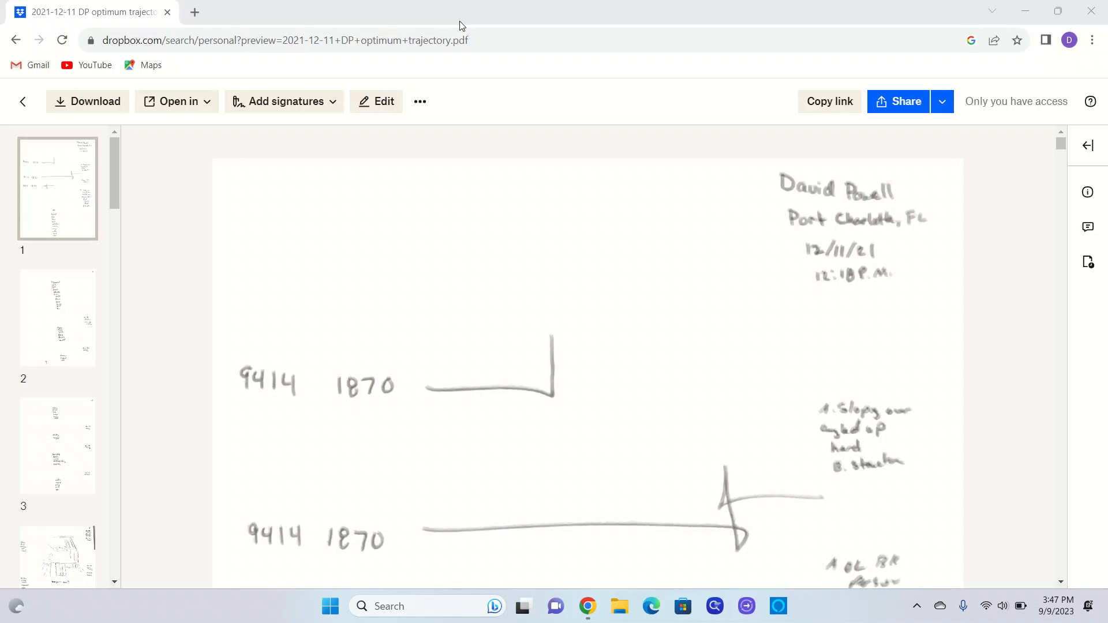
pyautogui.moveTo(757, 6)
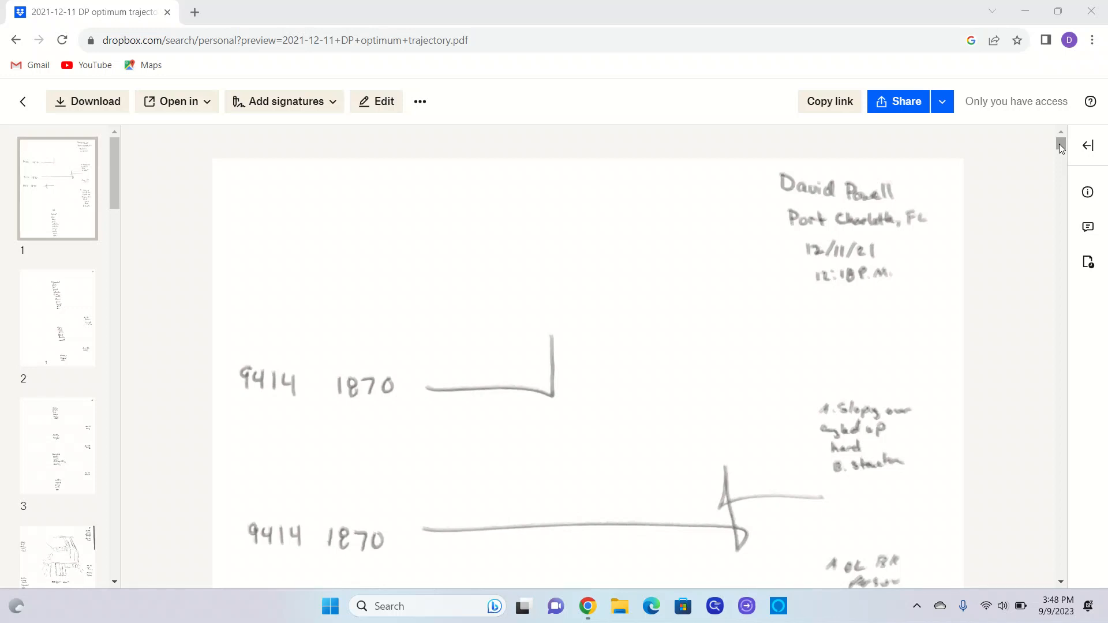
pyautogui.scroll(-3)
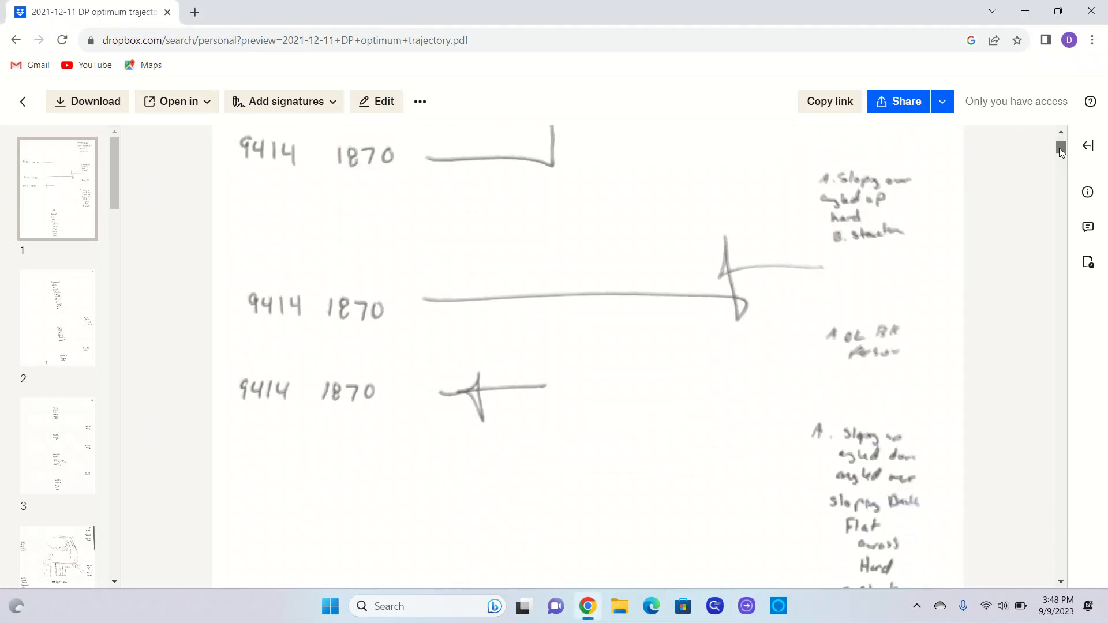
pyautogui.scroll(-3)
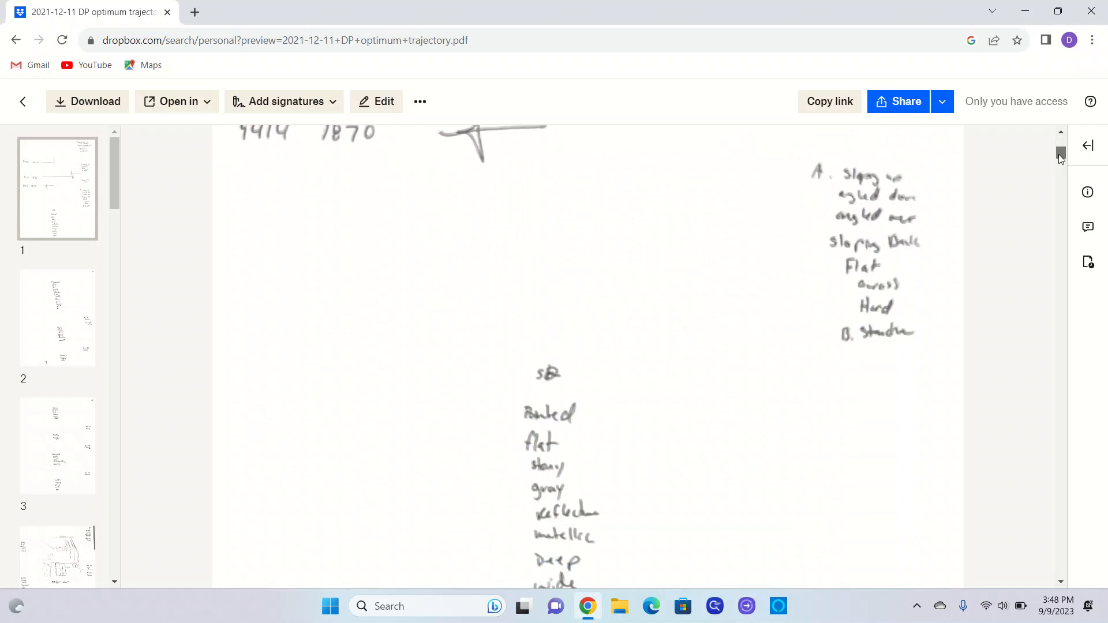
pyautogui.scroll(-3)
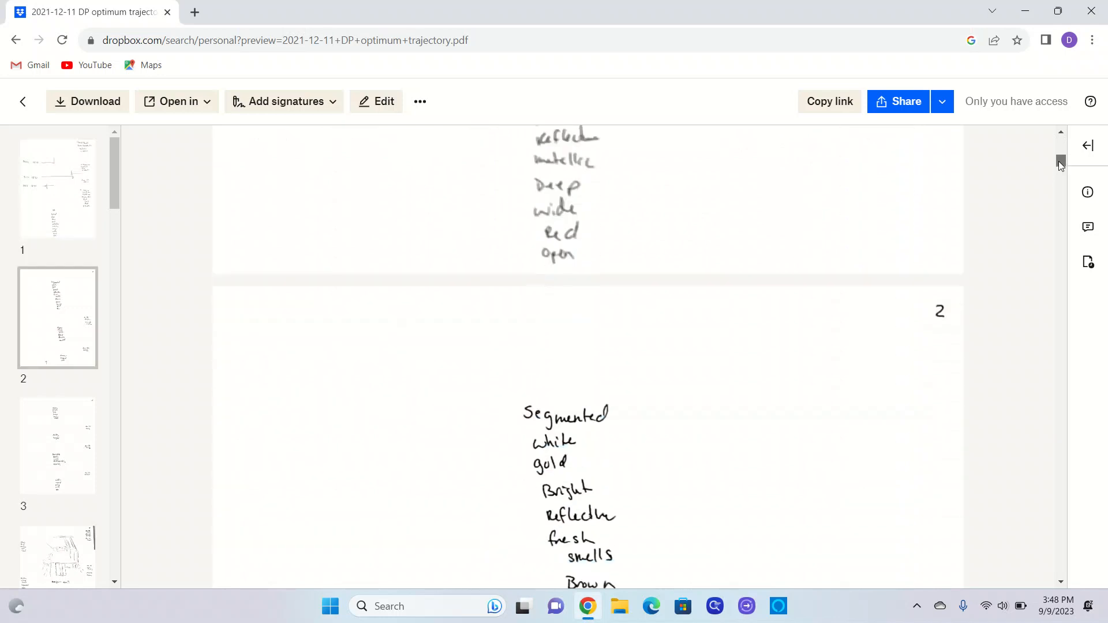
pyautogui.scroll(-3)
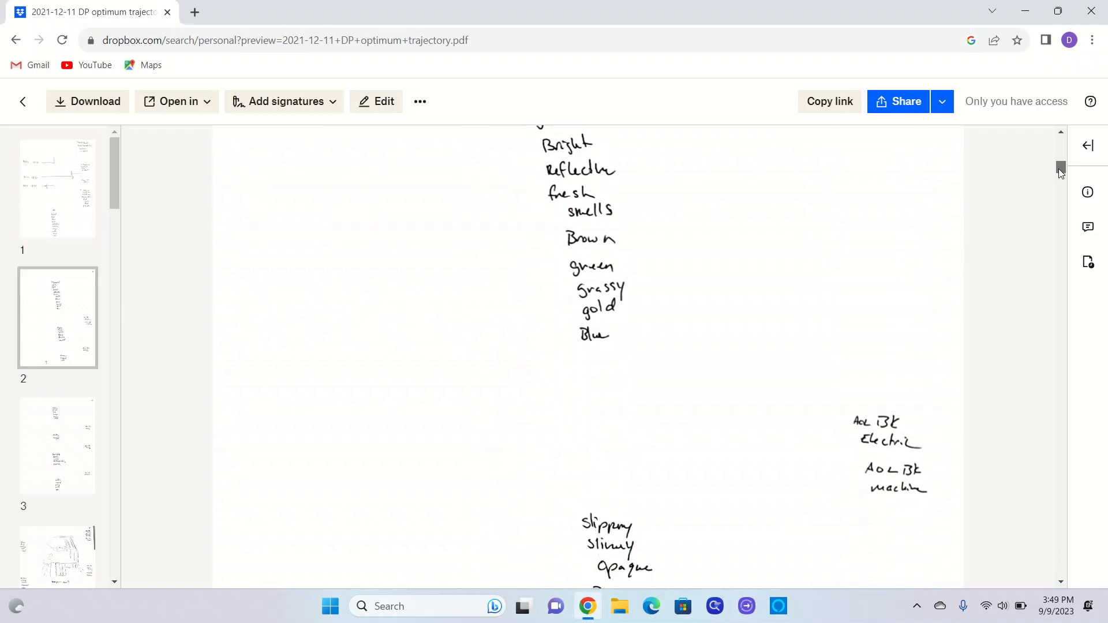
pyautogui.scroll(-3)
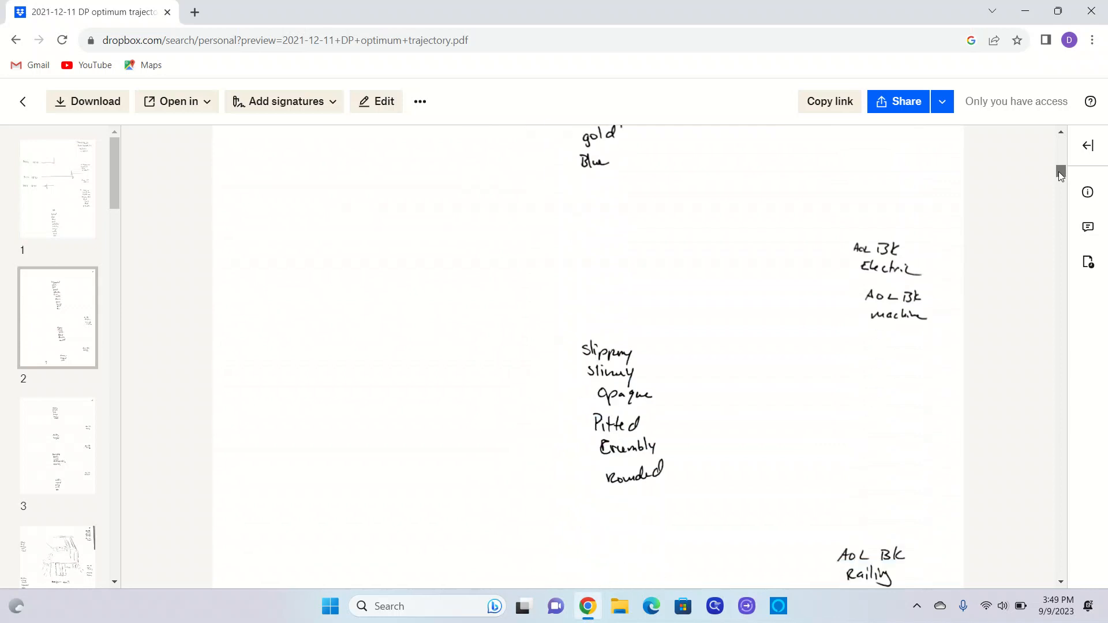
pyautogui.scroll(-3)
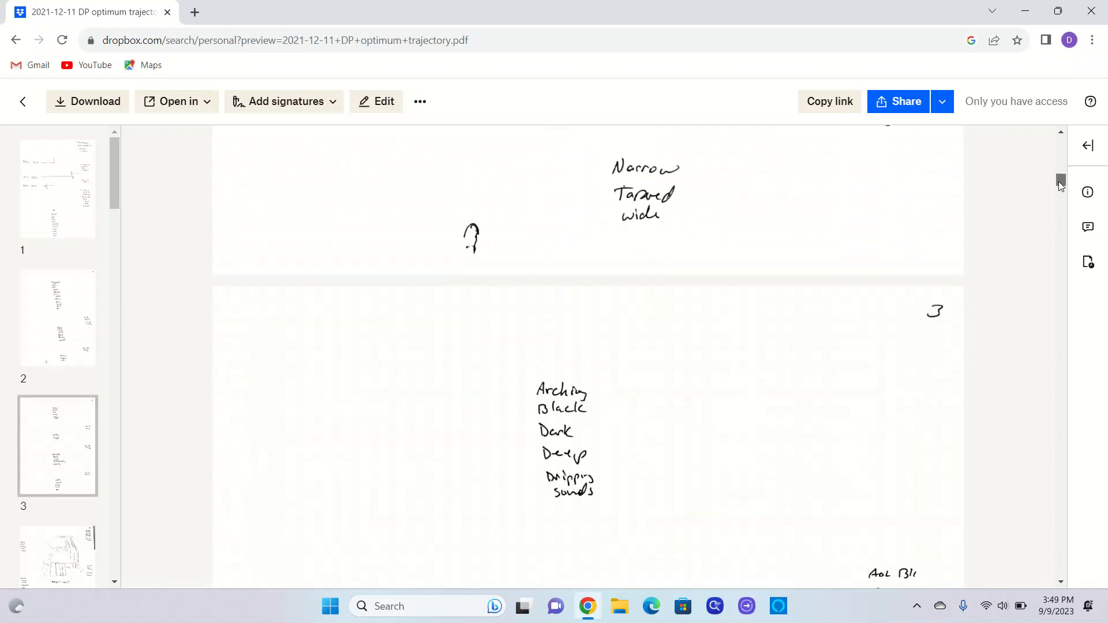
pyautogui.scroll(-3)
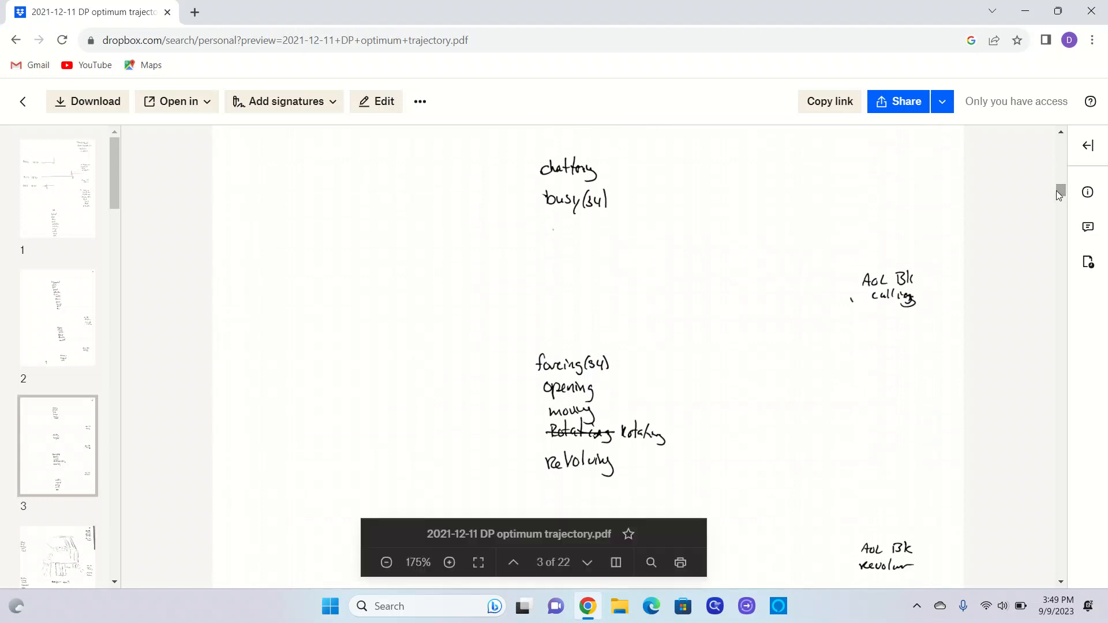
pyautogui.scroll(-3)
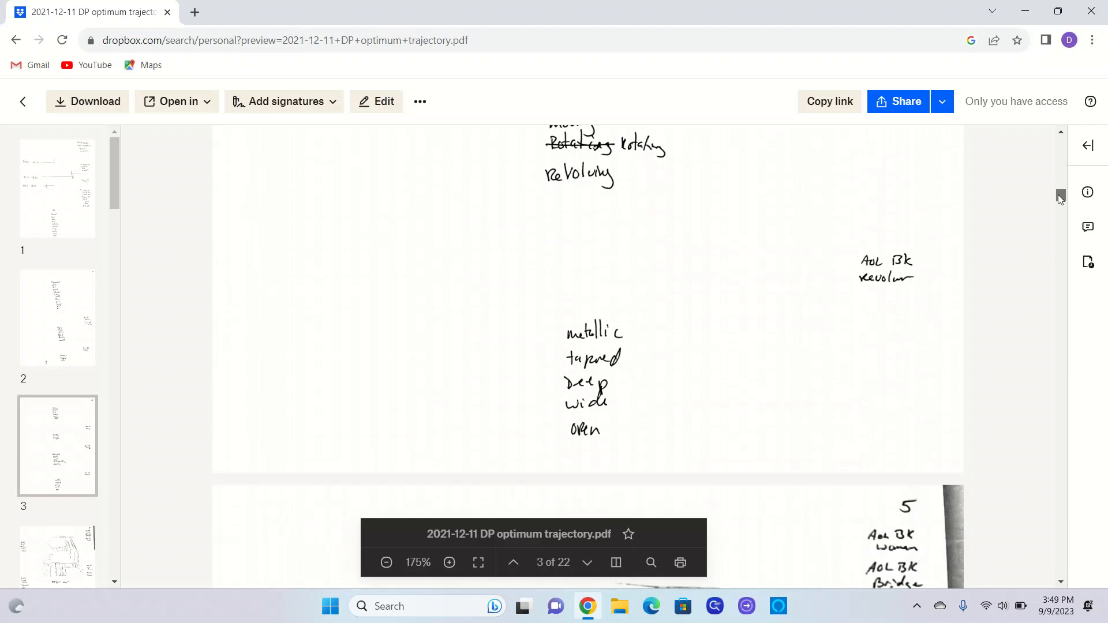
pyautogui.scroll(-3)
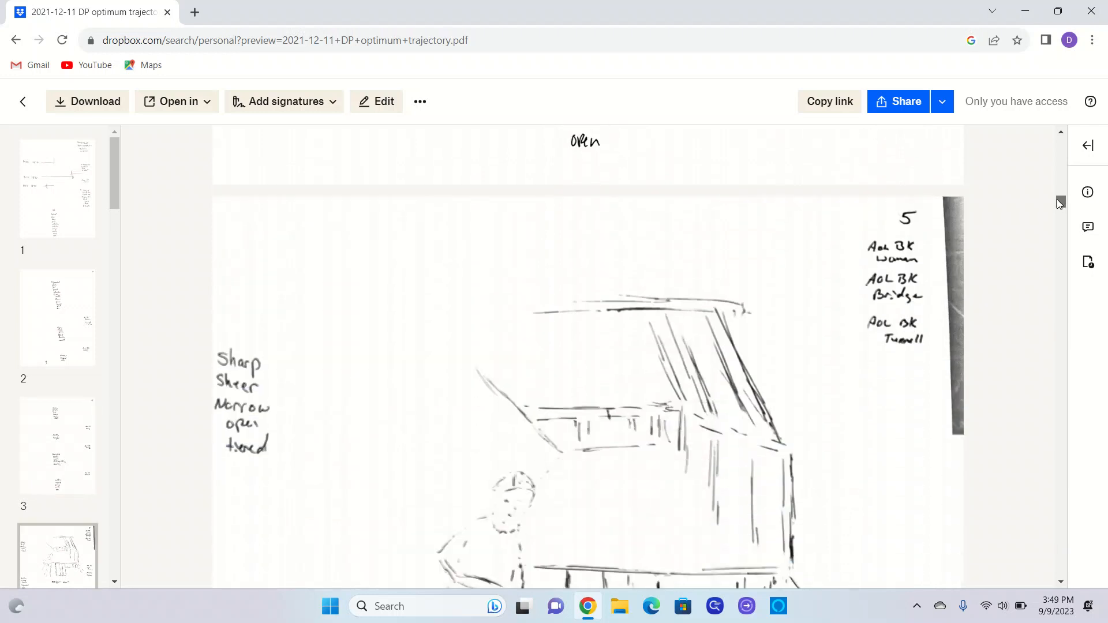
pyautogui.scroll(-3)
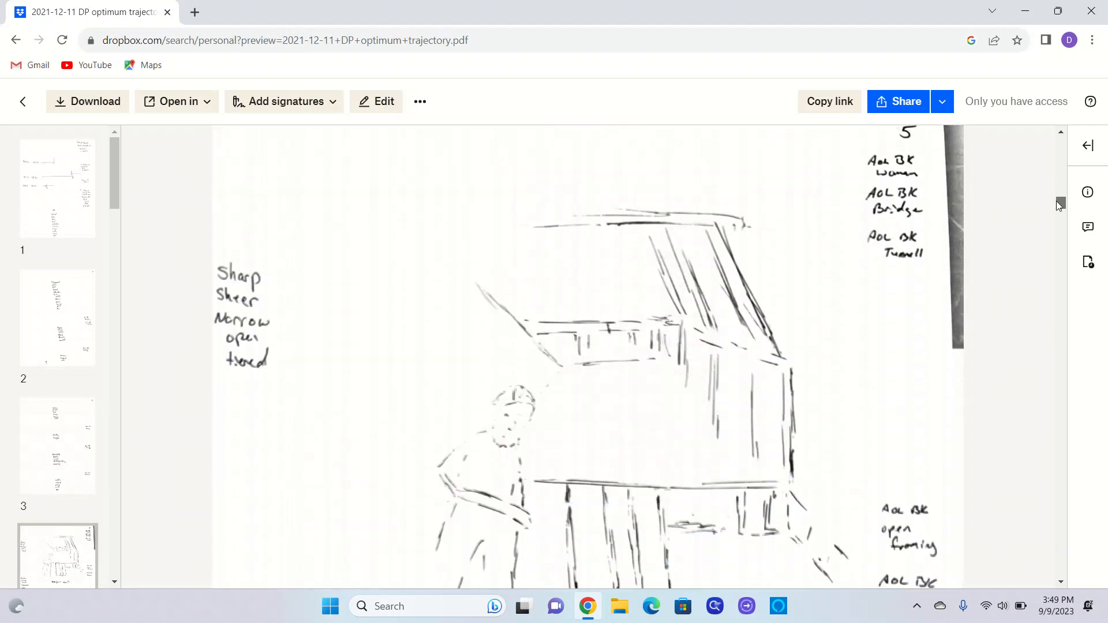
pyautogui.scroll(-3)
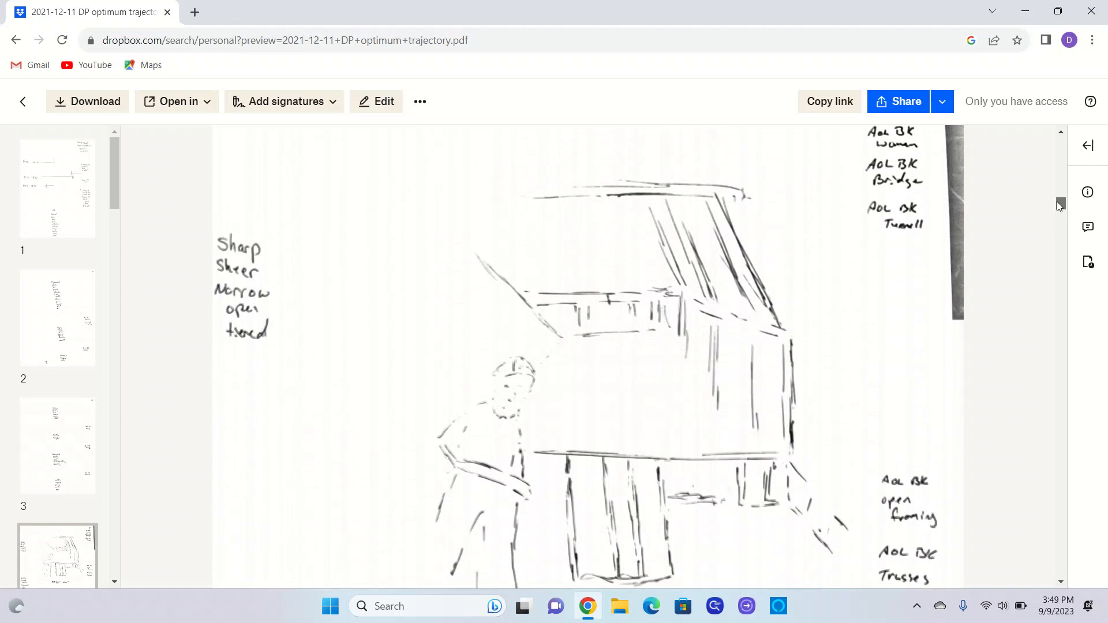
pyautogui.scroll(-3)
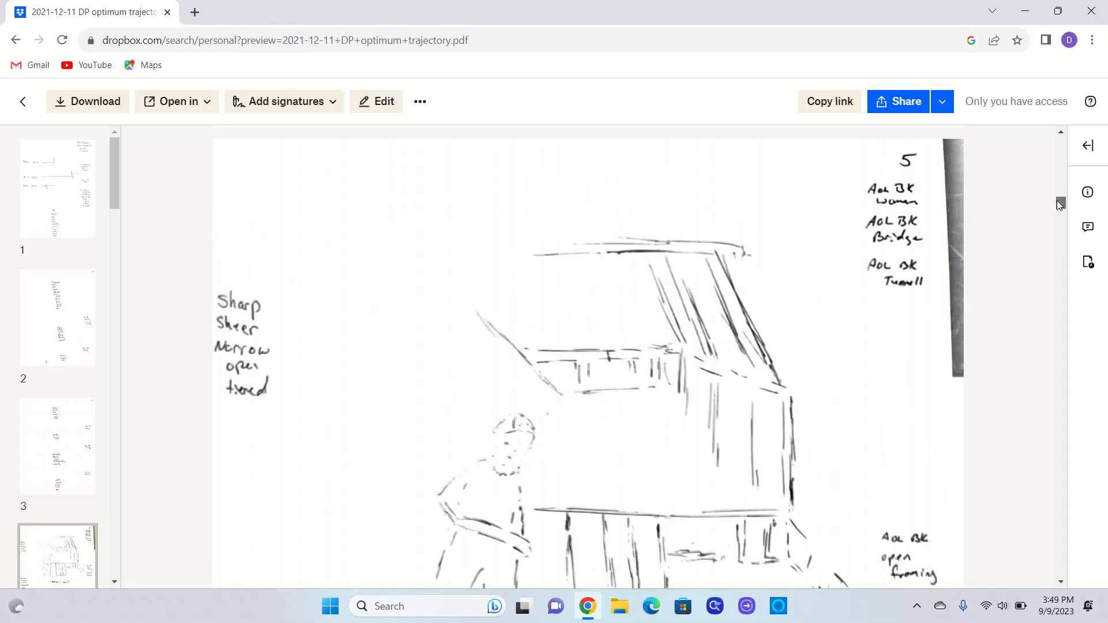
pyautogui.scroll(-3)
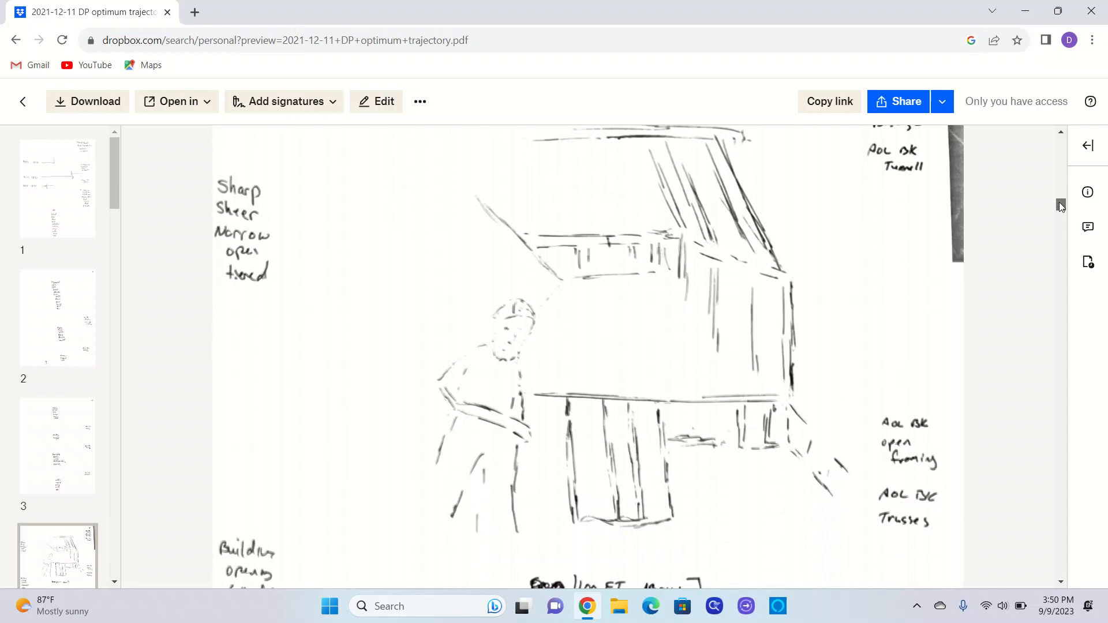
pyautogui.scroll(-3)
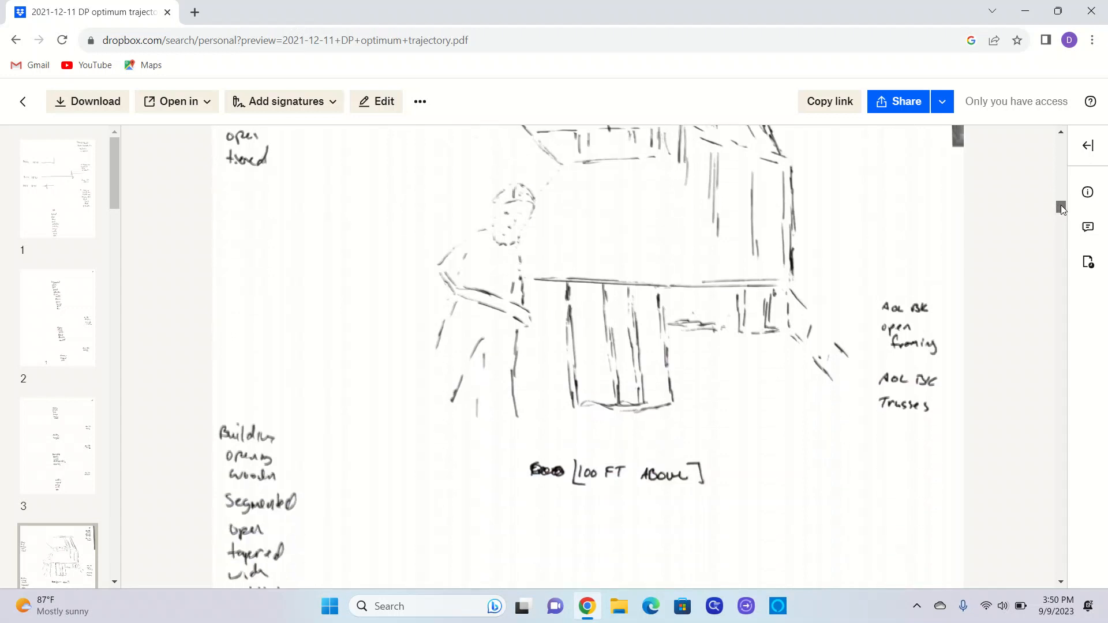
pyautogui.scroll(-3)
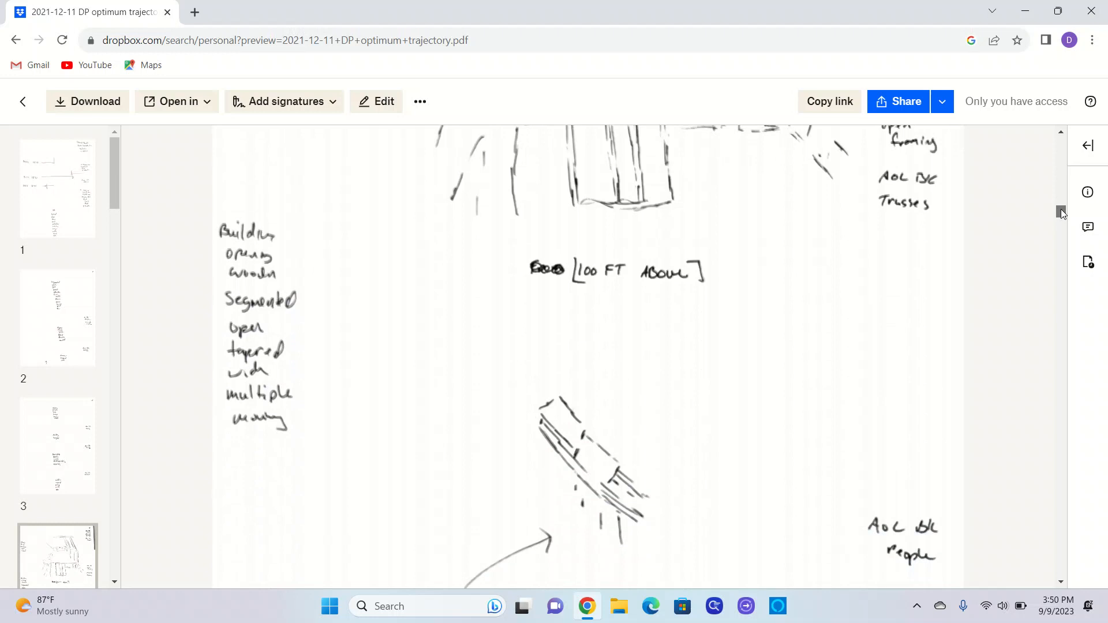
pyautogui.scroll(-3)
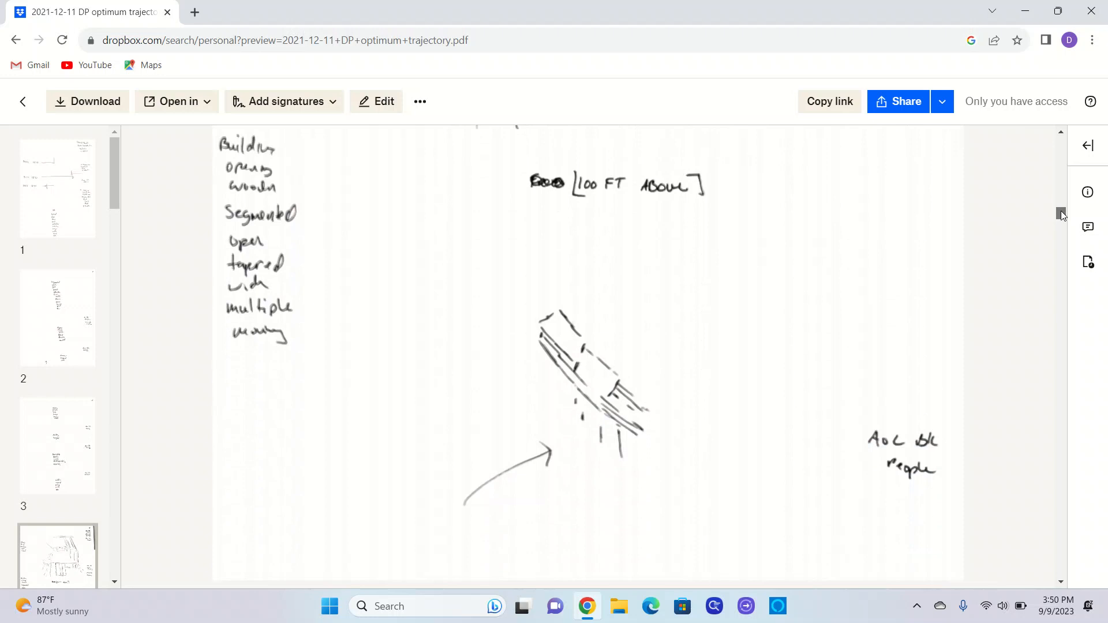
pyautogui.scroll(-3)
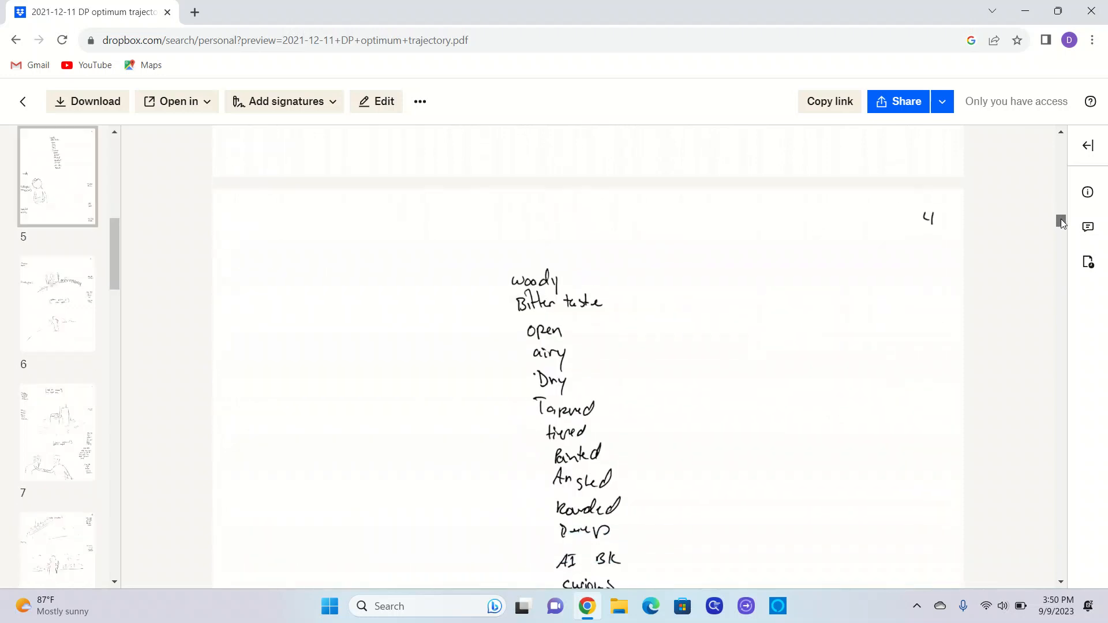
pyautogui.scroll(-3)
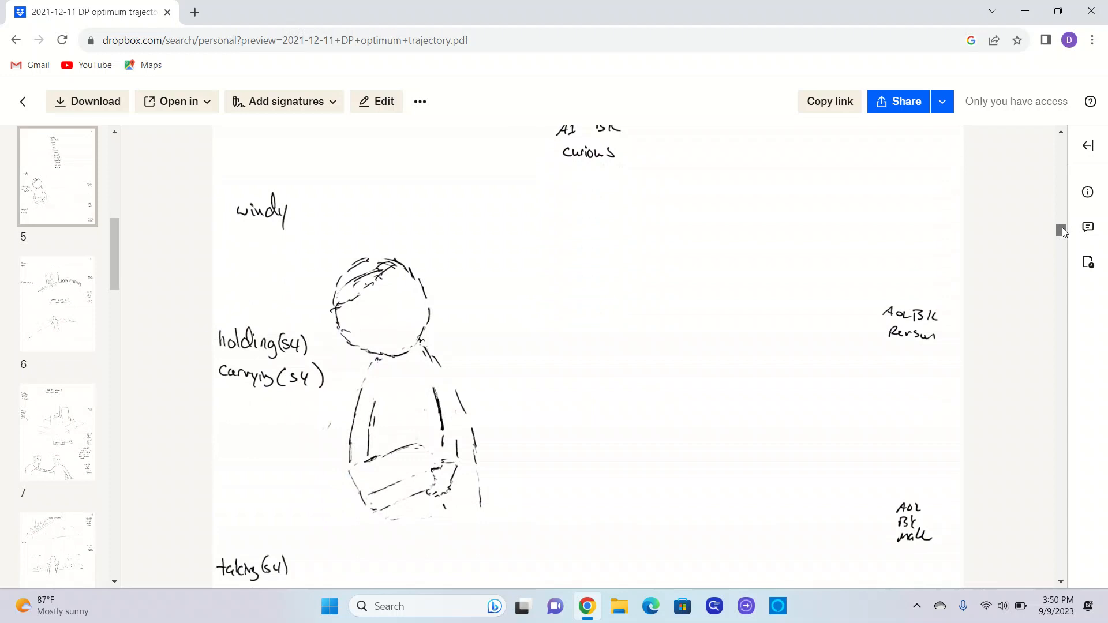
pyautogui.scroll(-3)
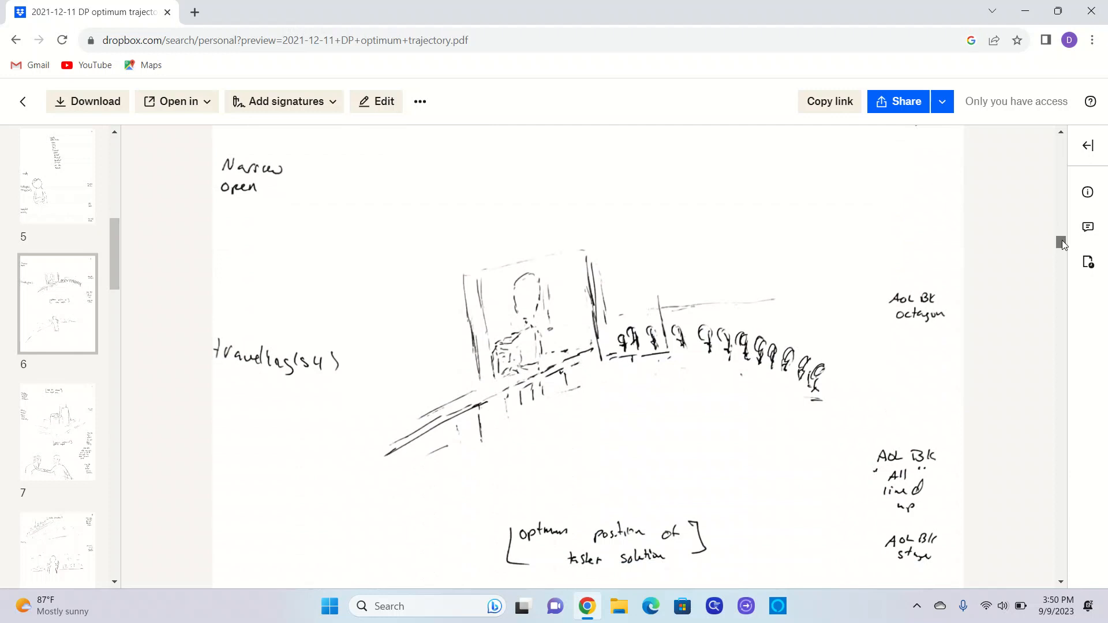
pyautogui.scroll(-3)
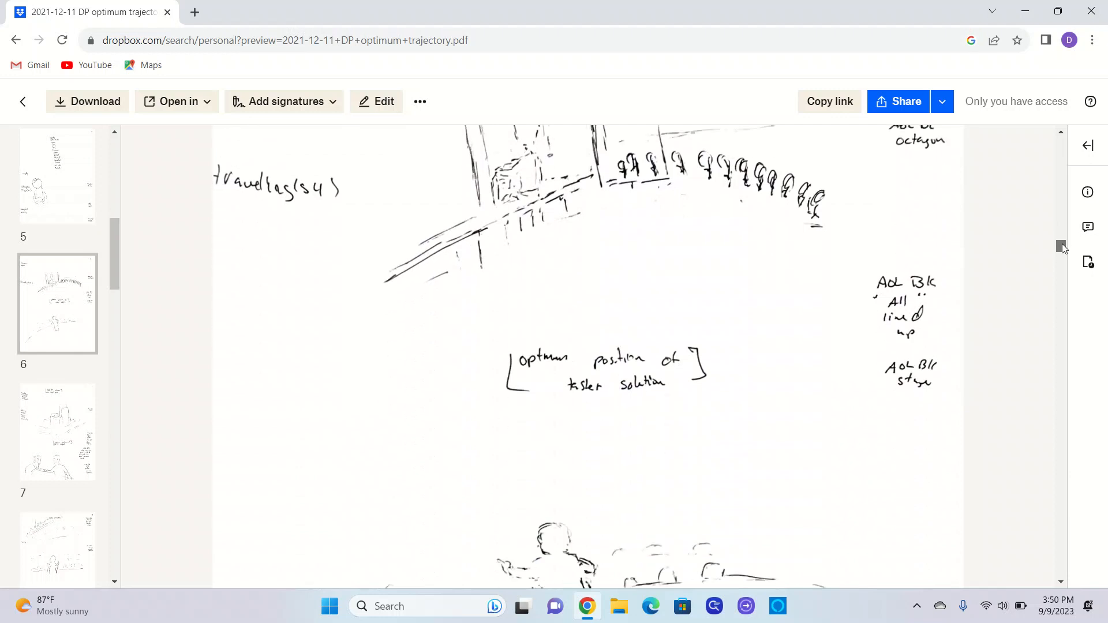
pyautogui.scroll(-3)
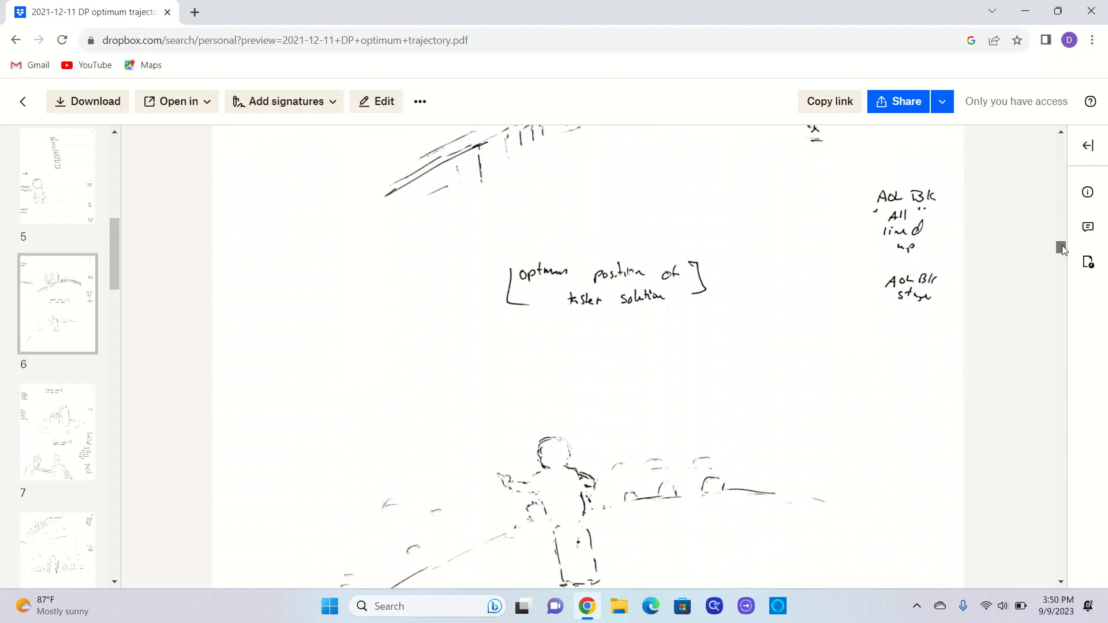
pyautogui.scroll(-3)
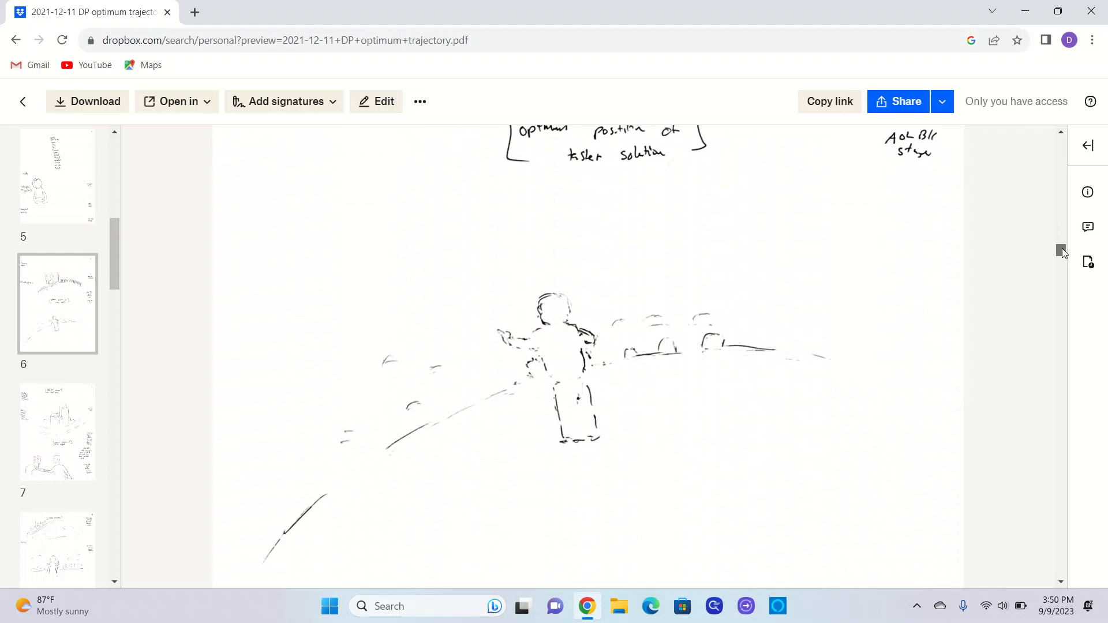
pyautogui.scroll(-3)
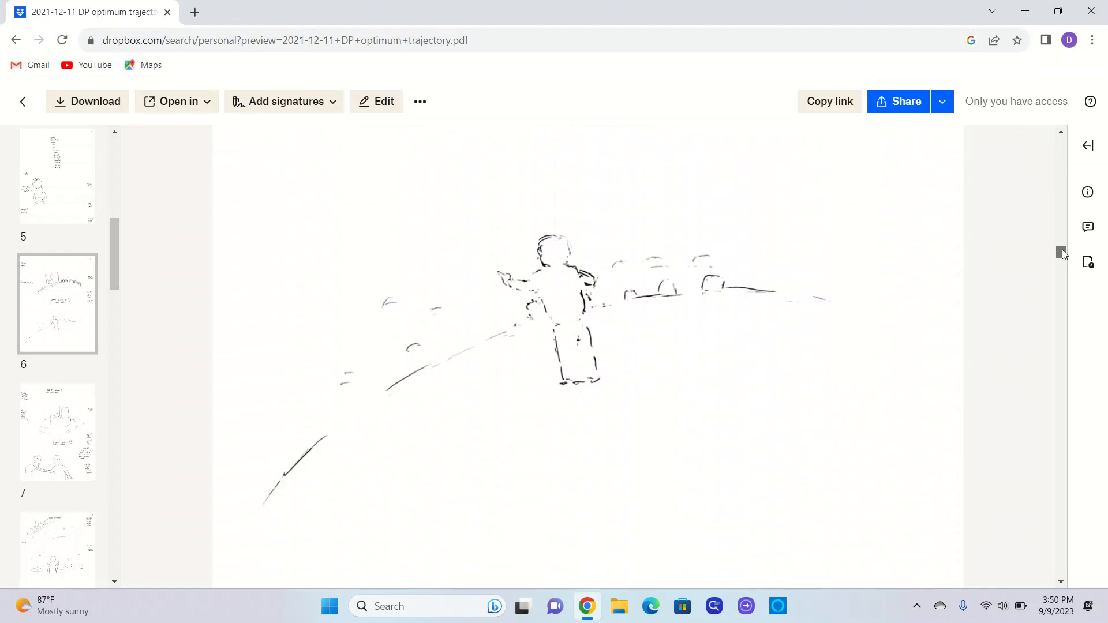
pyautogui.scroll(-3)
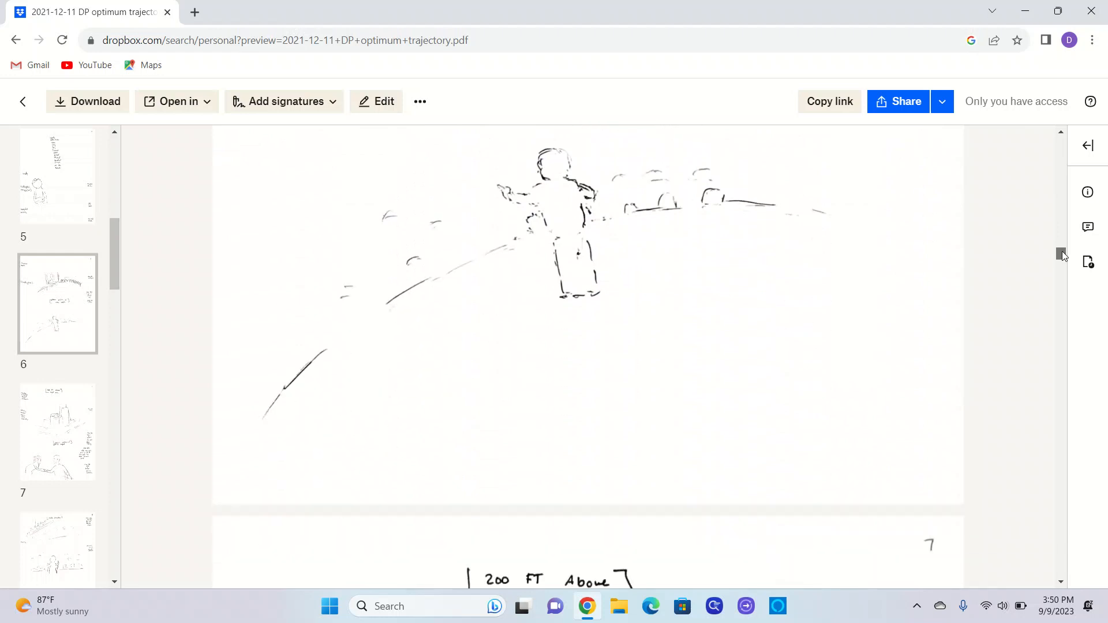
pyautogui.scroll(-3)
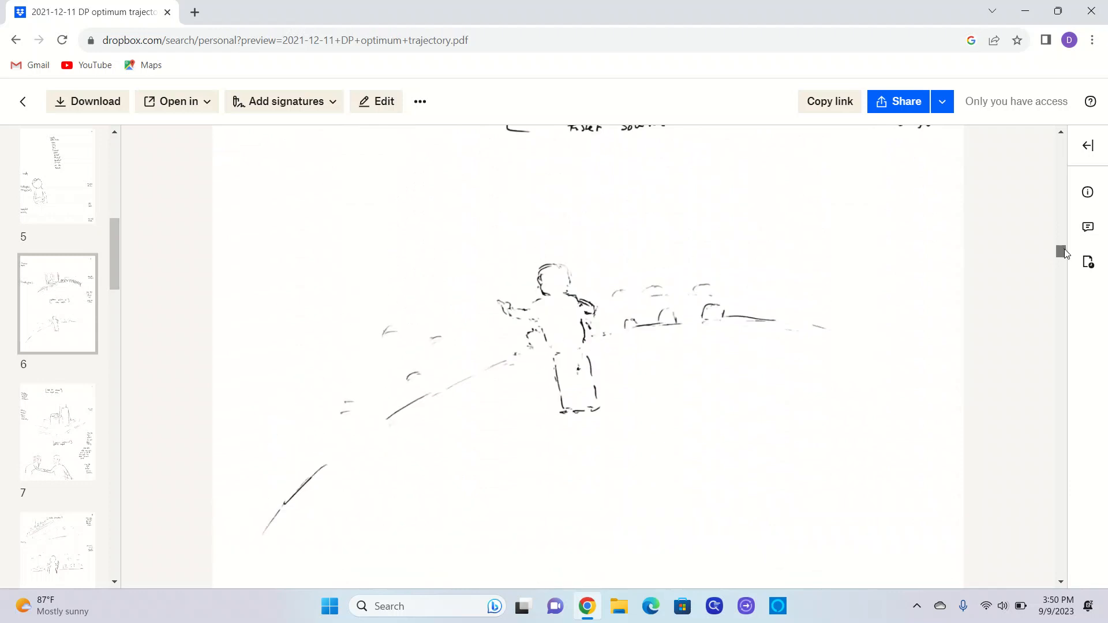
pyautogui.scroll(-3)
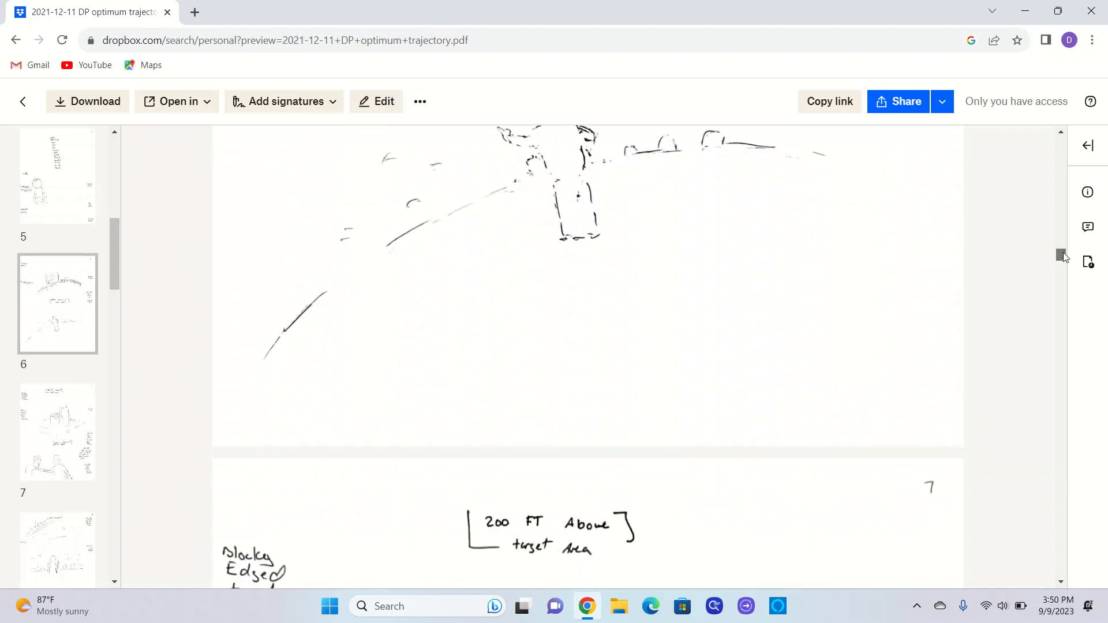
pyautogui.scroll(-3)
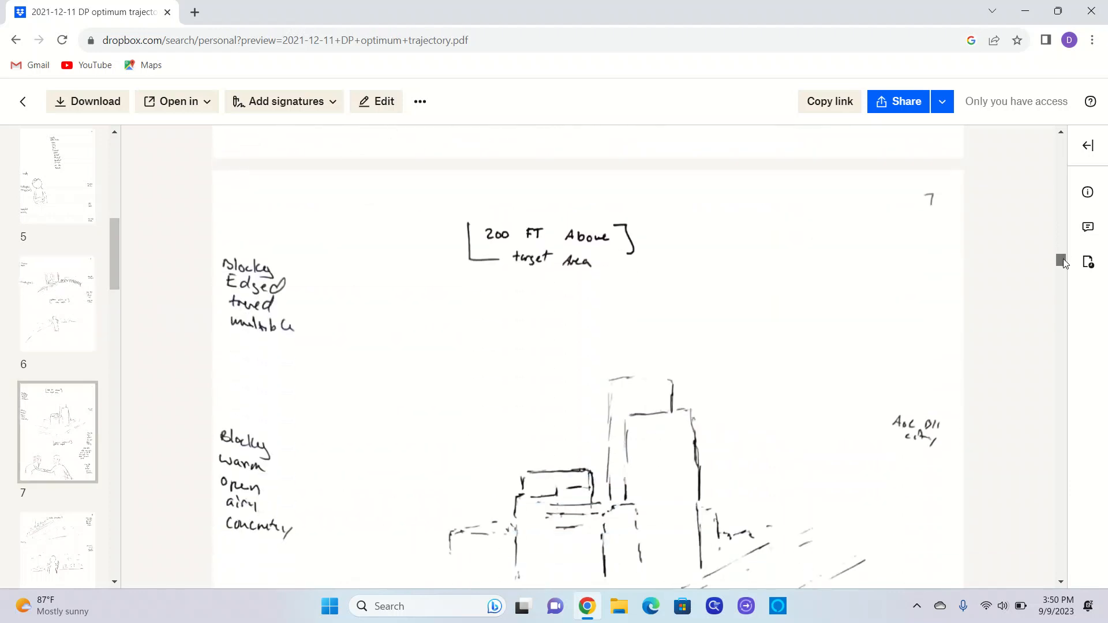
pyautogui.scroll(-3)
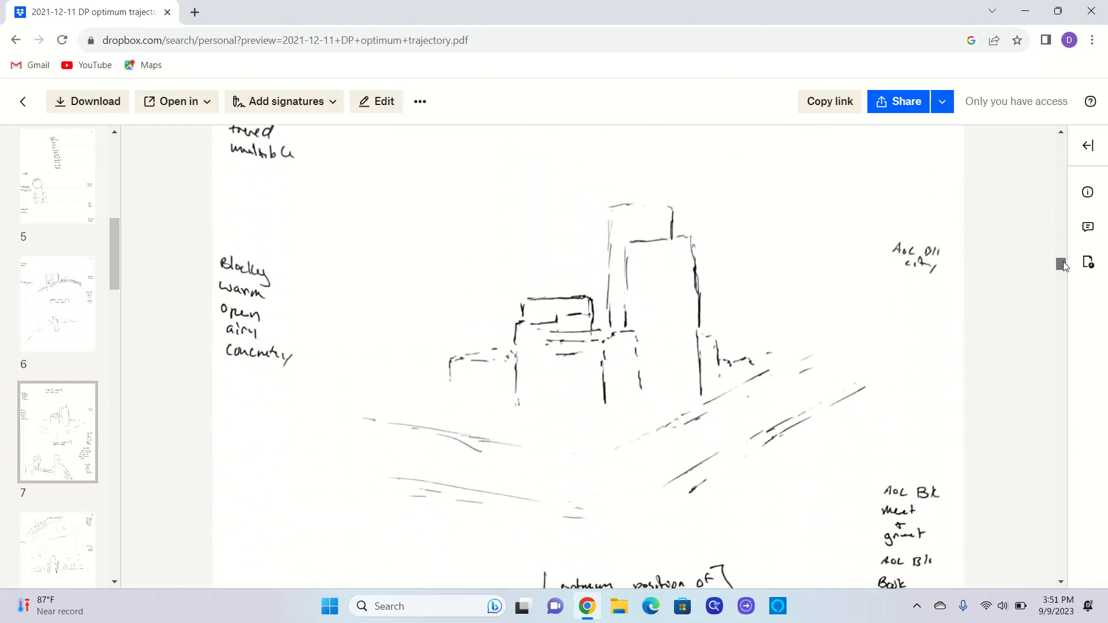
pyautogui.scroll(-3)
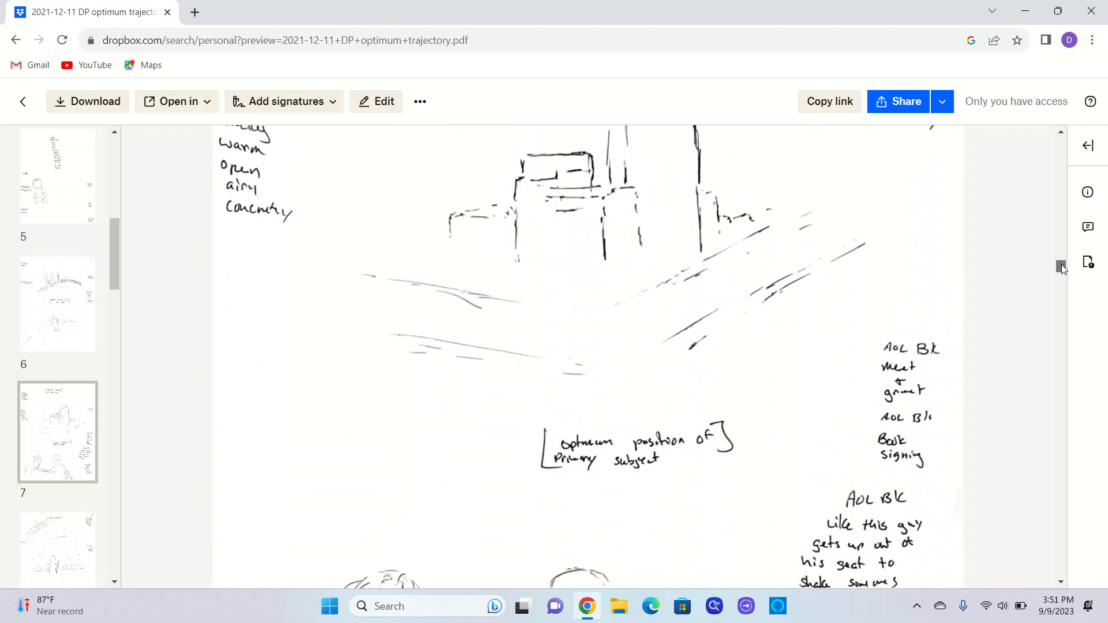
pyautogui.scroll(-3)
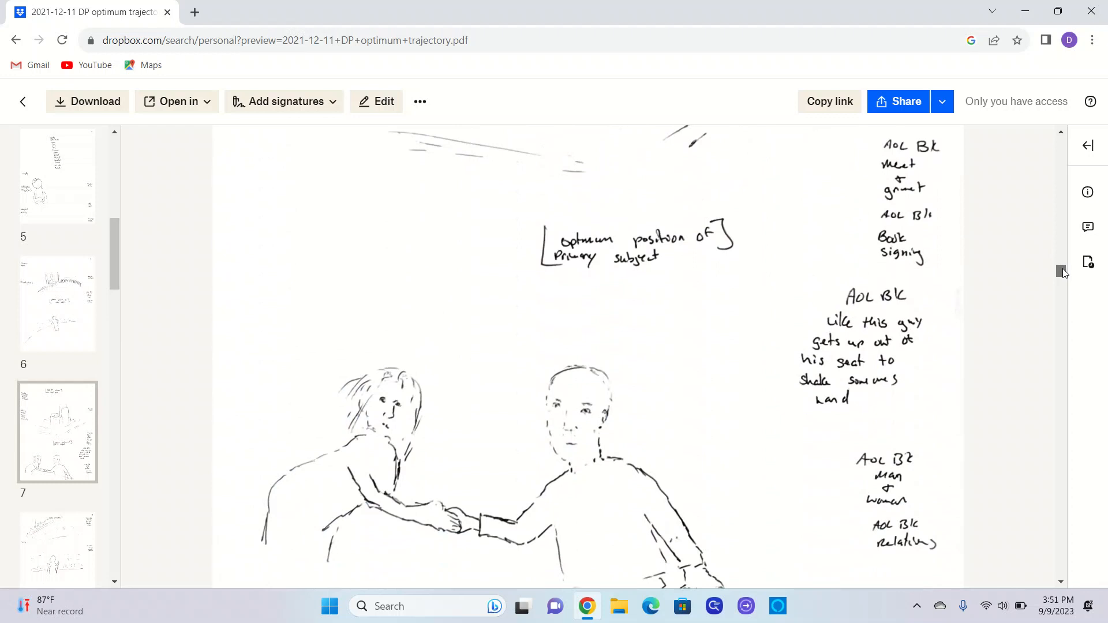
pyautogui.scroll(-3)
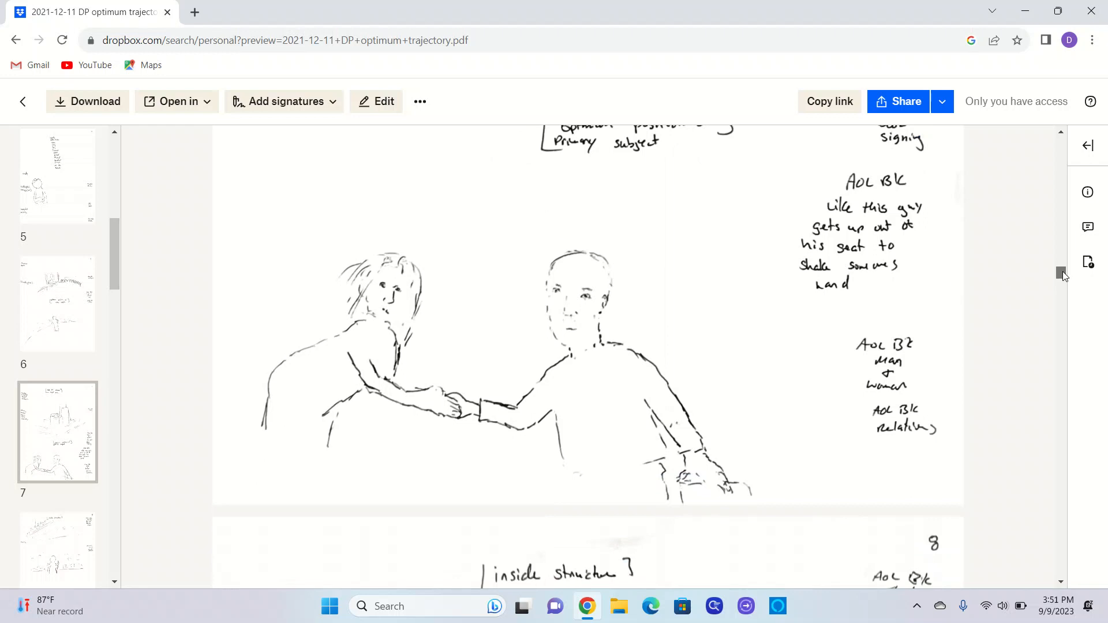
pyautogui.scroll(-3)
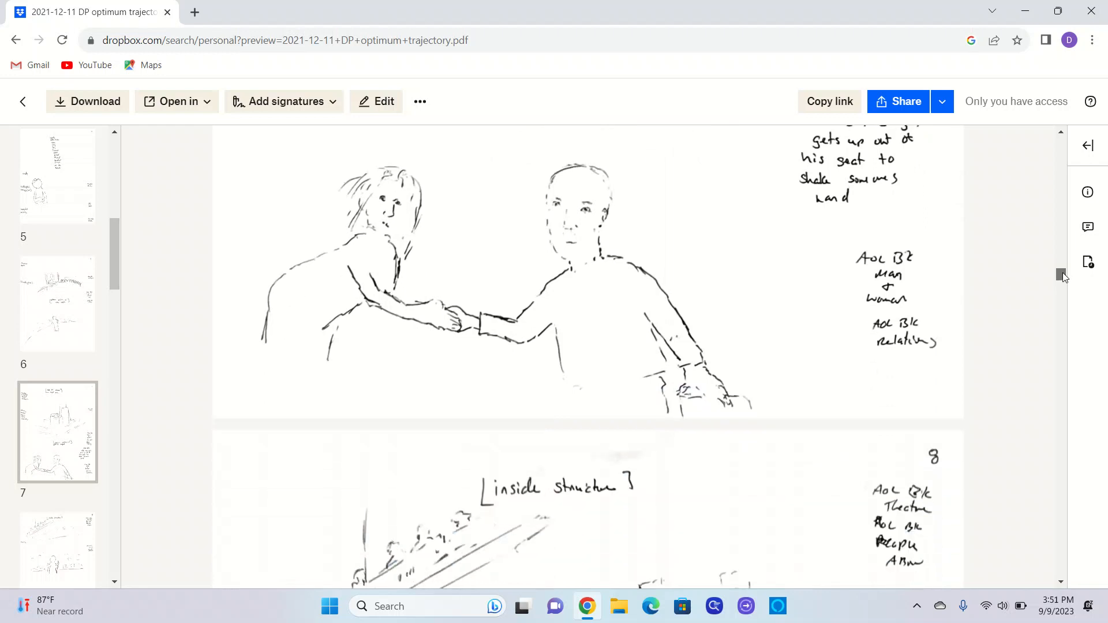
pyautogui.scroll(-3)
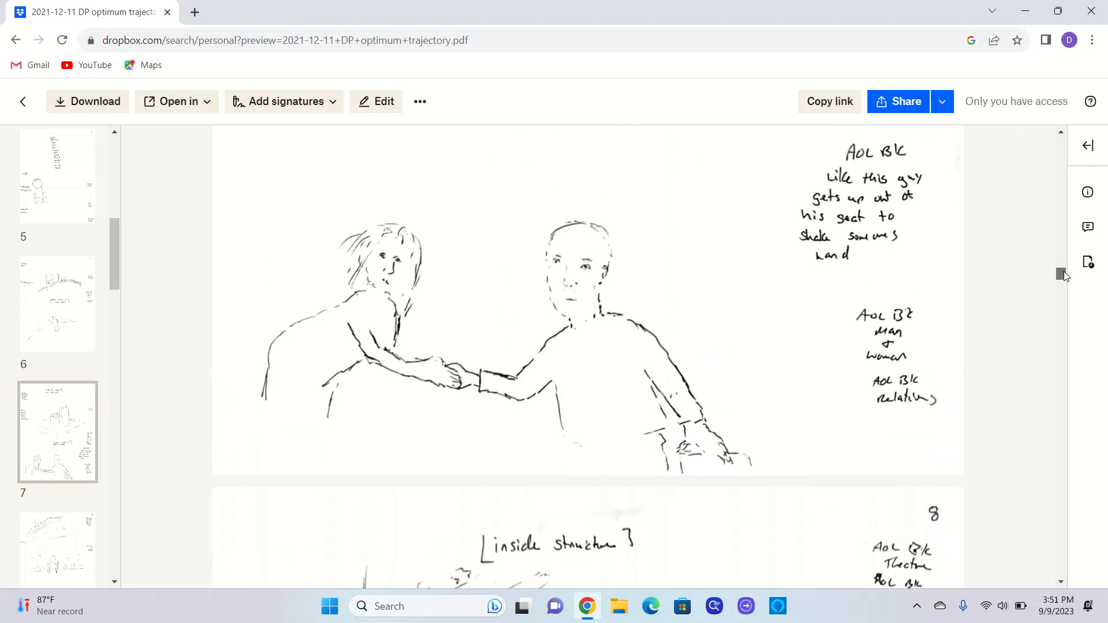
pyautogui.scroll(-3)
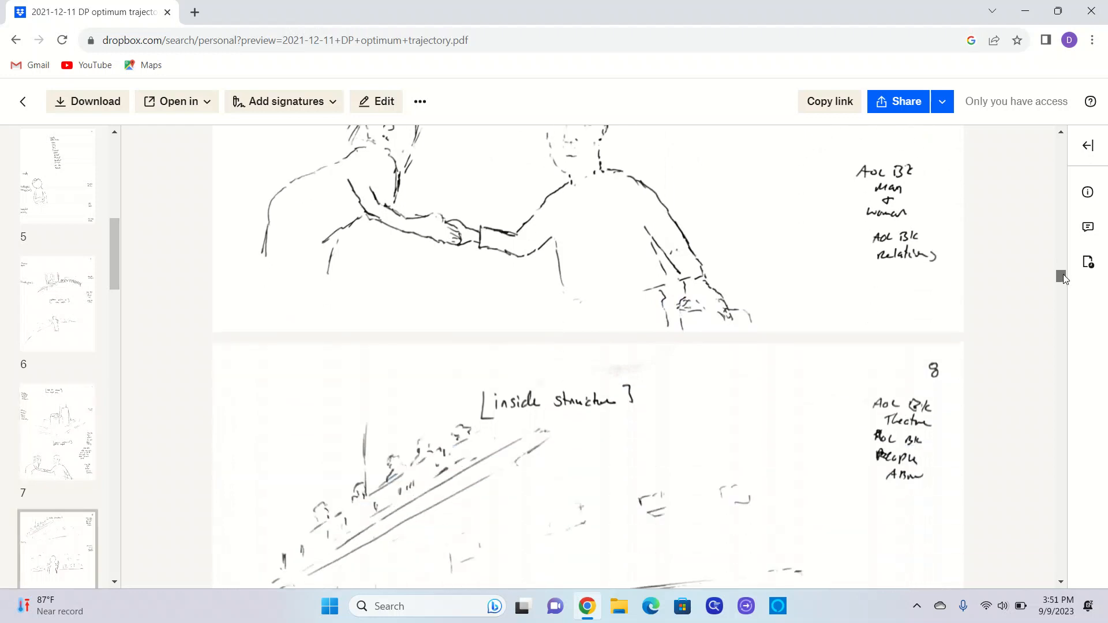
pyautogui.scroll(-3)
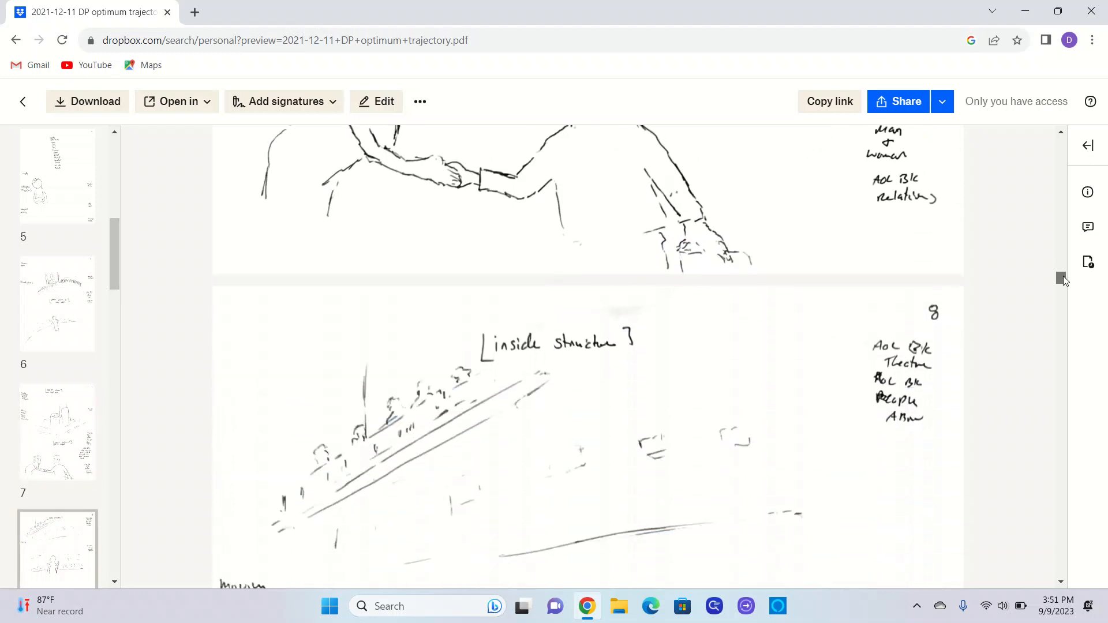
pyautogui.scroll(-3)
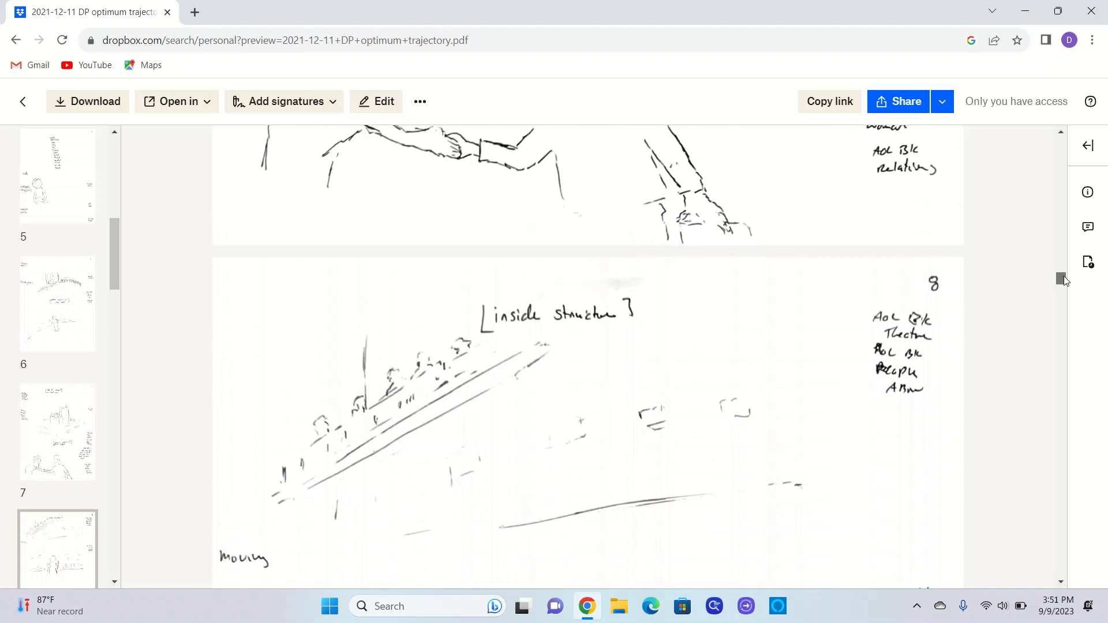
pyautogui.scroll(-3)
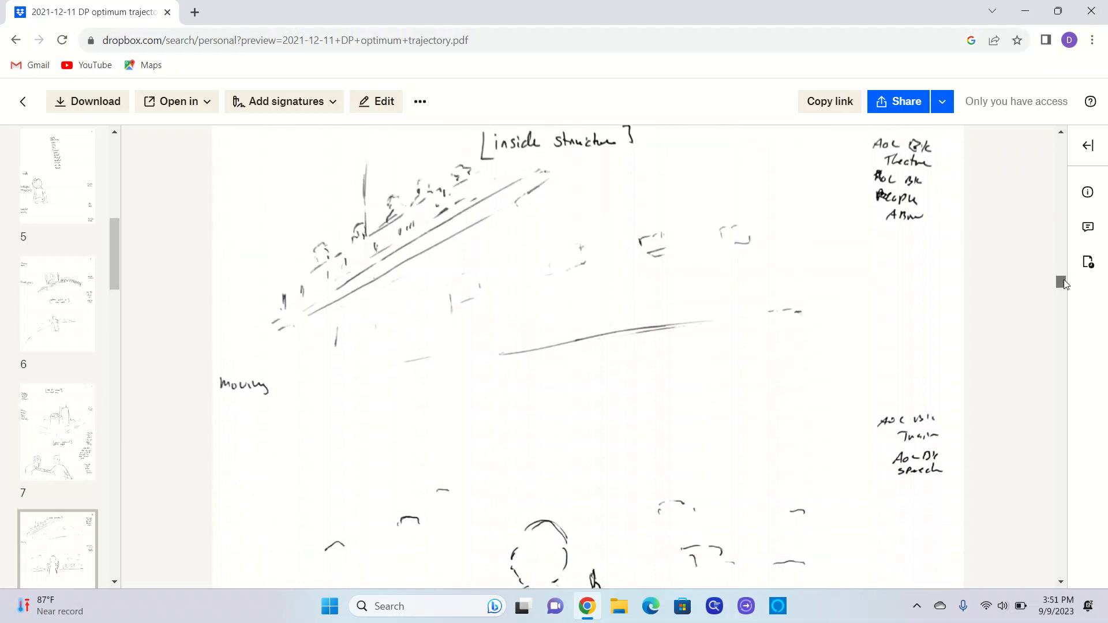
pyautogui.scroll(-3)
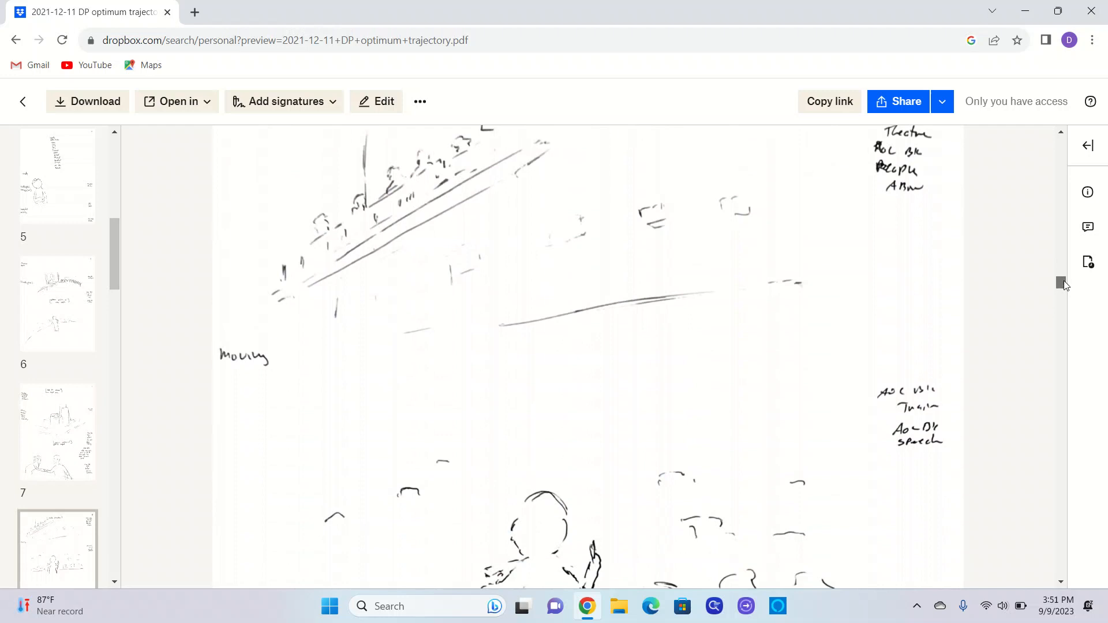
pyautogui.scroll(-3)
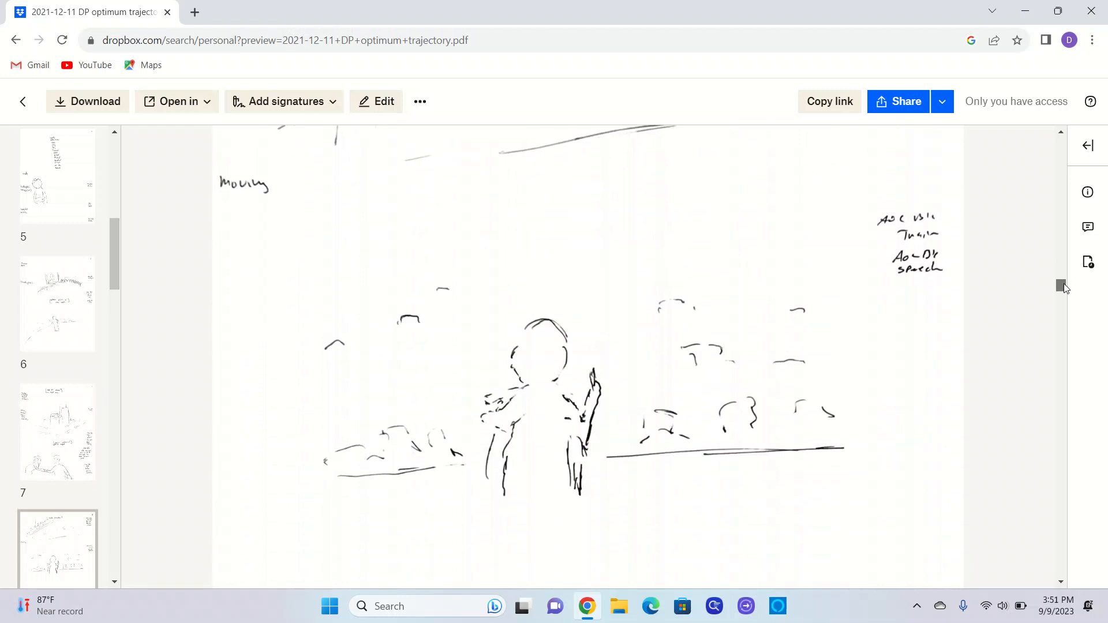
pyautogui.scroll(-3)
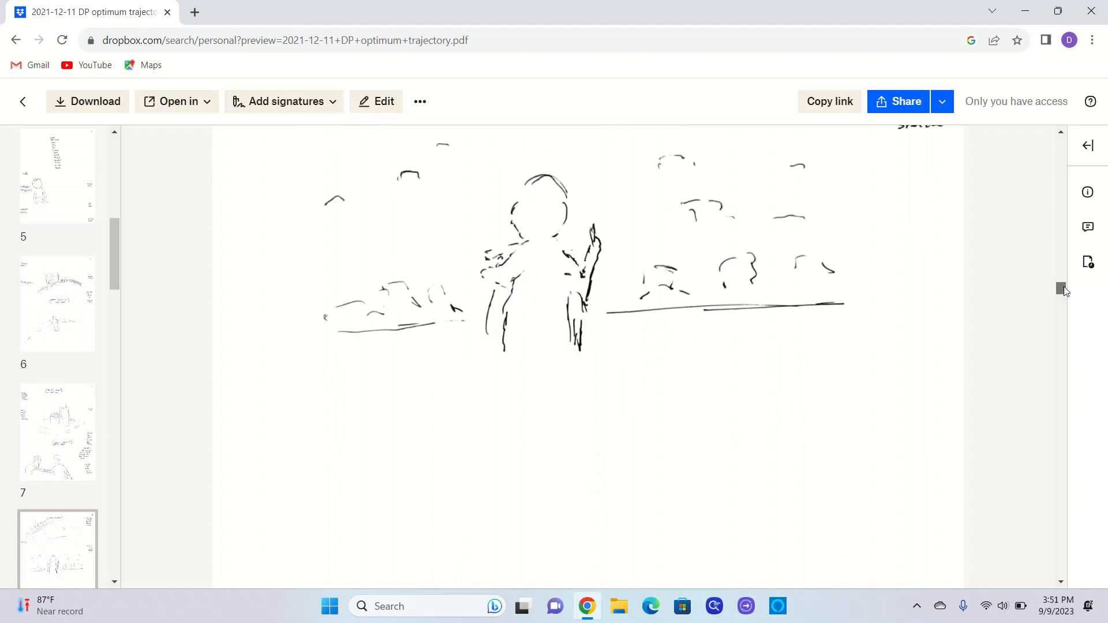
pyautogui.scroll(-3)
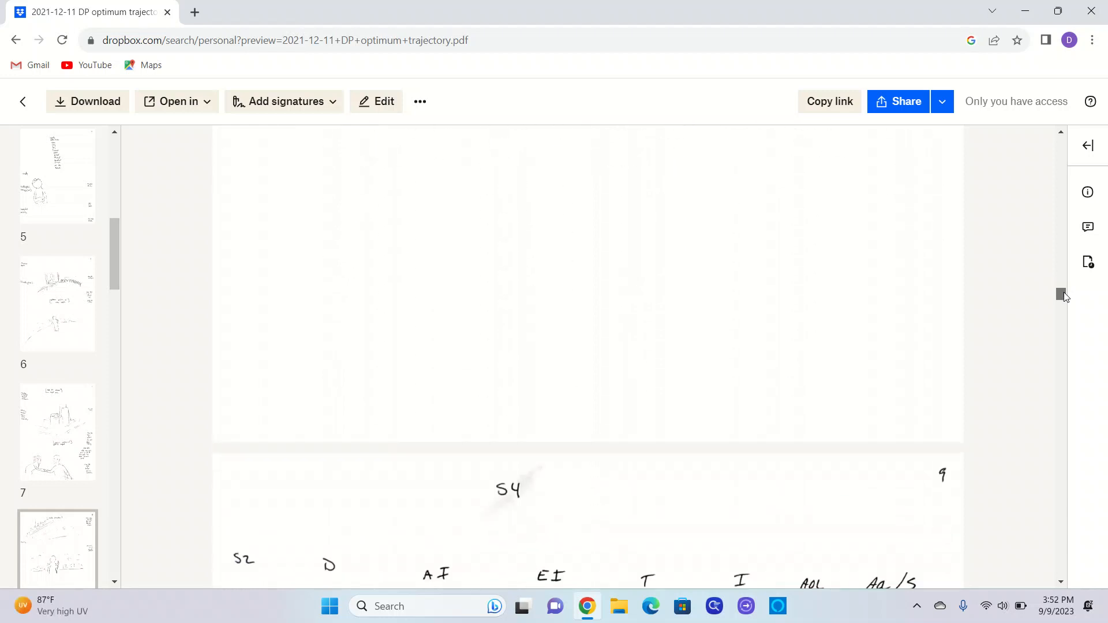
pyautogui.scroll(-3)
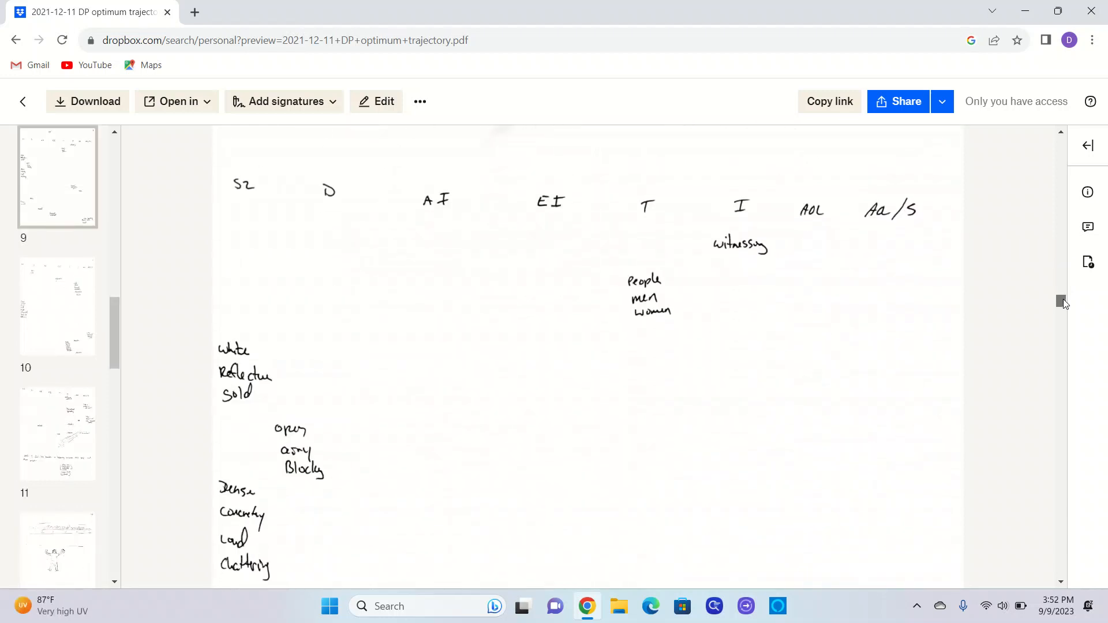
pyautogui.scroll(-3)
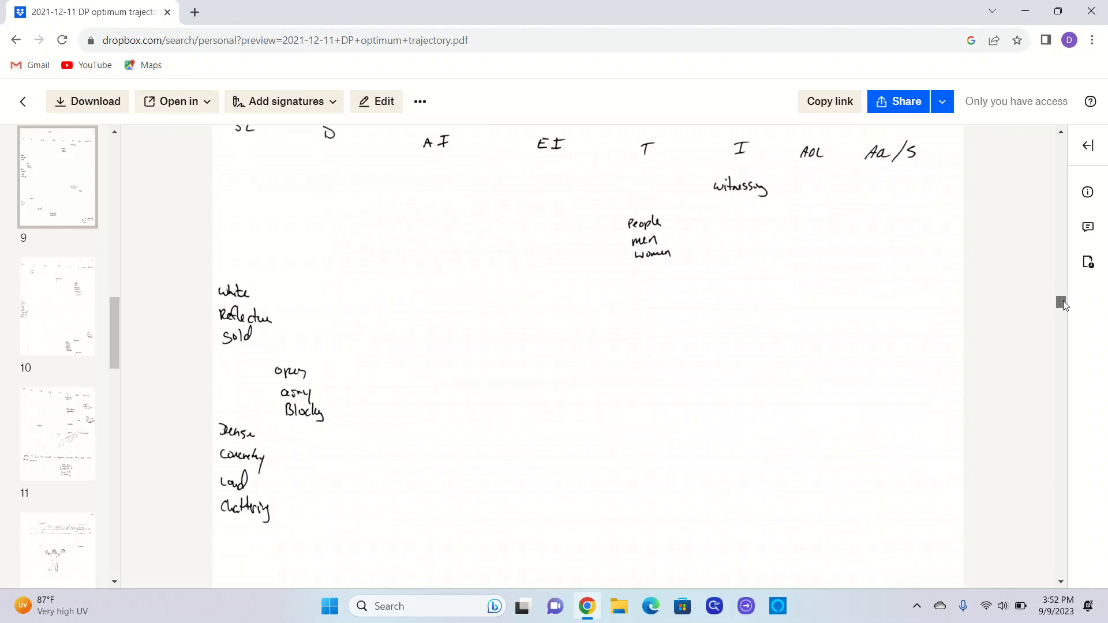
pyautogui.scroll(-3)
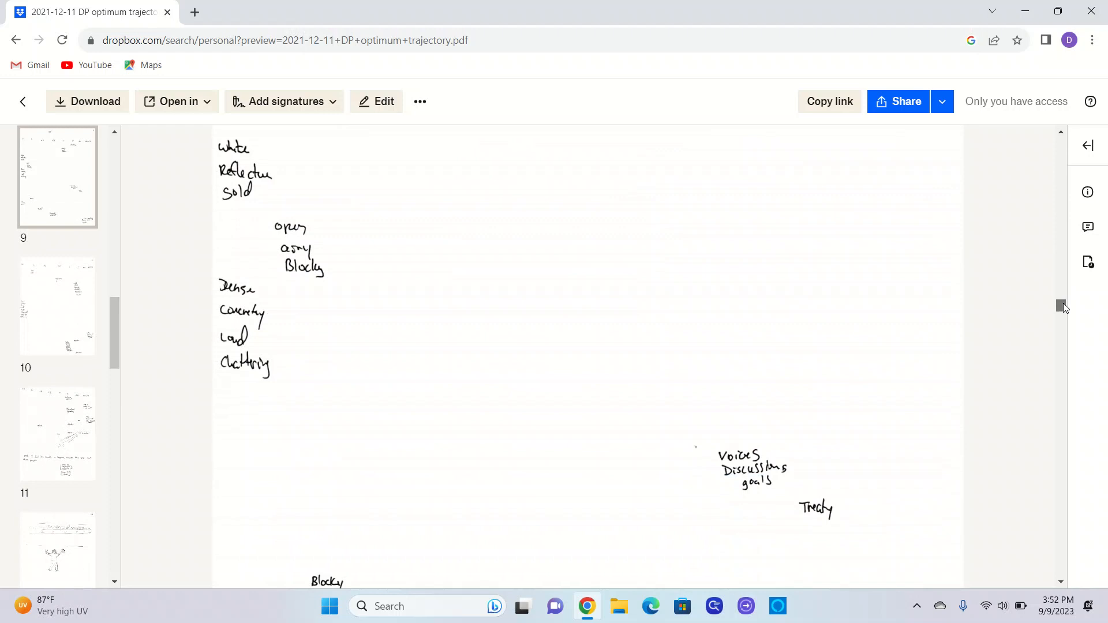
pyautogui.scroll(-3)
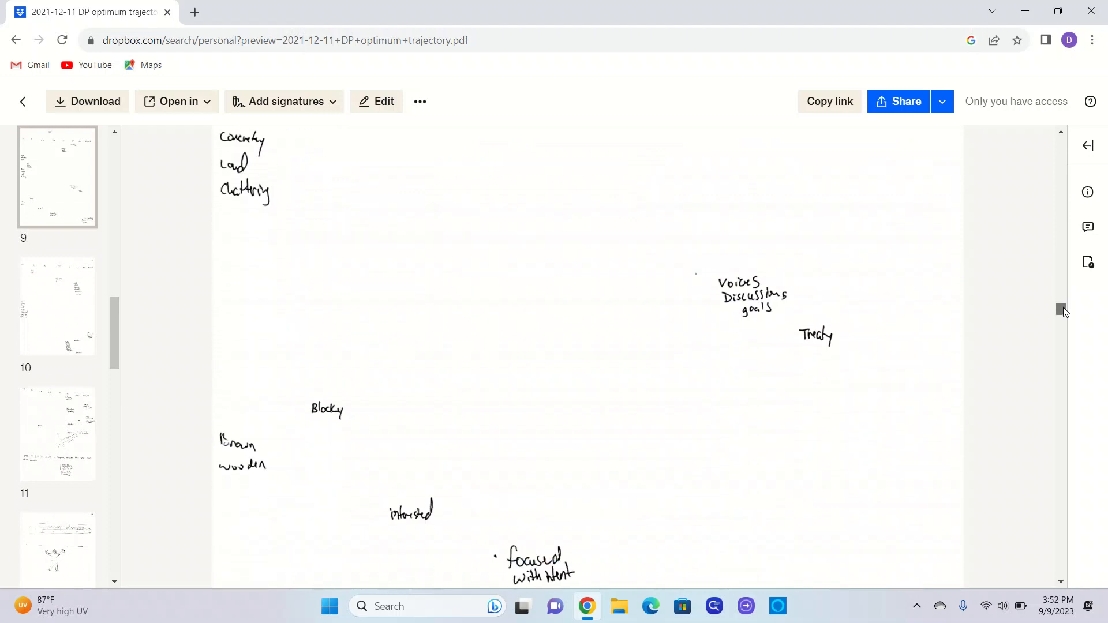
pyautogui.scroll(-3)
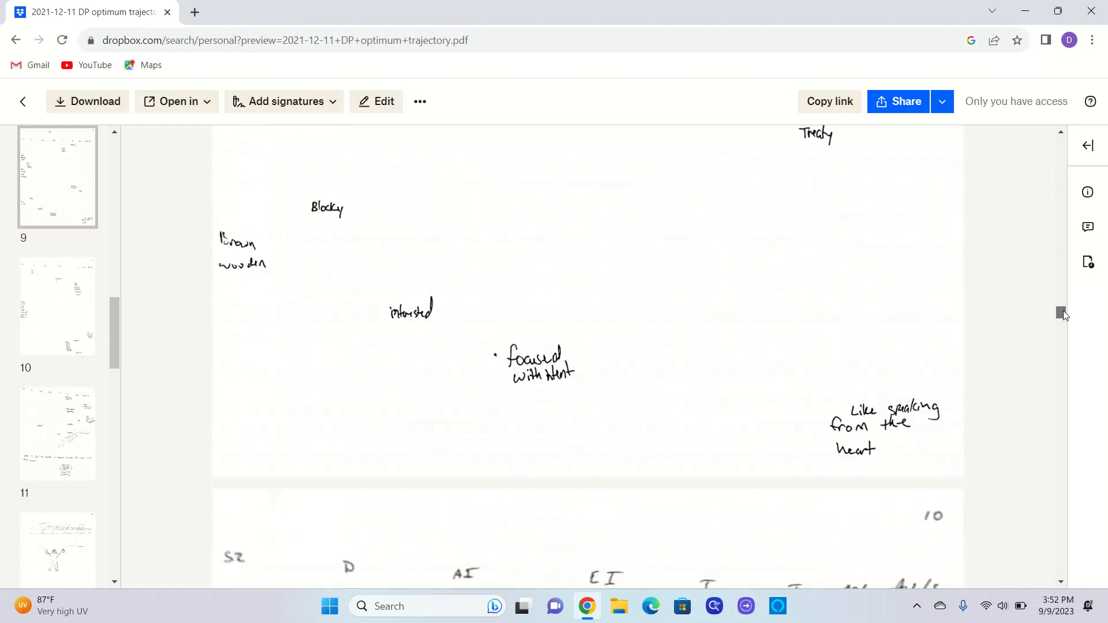
pyautogui.scroll(-3)
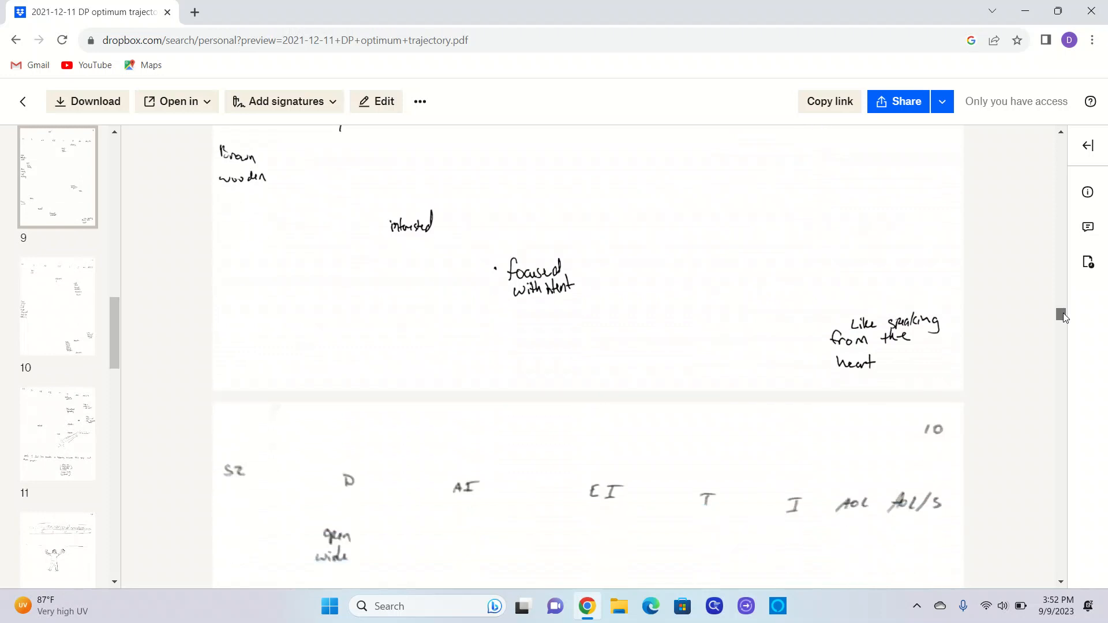
pyautogui.scroll(-3)
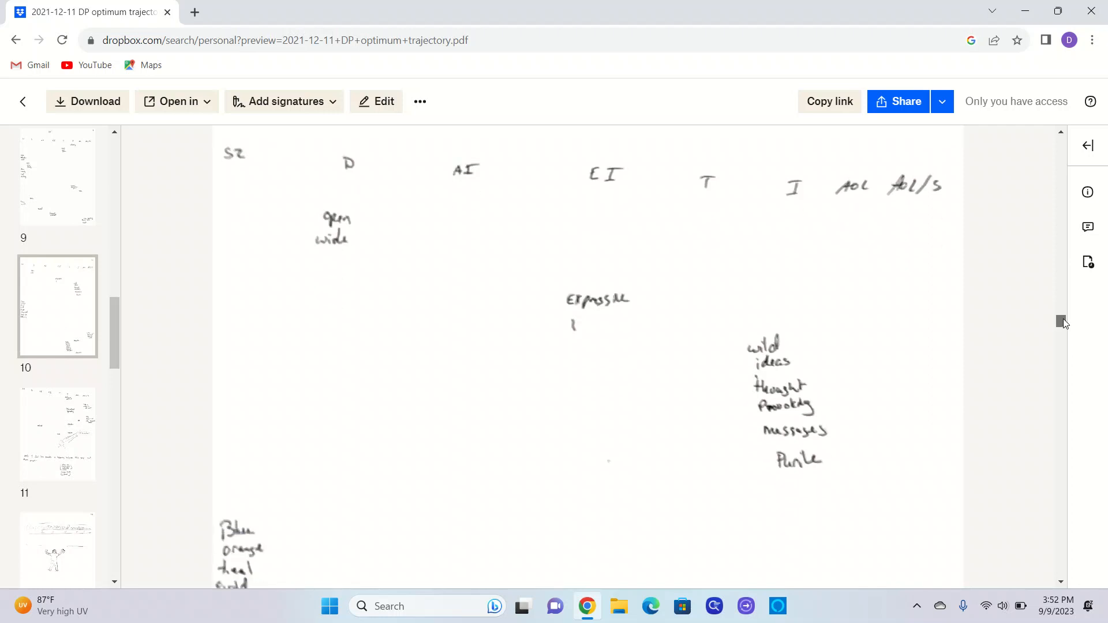
pyautogui.scroll(-3)
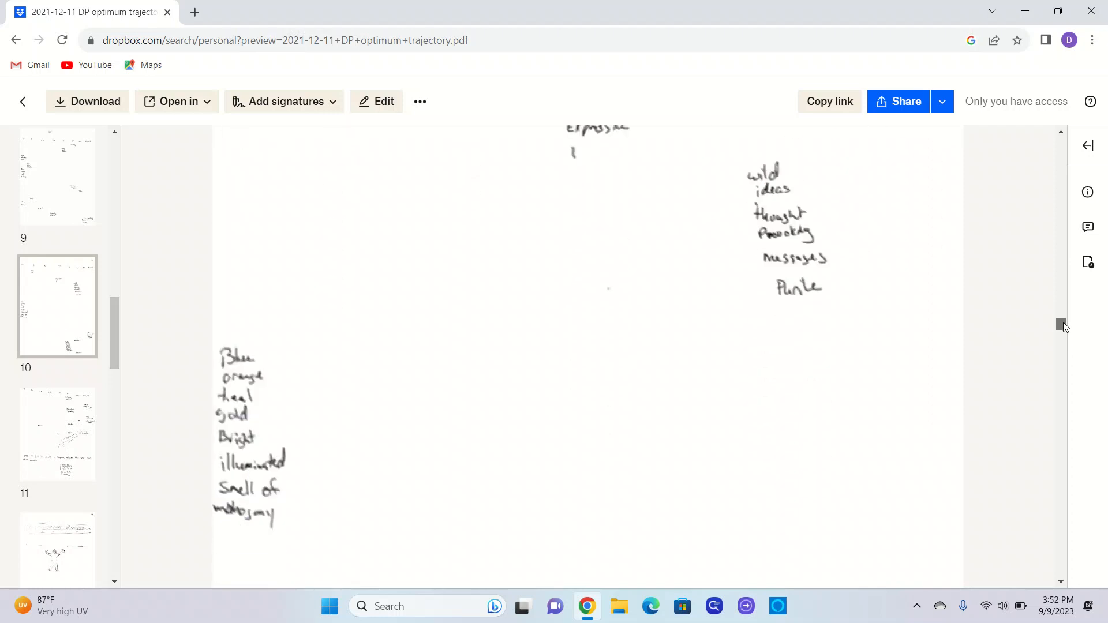
pyautogui.scroll(-3)
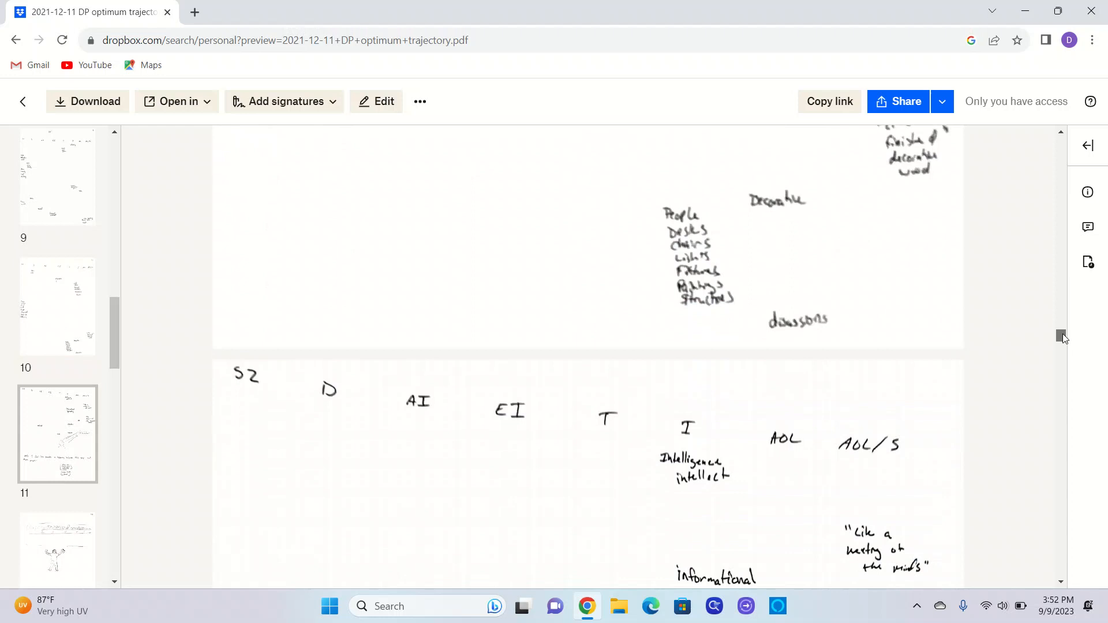
pyautogui.scroll(-3)
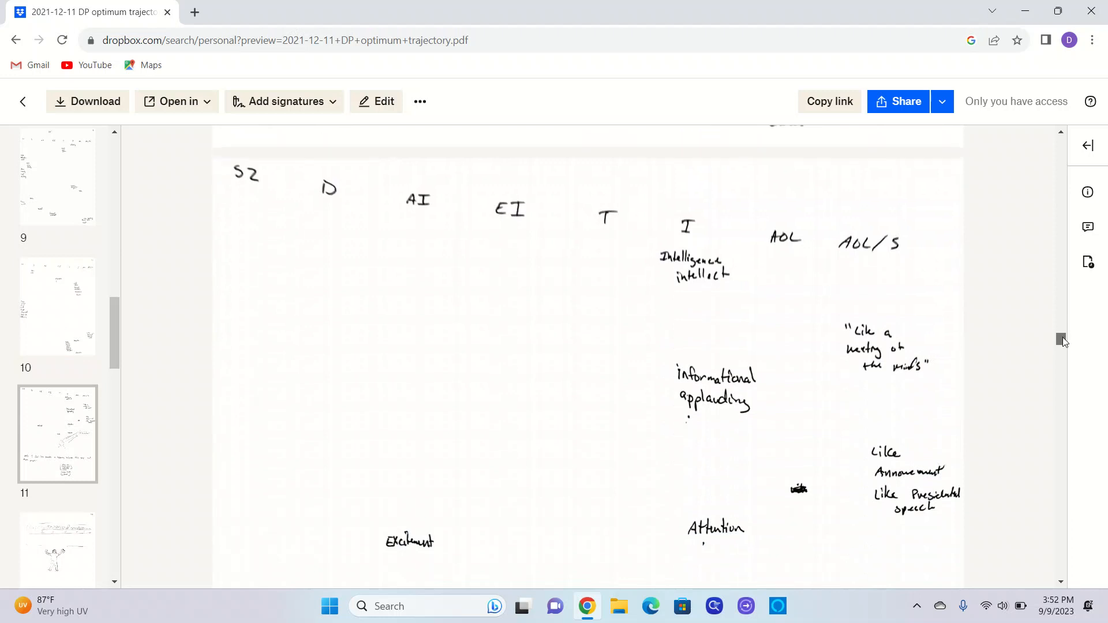
pyautogui.scroll(-3)
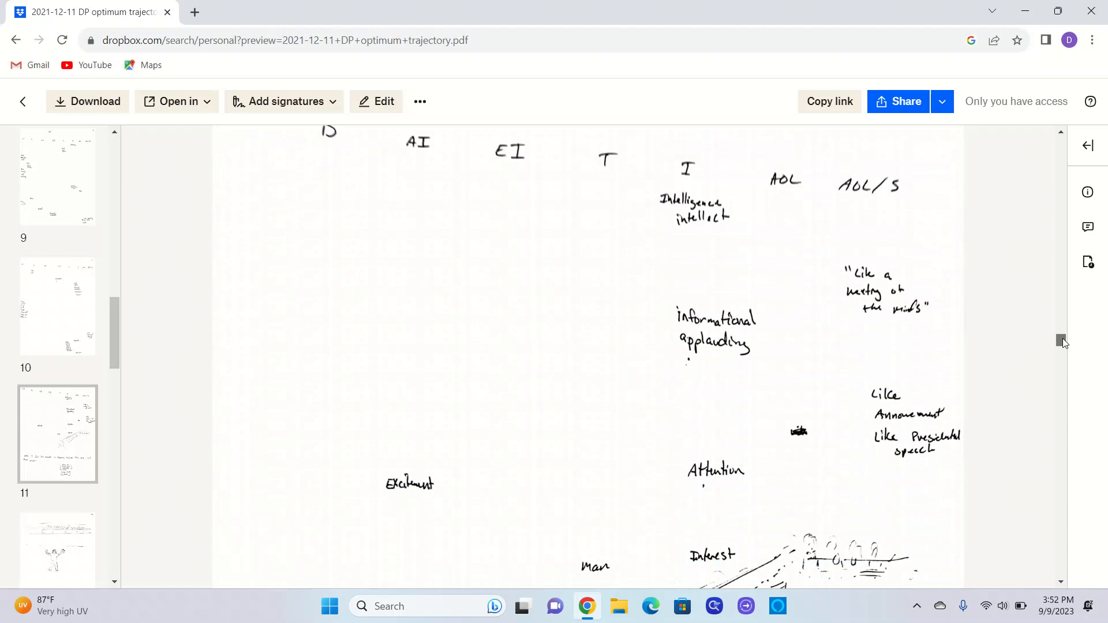
pyautogui.scroll(-3)
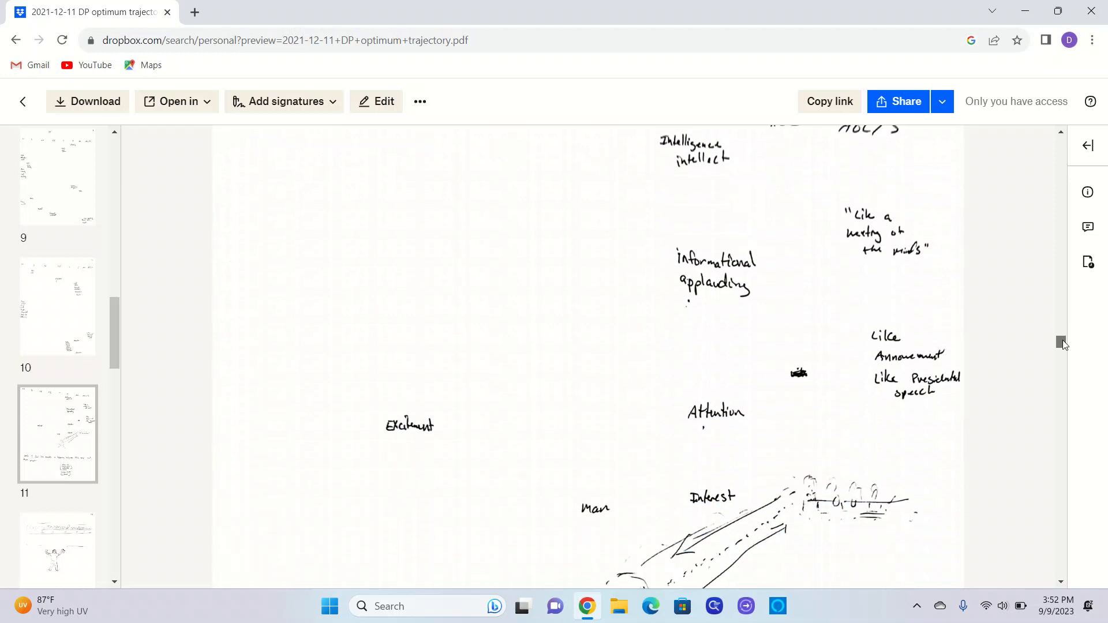
pyautogui.scroll(-3)
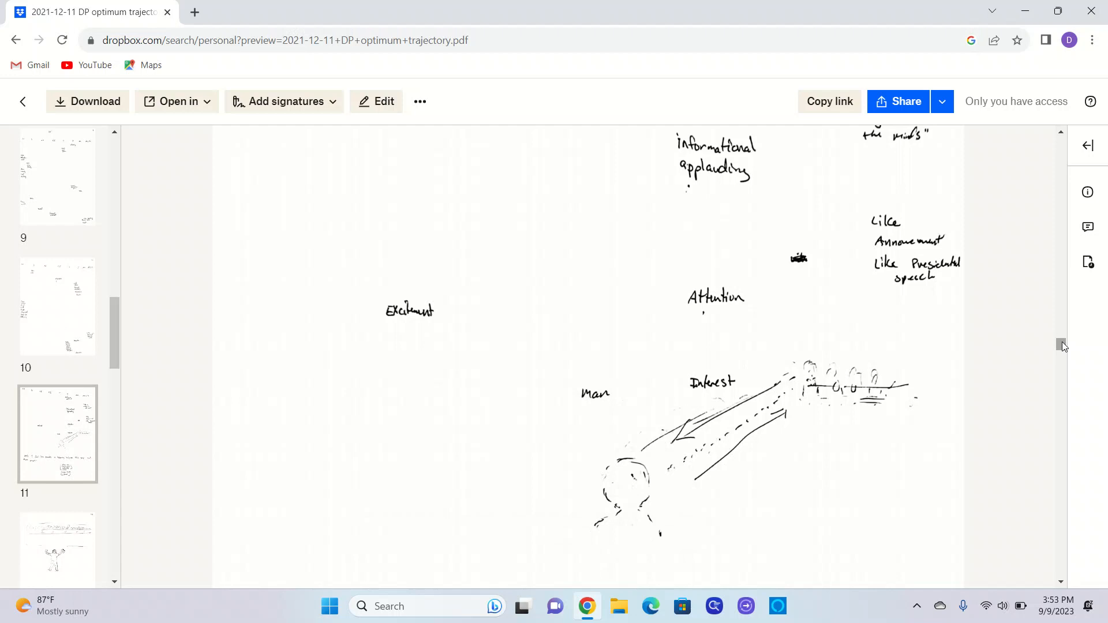
pyautogui.scroll(-3)
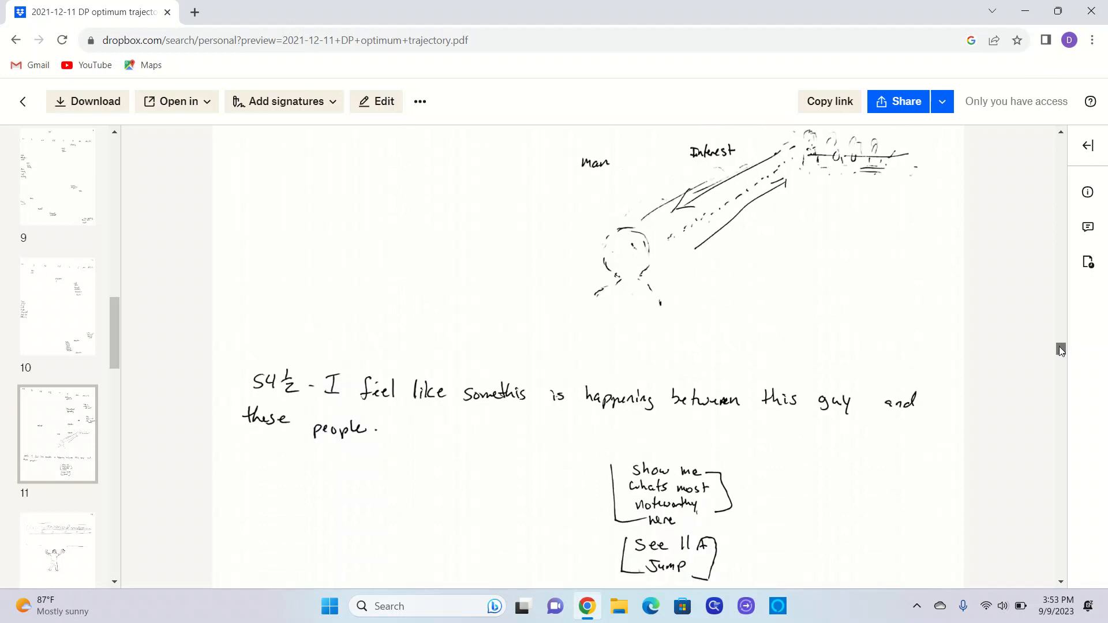
pyautogui.scroll(-3)
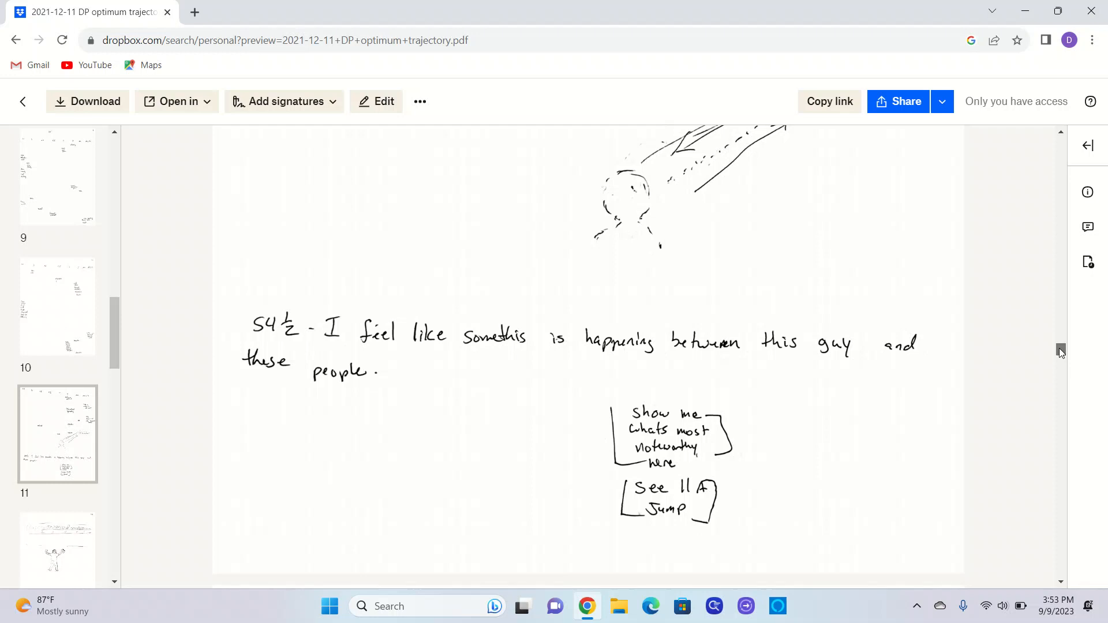
pyautogui.scroll(-3)
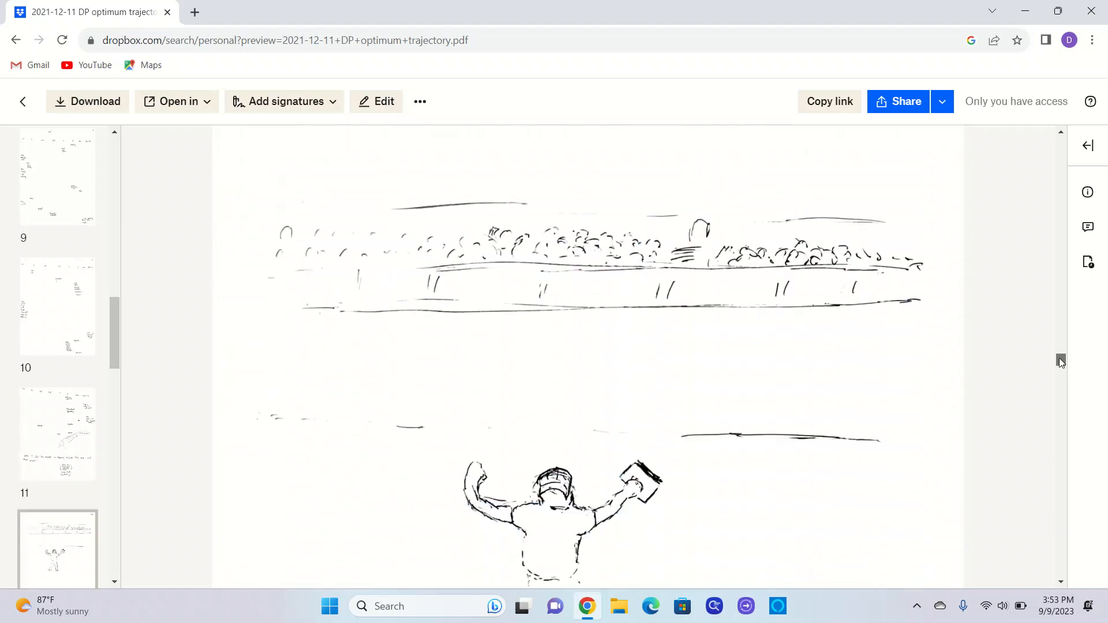
pyautogui.scroll(-3)
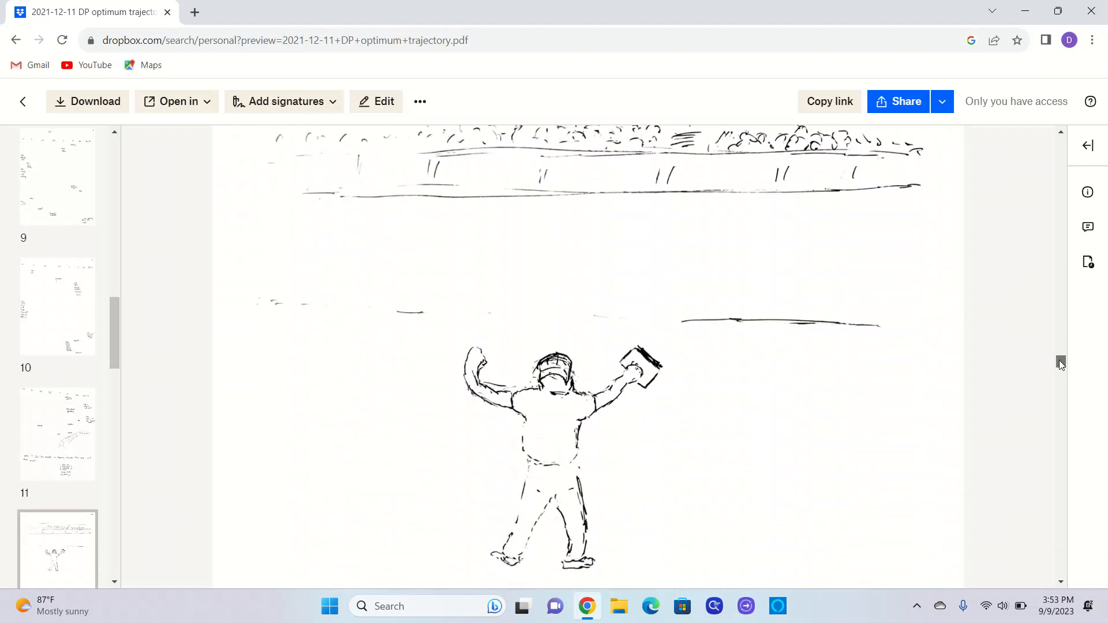
pyautogui.scroll(-3)
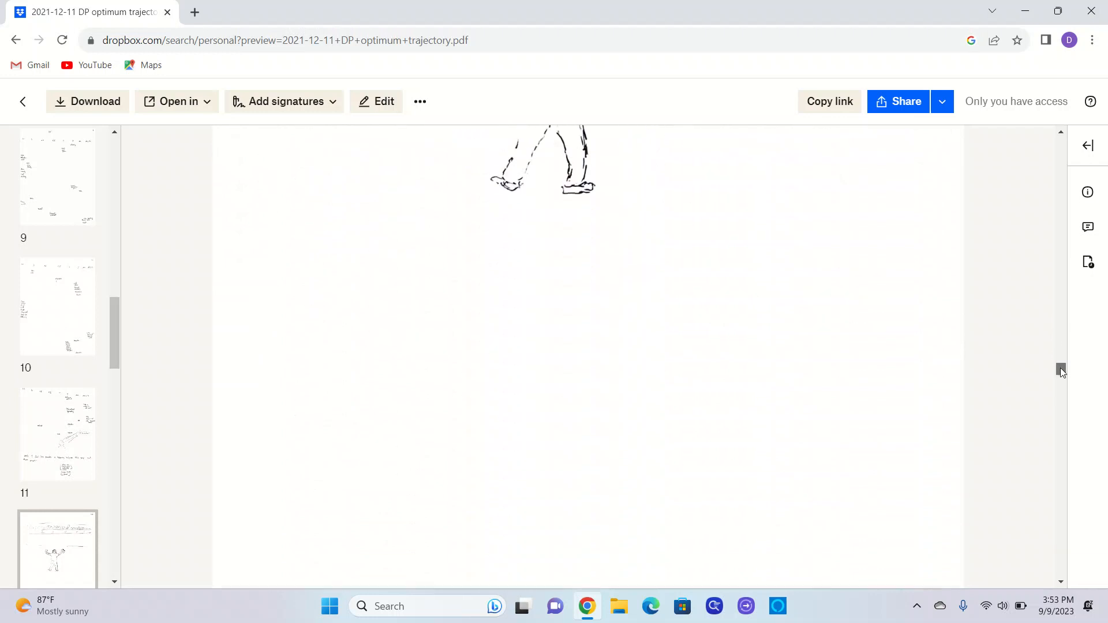
pyautogui.scroll(-3)
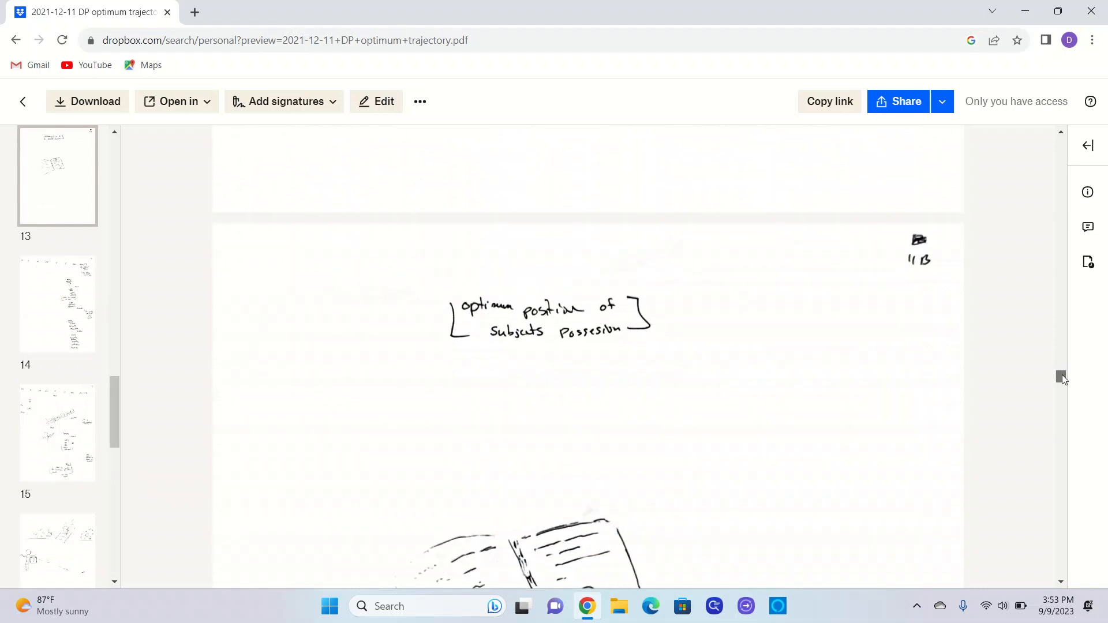
pyautogui.scroll(-3)
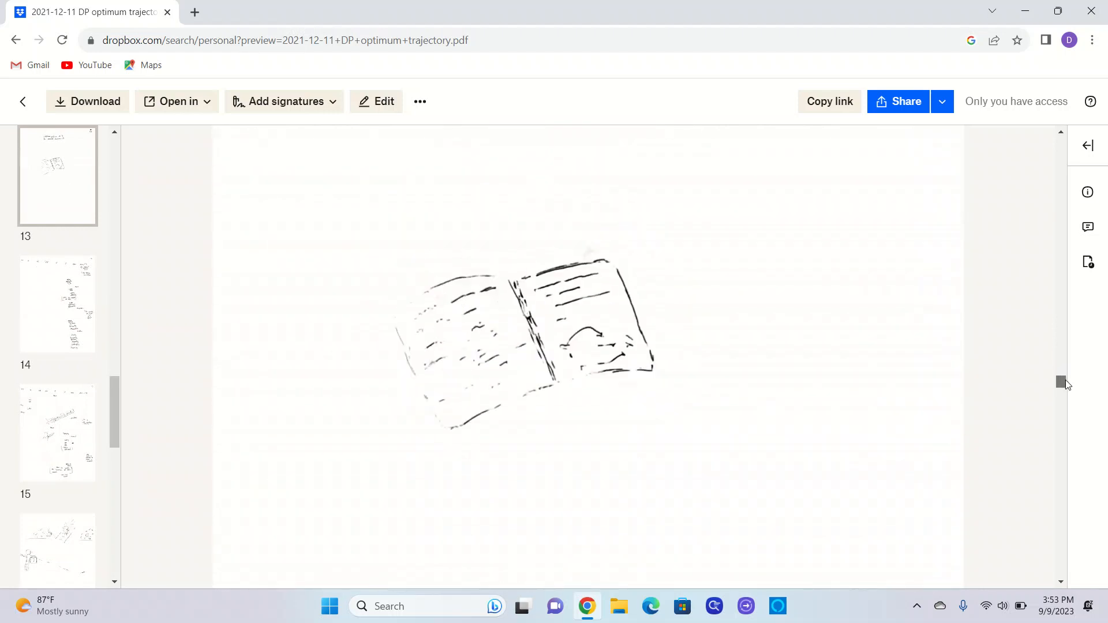
pyautogui.scroll(-3)
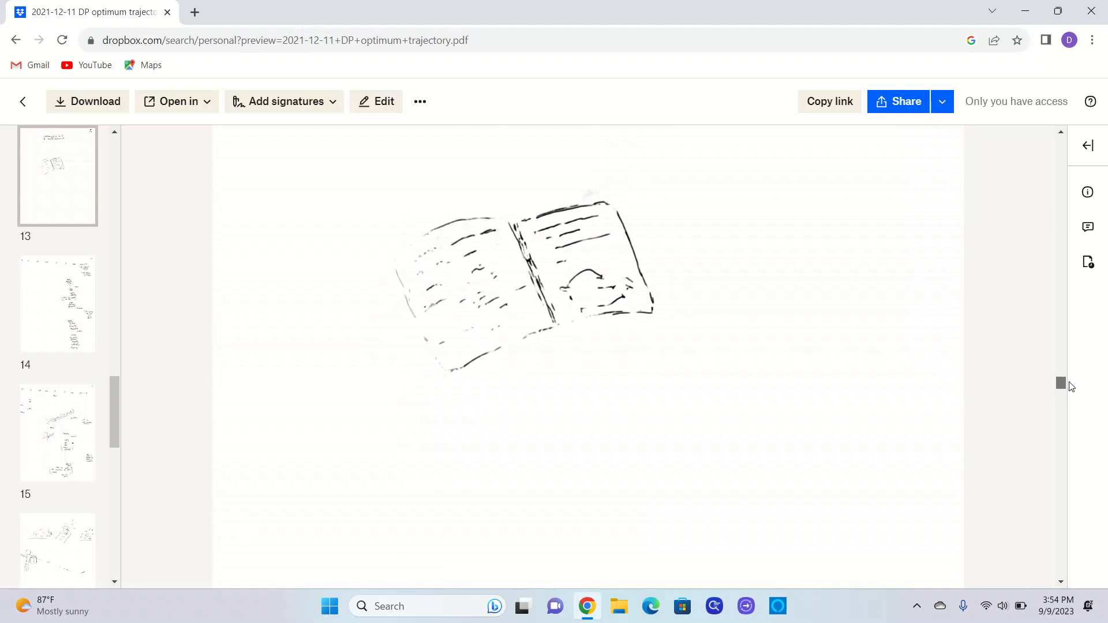
pyautogui.scroll(-3)
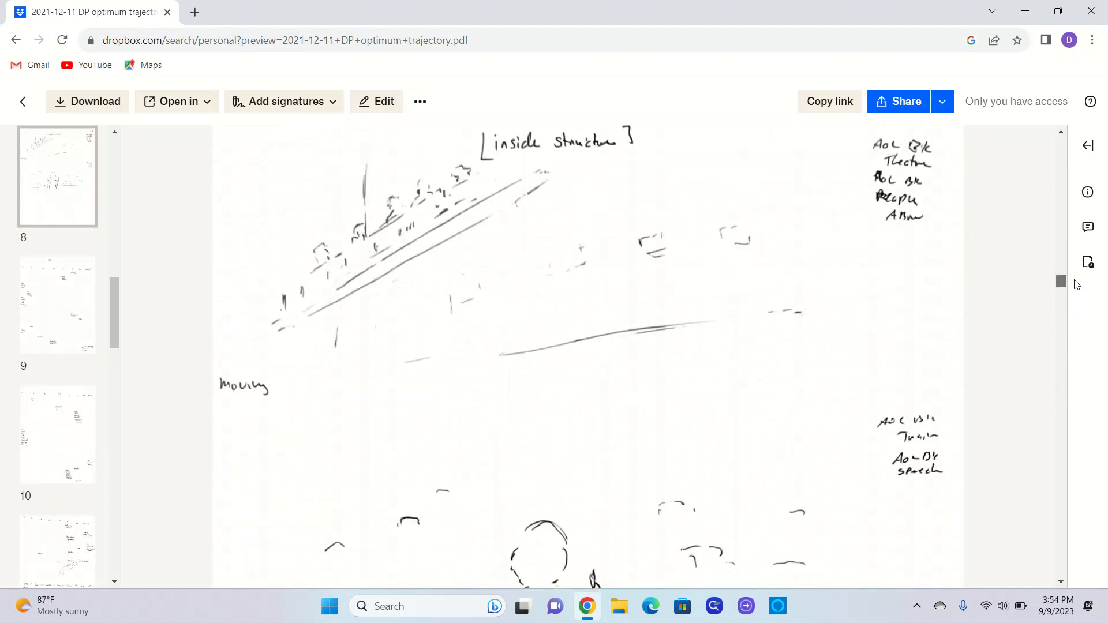
pyautogui.scroll(-3)
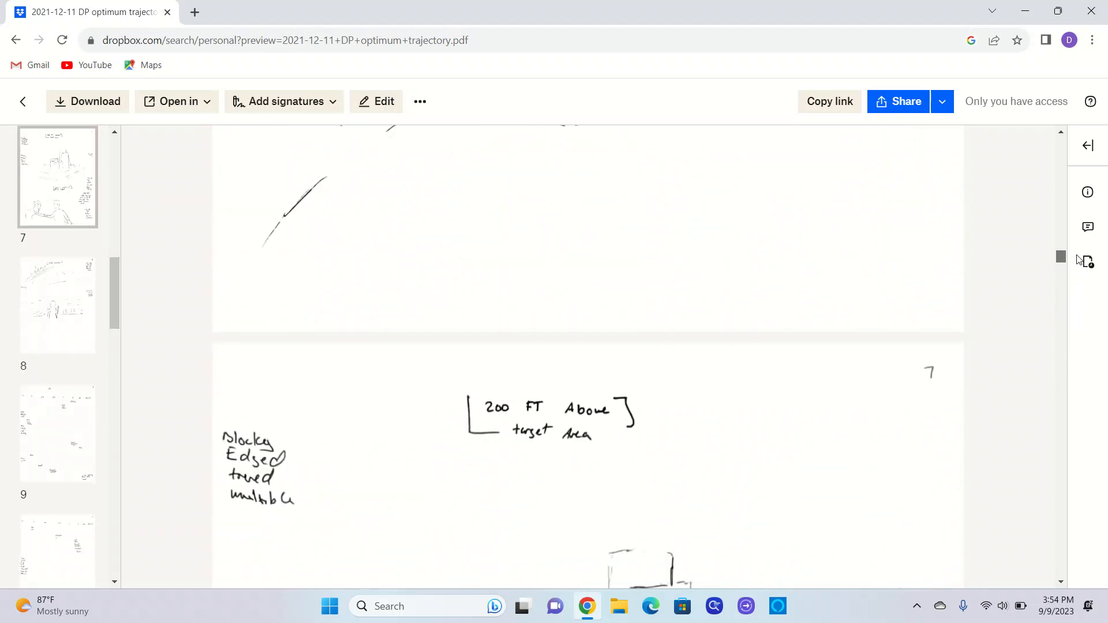
pyautogui.scroll(-3)
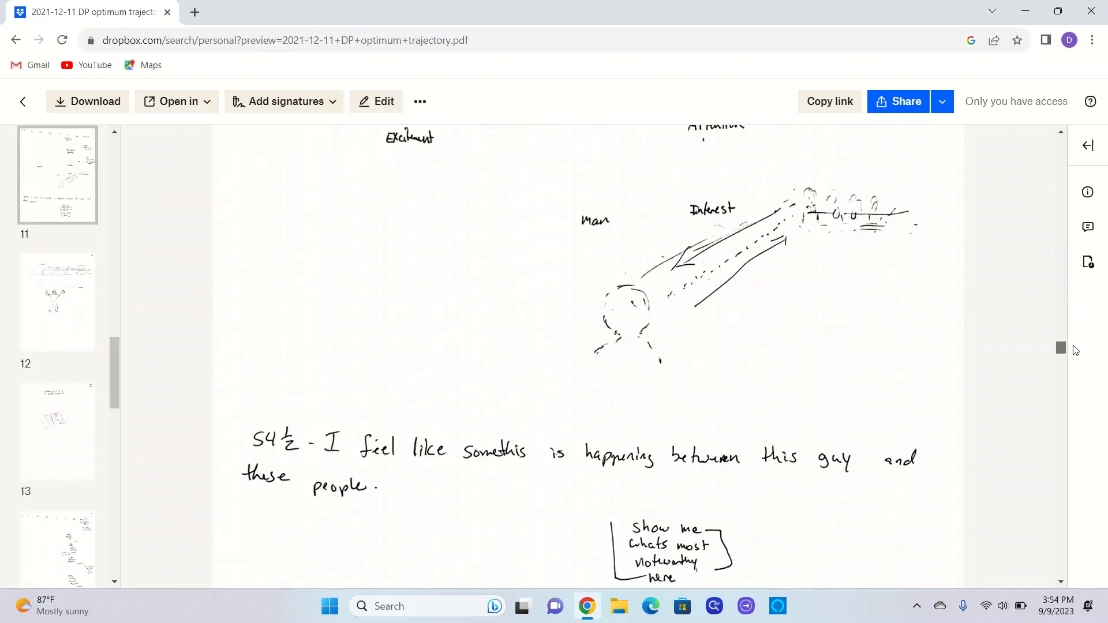
pyautogui.scroll(-3)
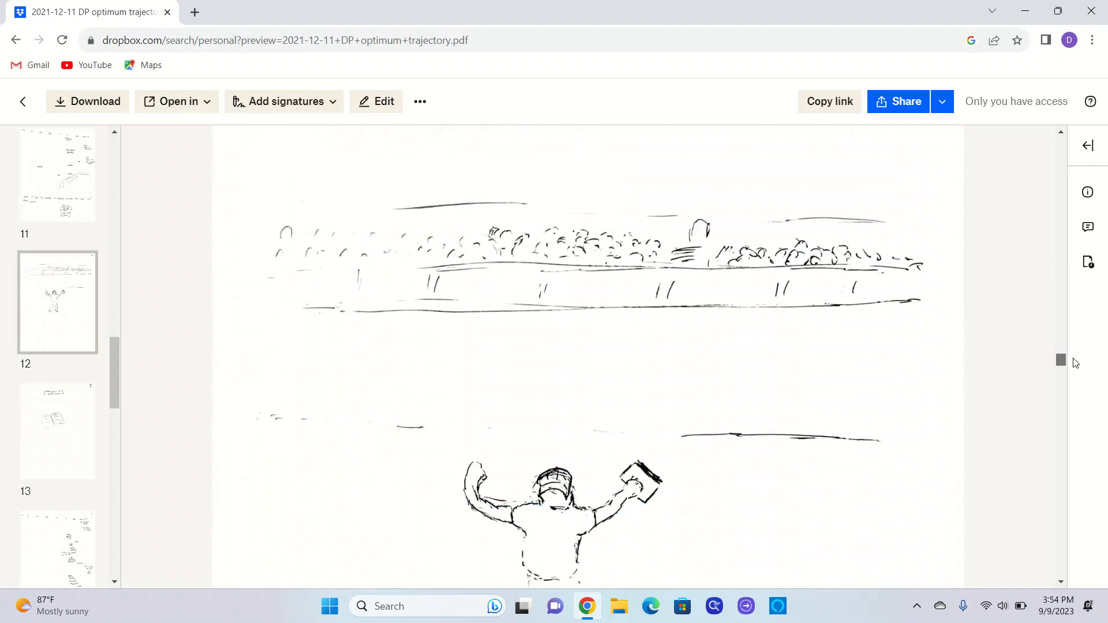
pyautogui.scroll(-3)
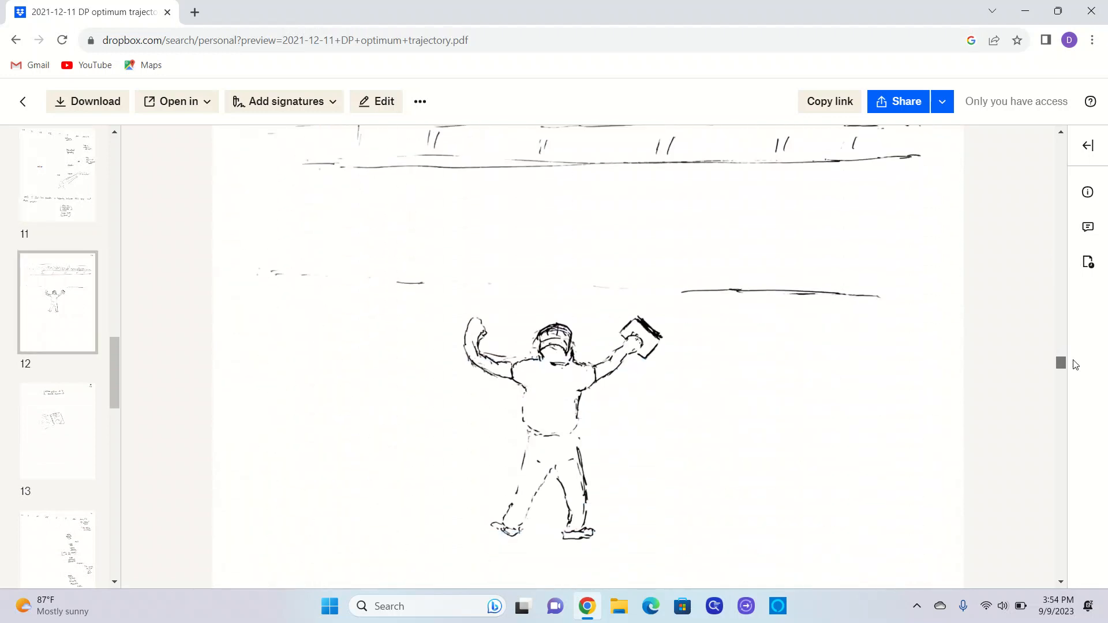
pyautogui.scroll(-3)
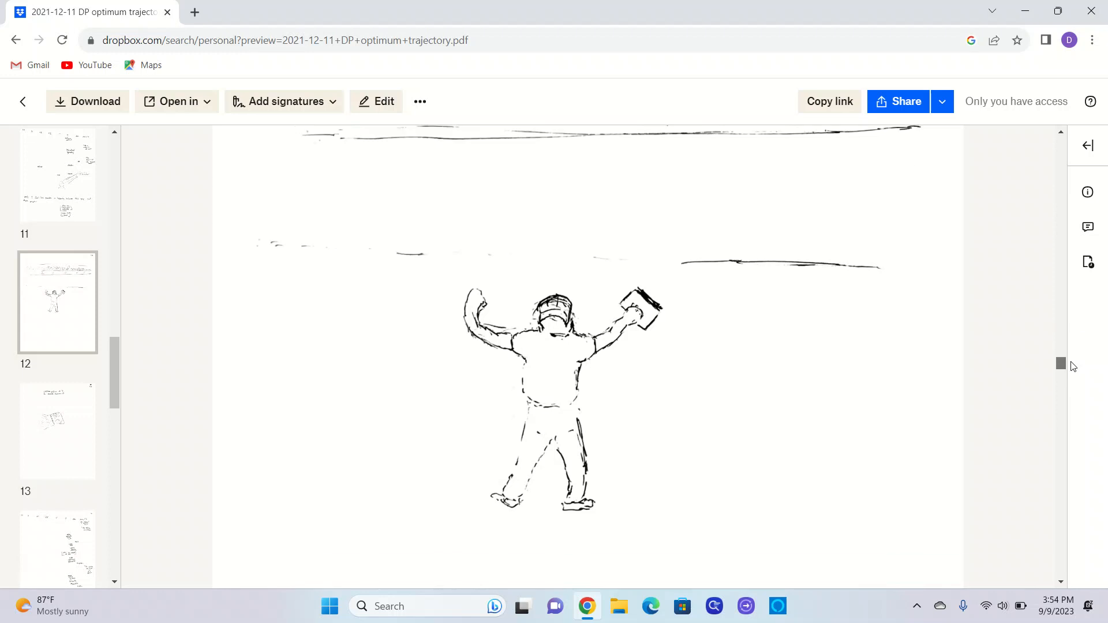
pyautogui.scroll(-3)
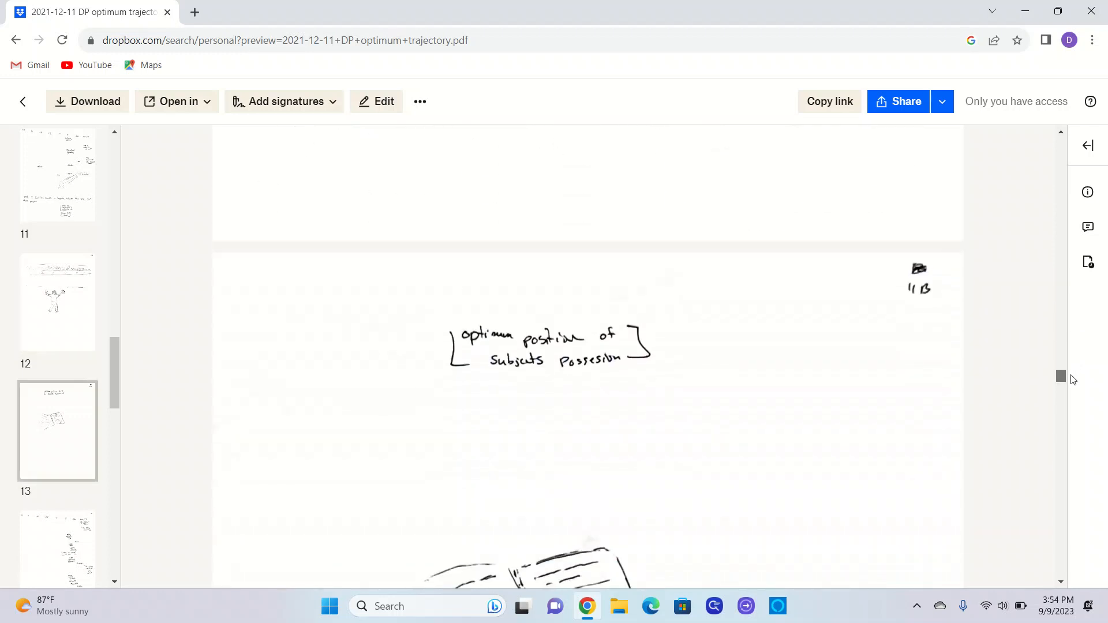
pyautogui.scroll(-3)
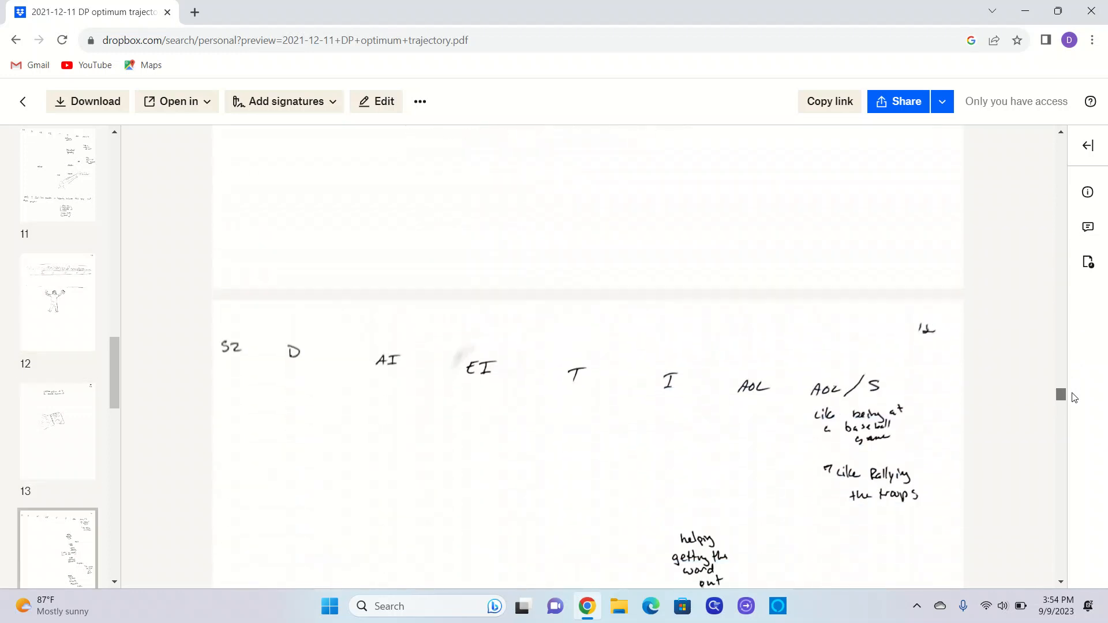
pyautogui.scroll(-3)
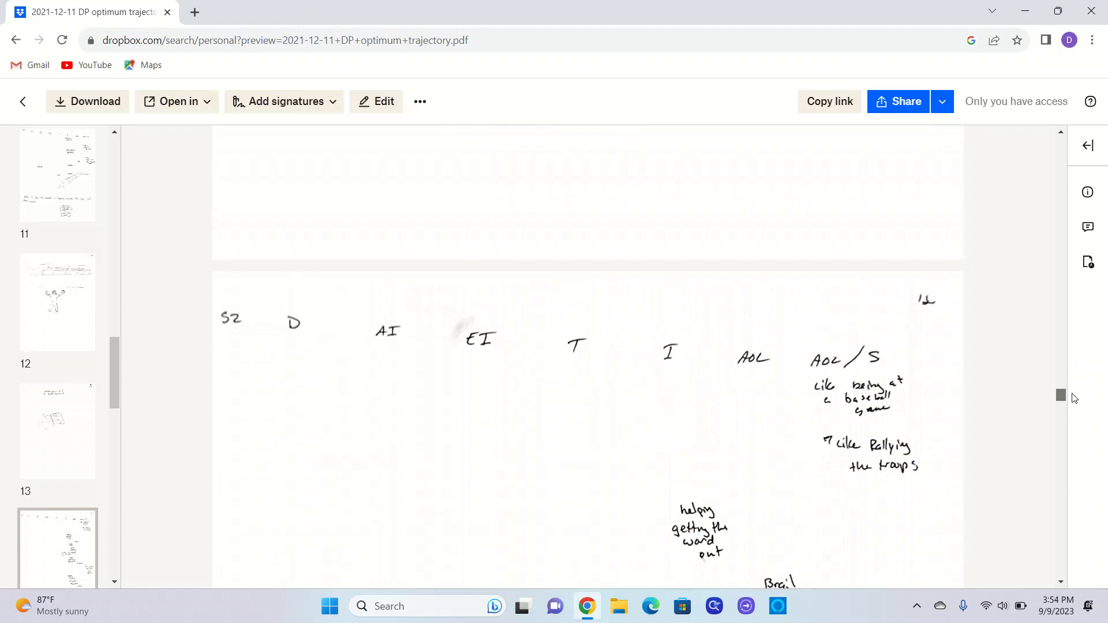
pyautogui.scroll(-3)
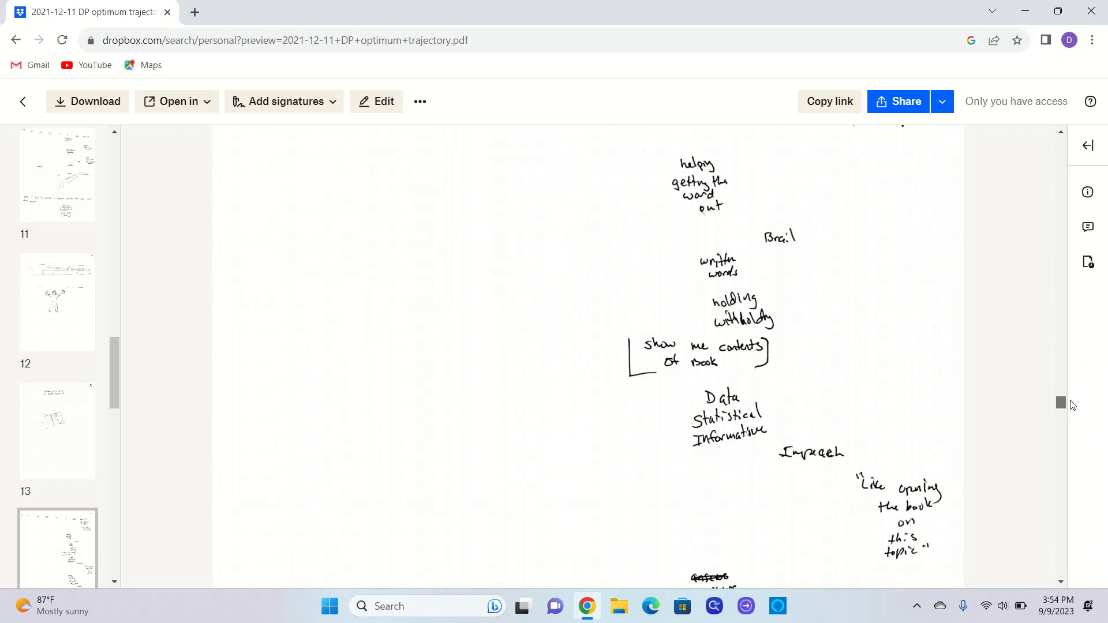
pyautogui.scroll(-3)
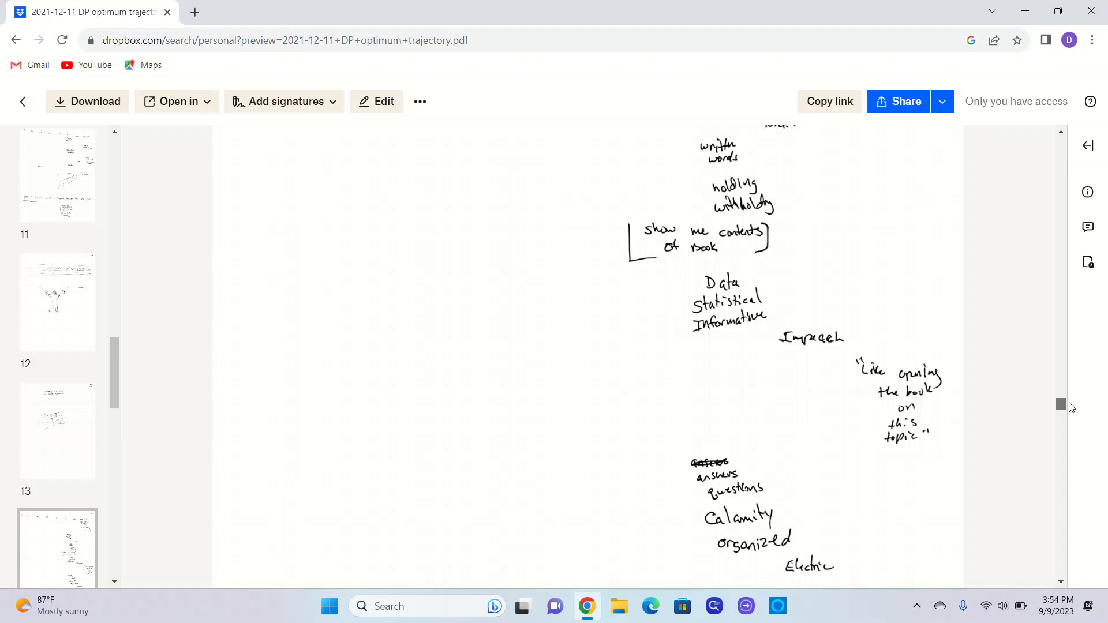
pyautogui.scroll(-3)
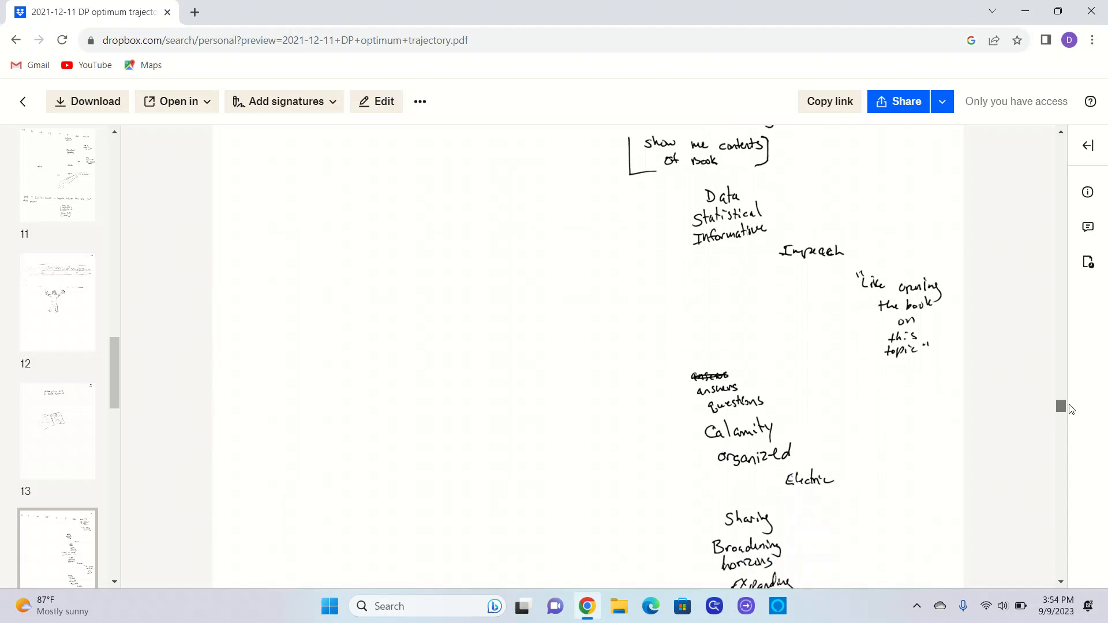
pyautogui.scroll(-3)
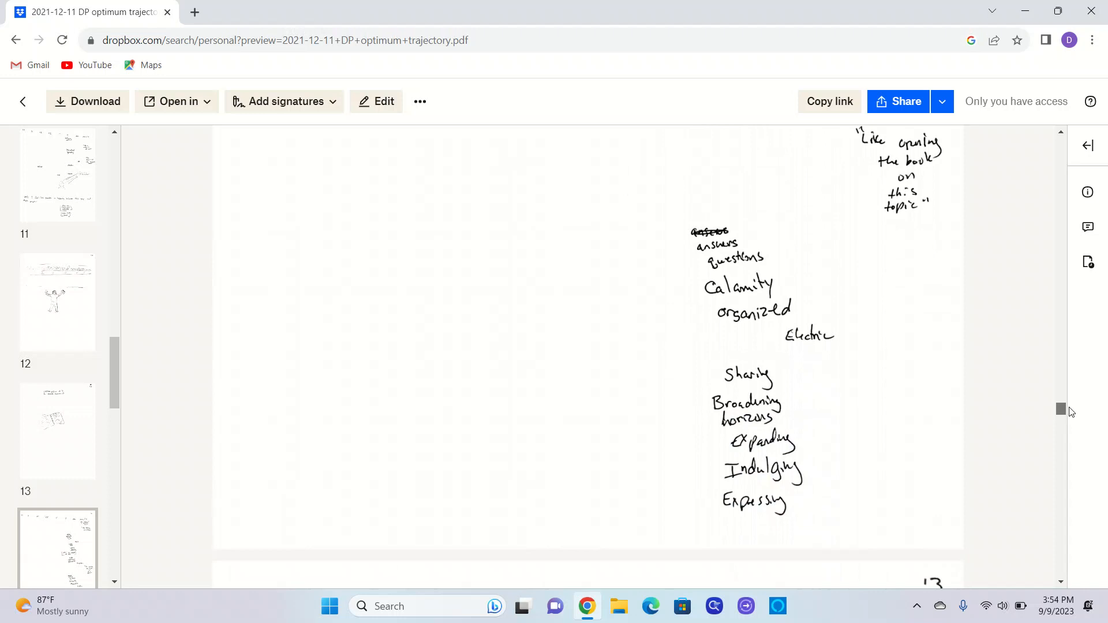
pyautogui.scroll(-3)
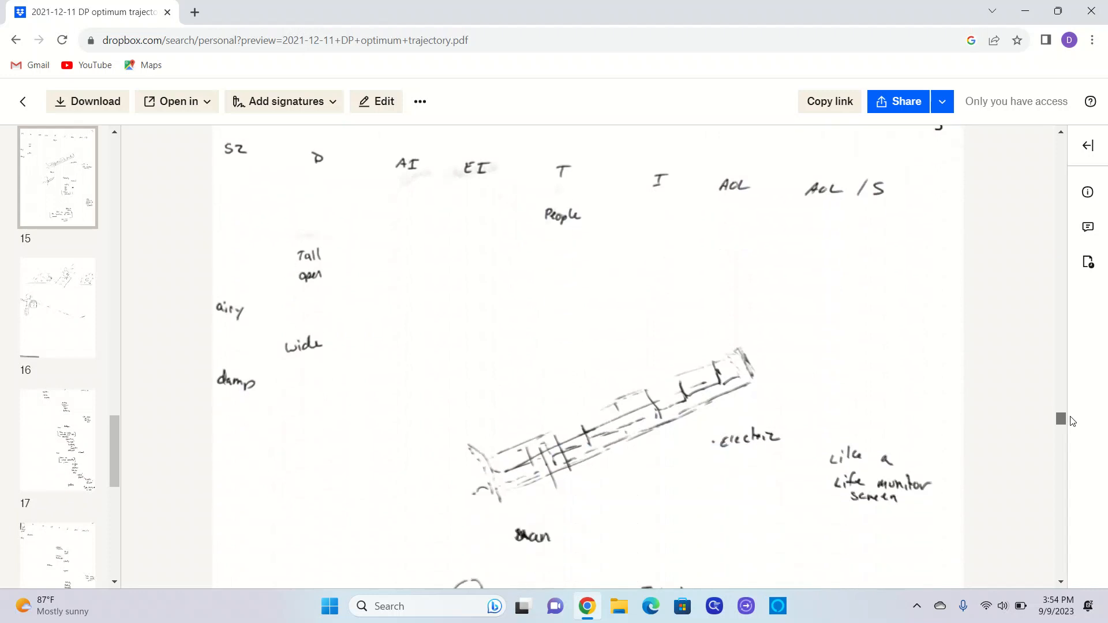
pyautogui.scroll(-3)
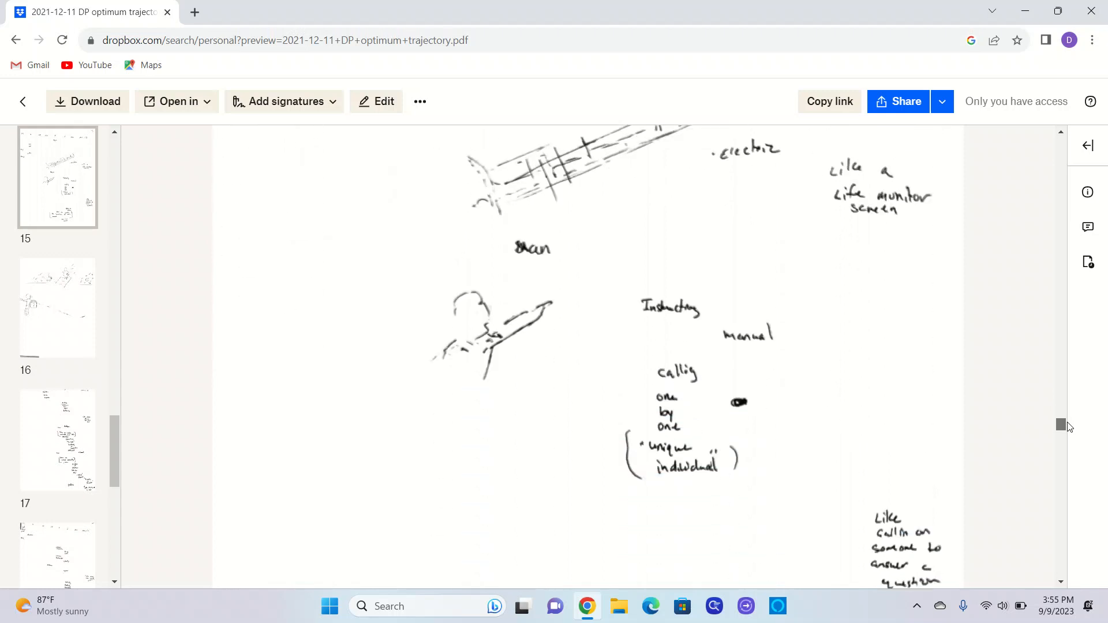
pyautogui.scroll(-3)
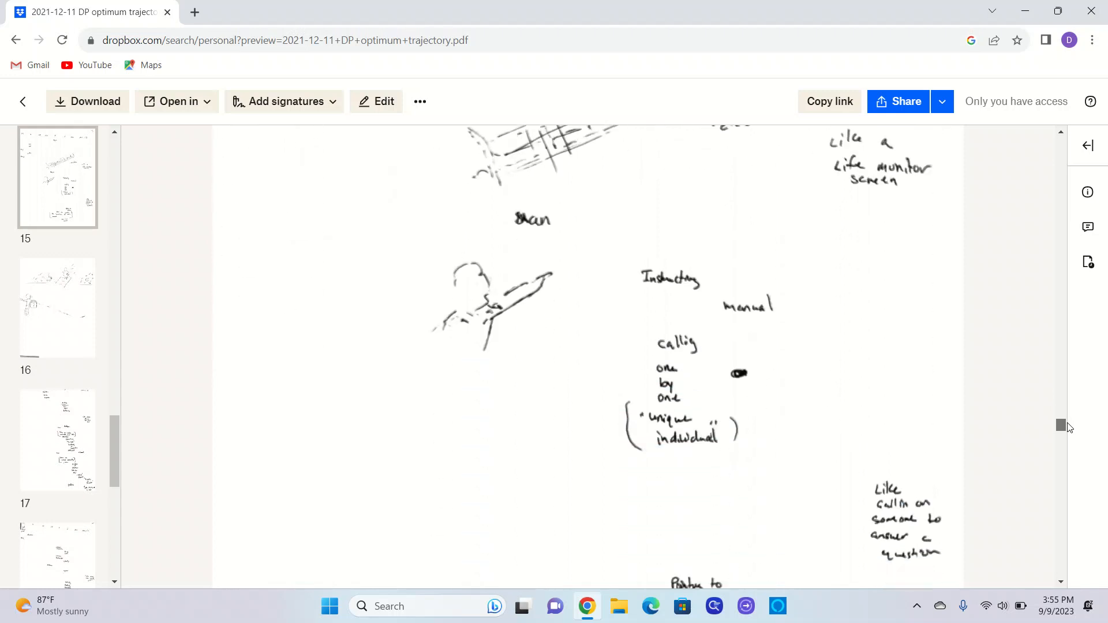
pyautogui.scroll(-3)
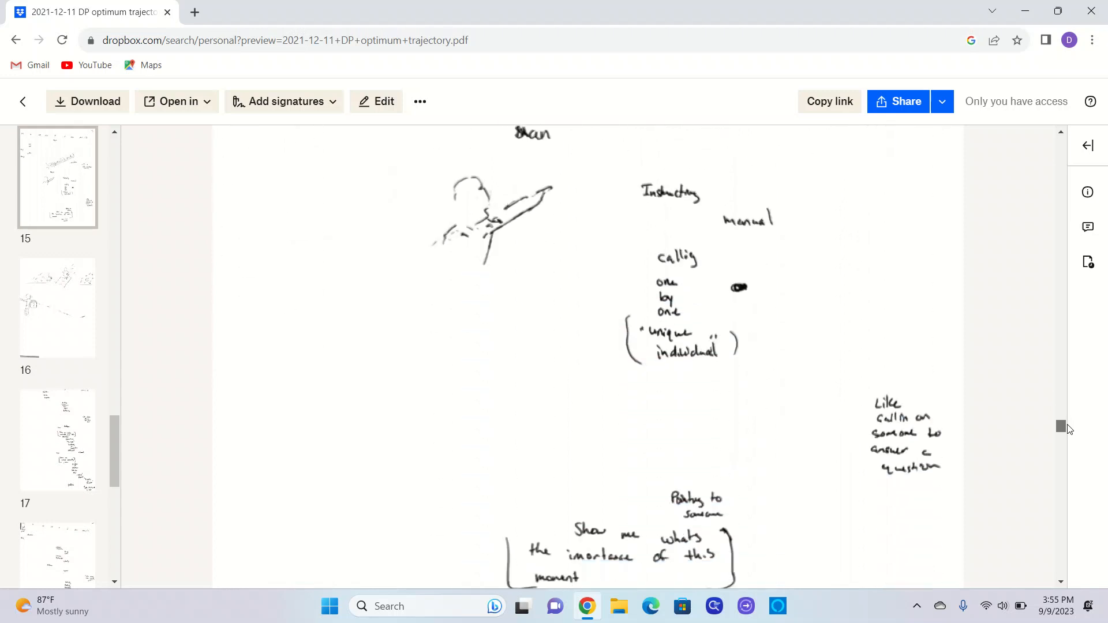
pyautogui.scroll(-3)
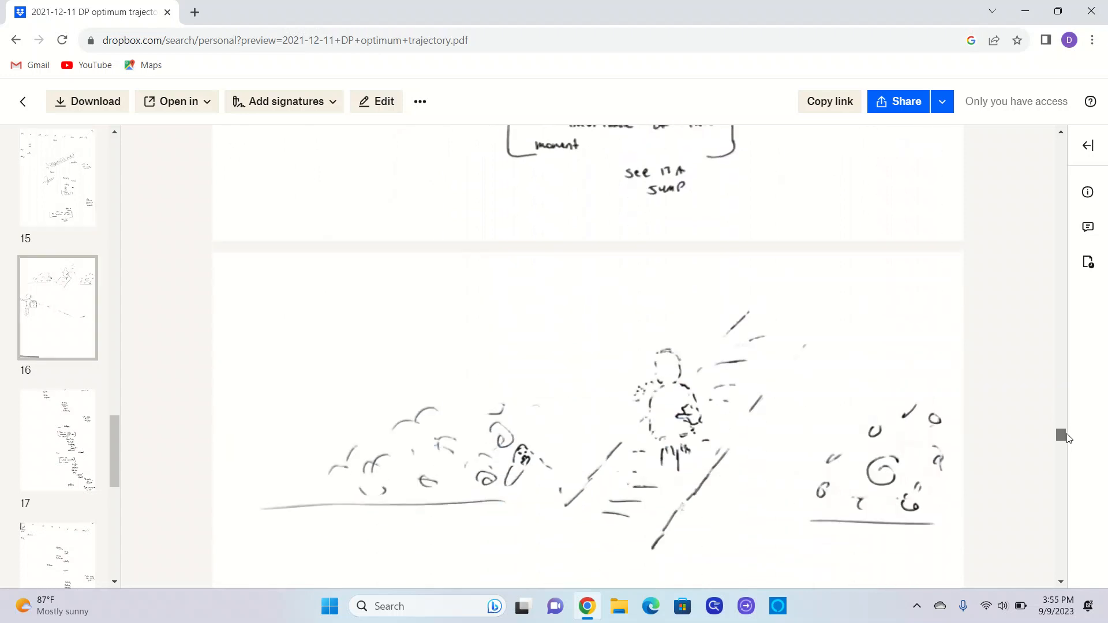
pyautogui.scroll(-3)
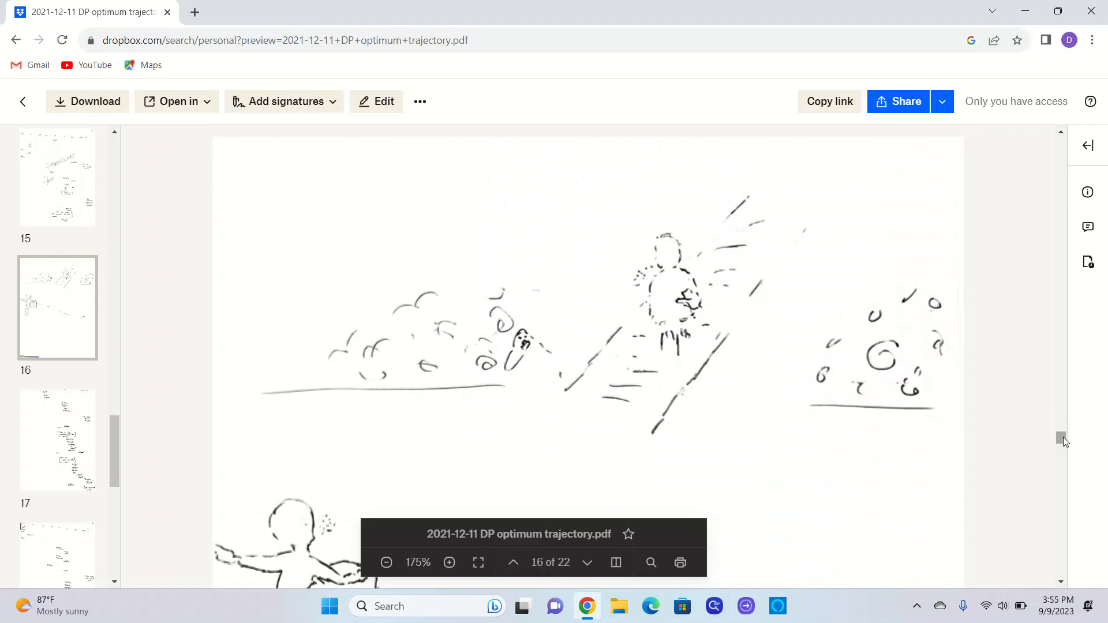
pyautogui.scroll(-3)
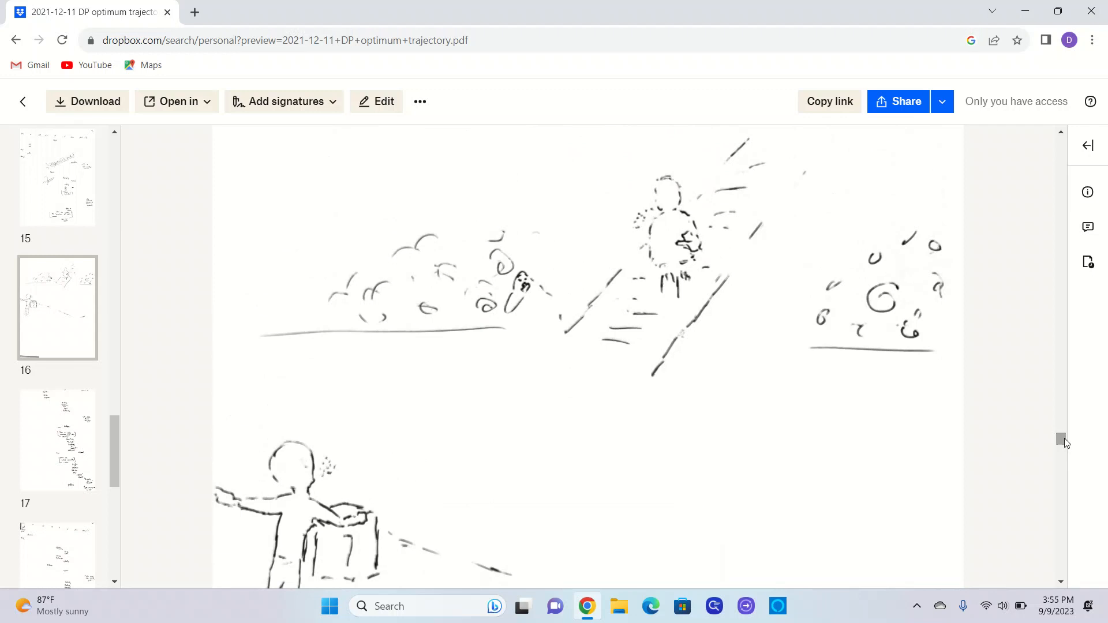
pyautogui.scroll(-3)
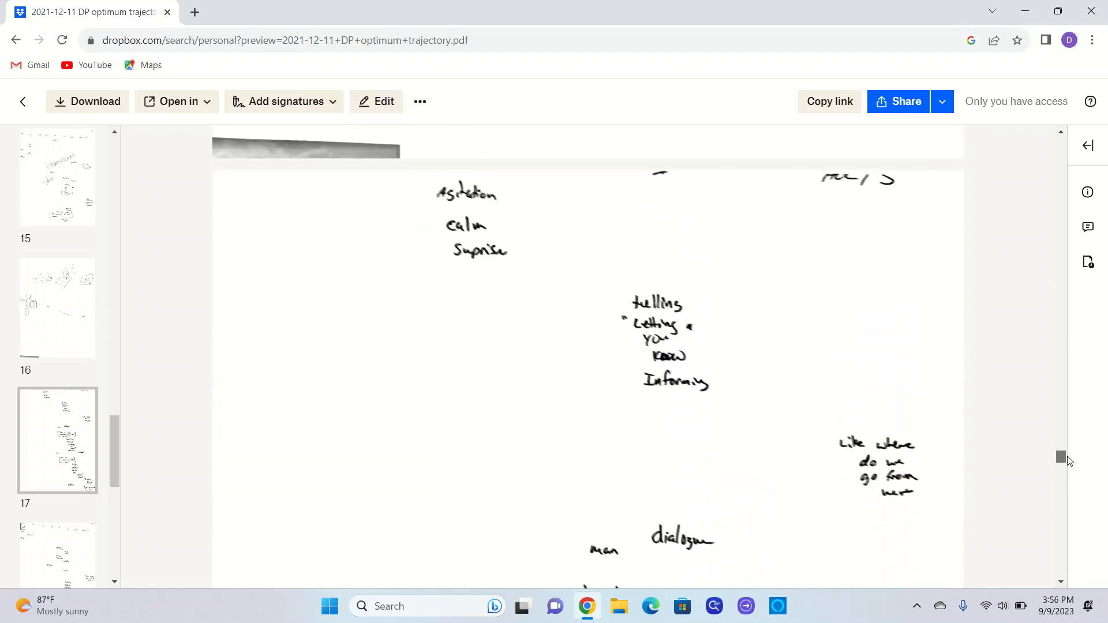
pyautogui.scroll(-3)
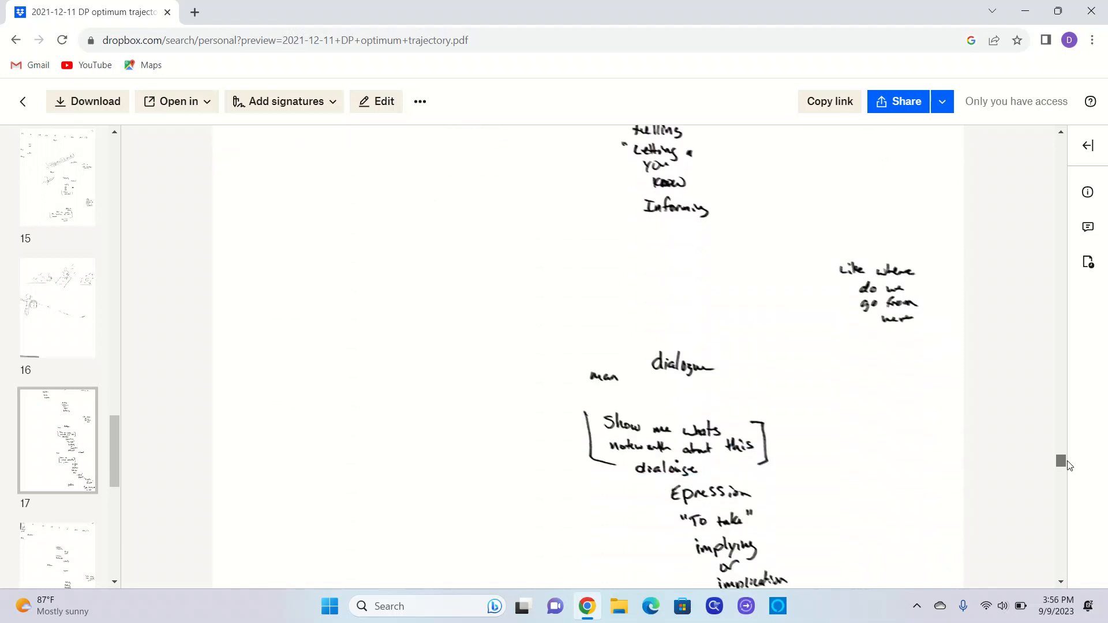
pyautogui.scroll(-3)
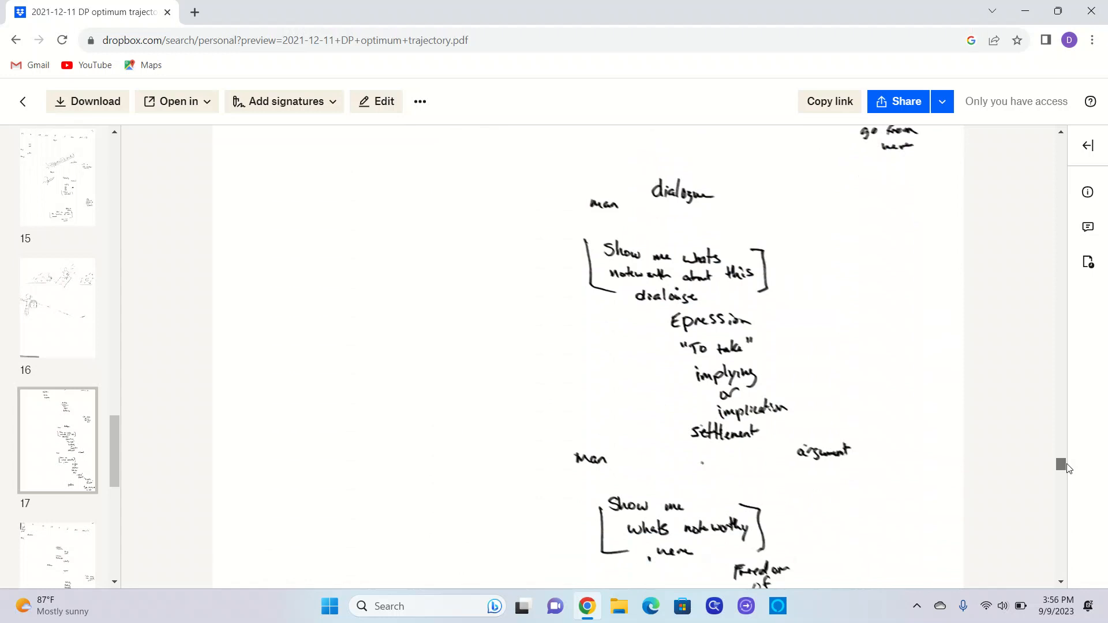
pyautogui.scroll(-3)
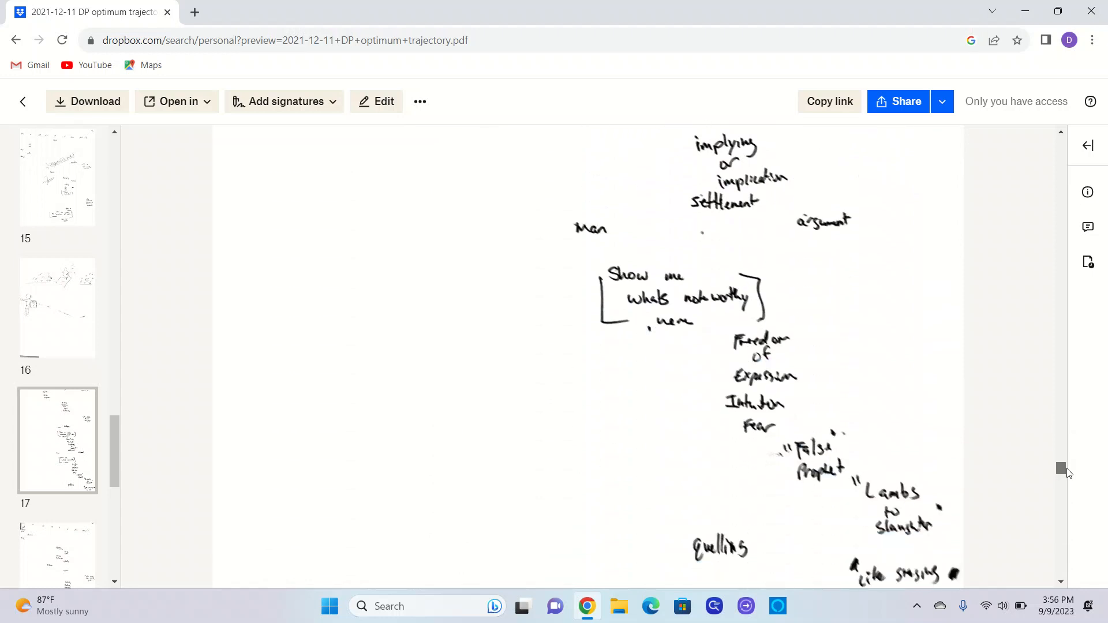
pyautogui.scroll(-3)
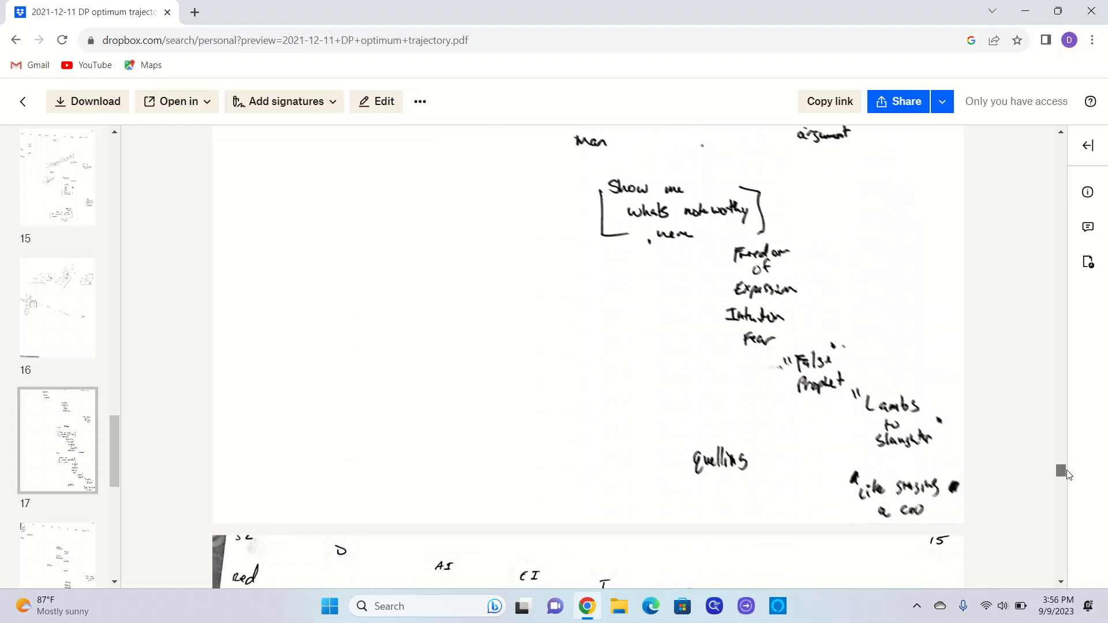
pyautogui.scroll(-3)
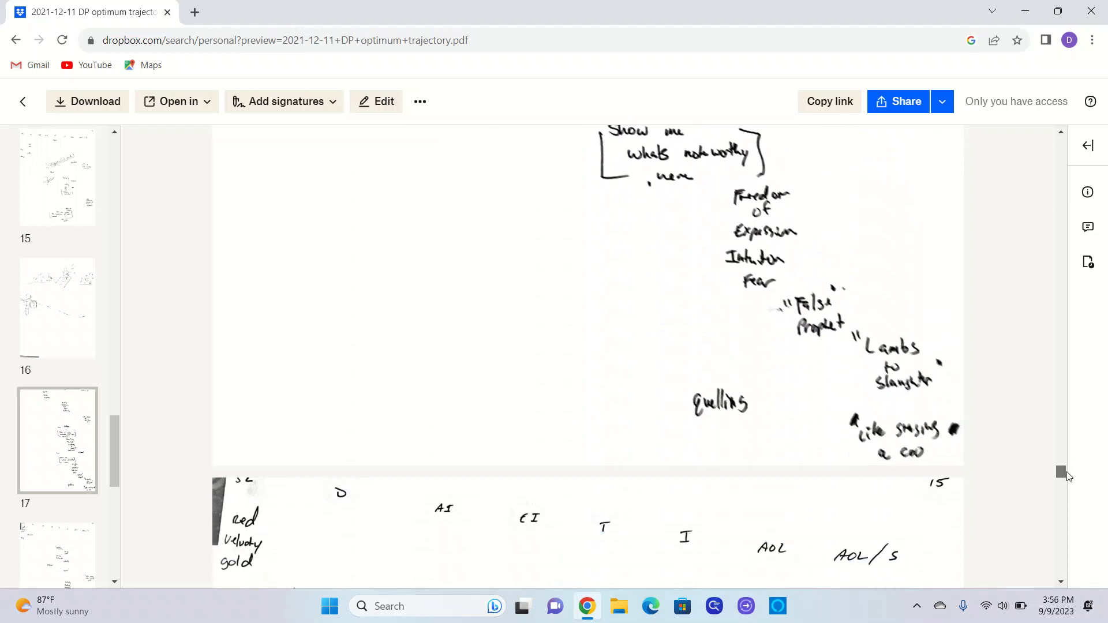
pyautogui.scroll(-3)
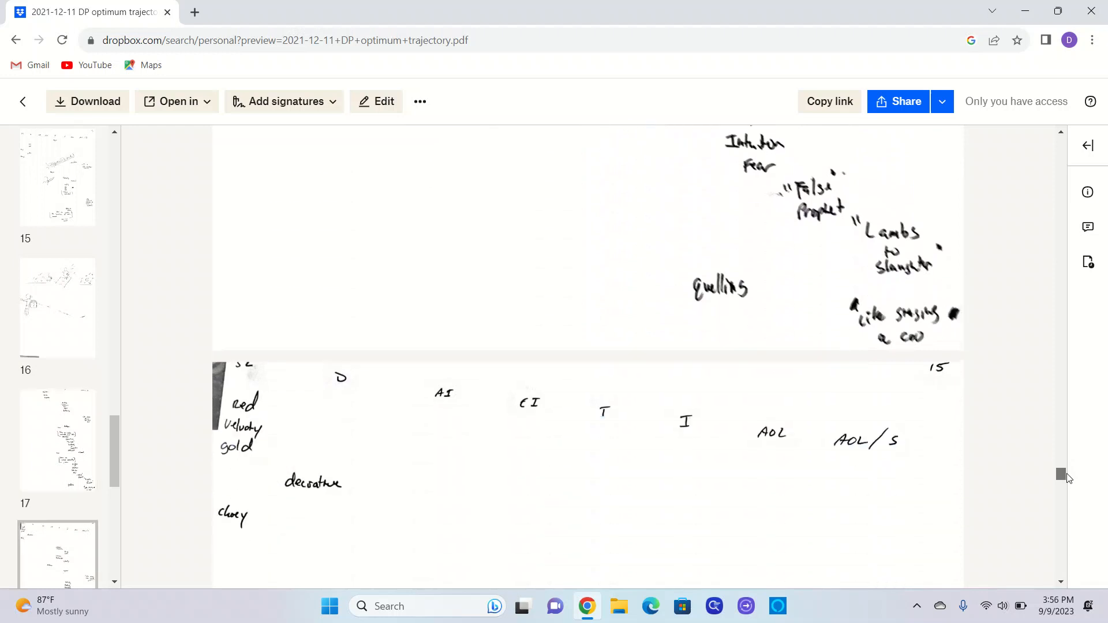
pyautogui.scroll(-3)
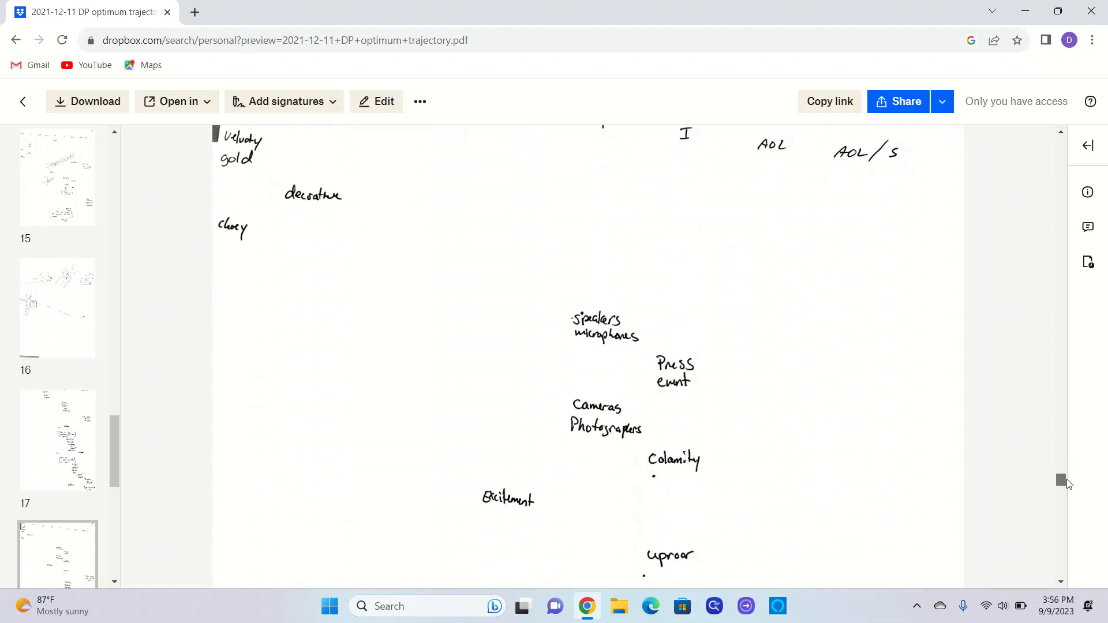
pyautogui.scroll(-3)
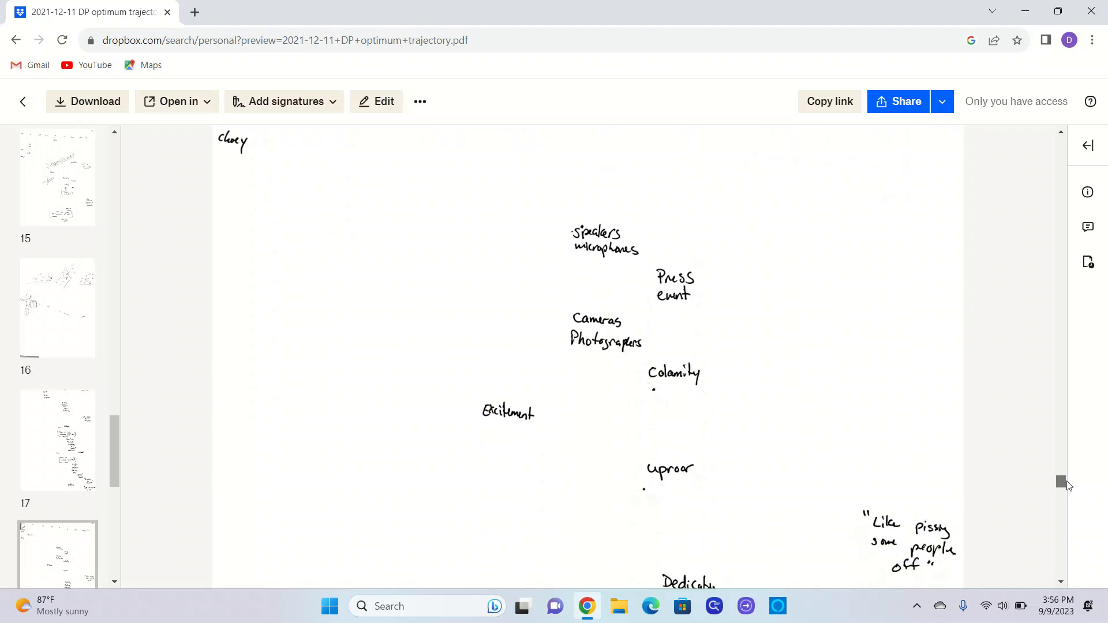
pyautogui.scroll(-3)
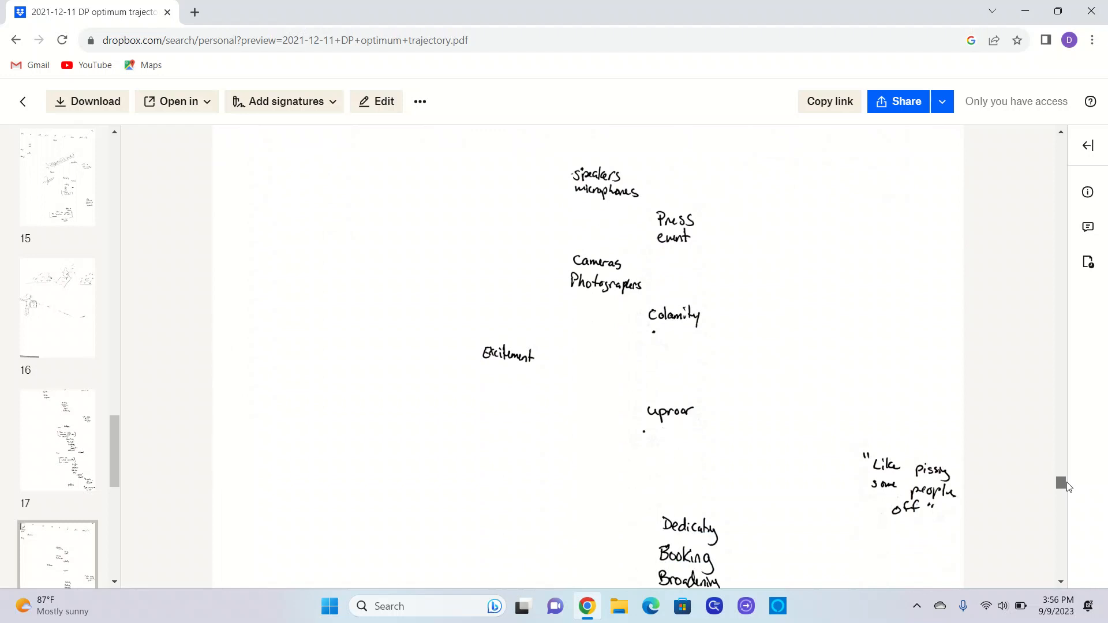
pyautogui.scroll(-3)
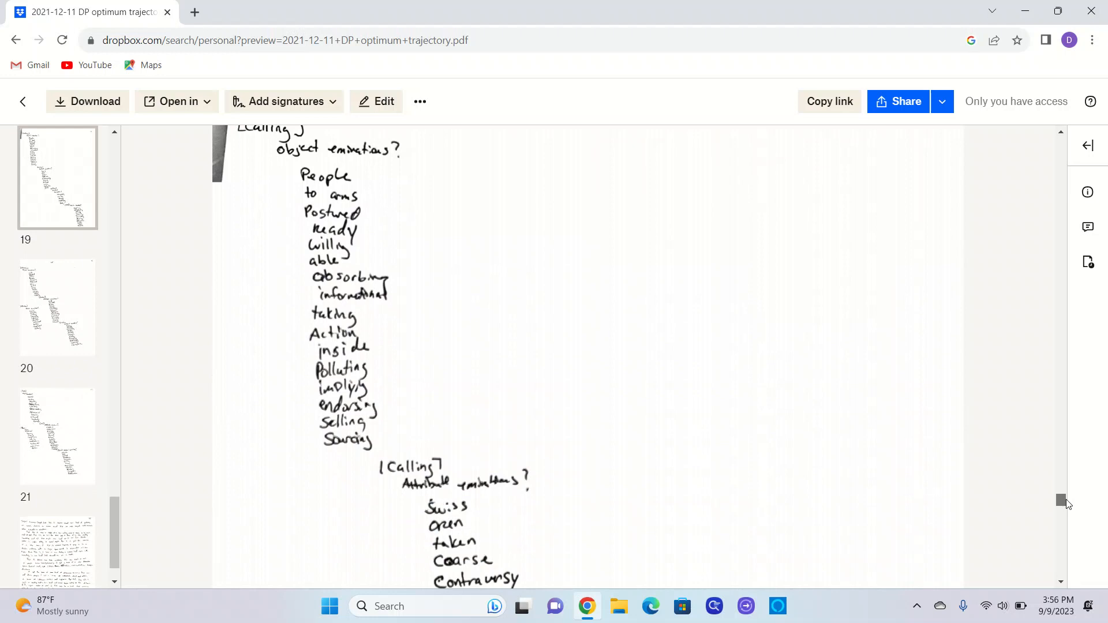
pyautogui.scroll(-3)
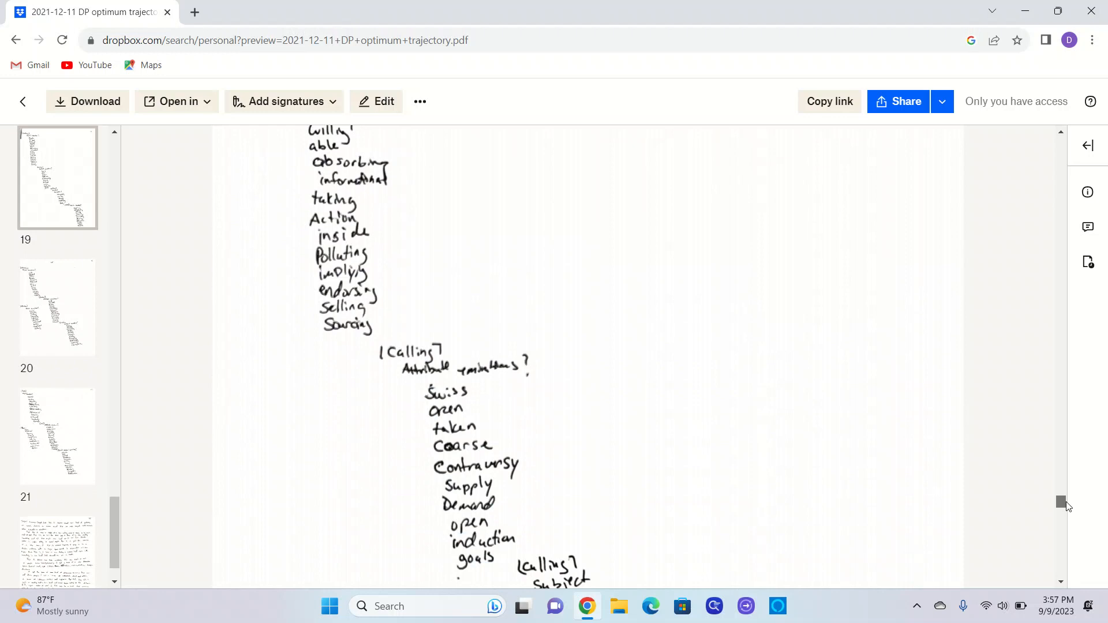
pyautogui.scroll(-3)
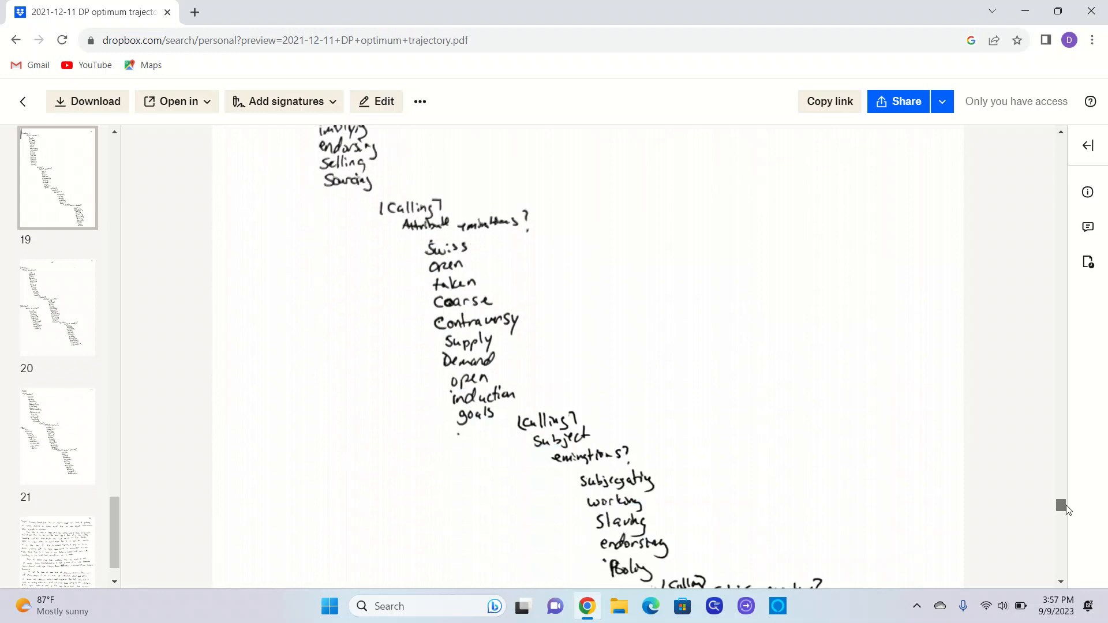
pyautogui.scroll(-3)
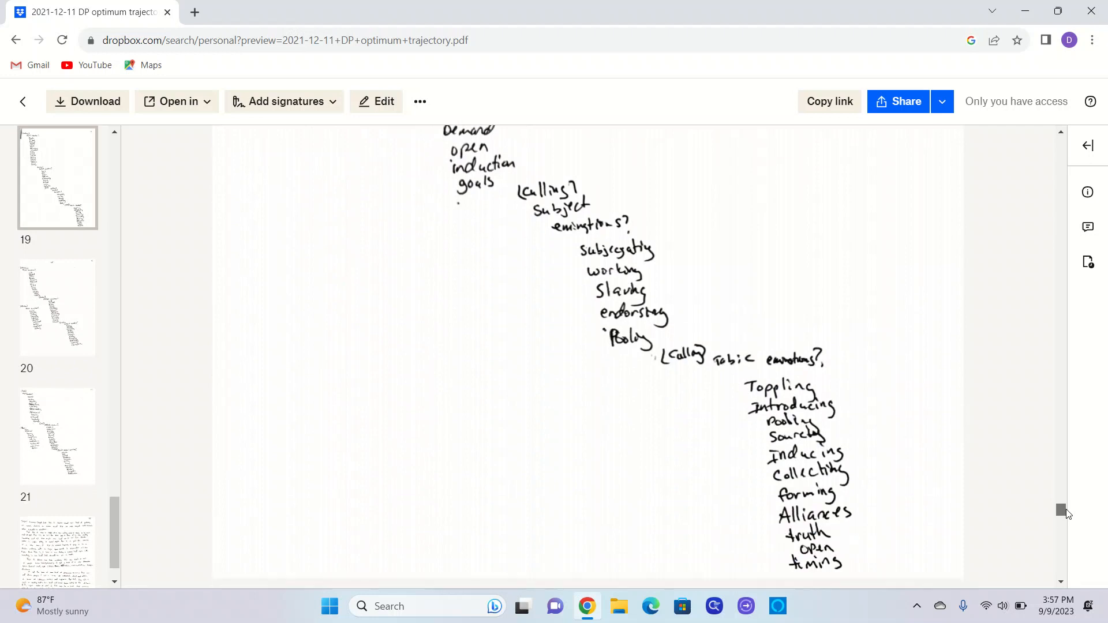
pyautogui.scroll(-3)
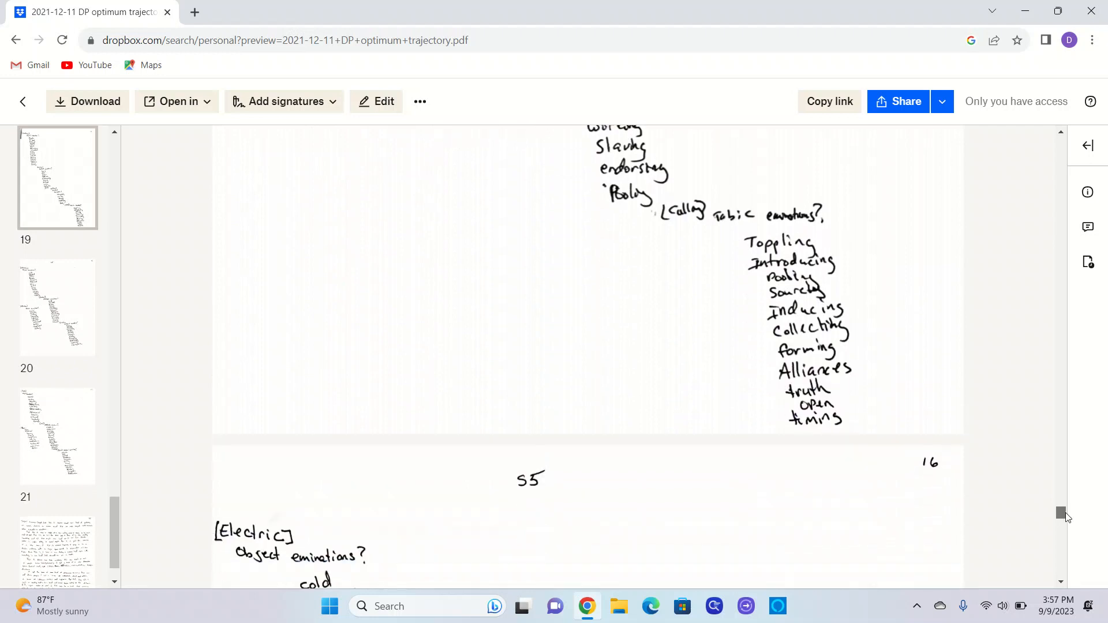
pyautogui.scroll(-3)
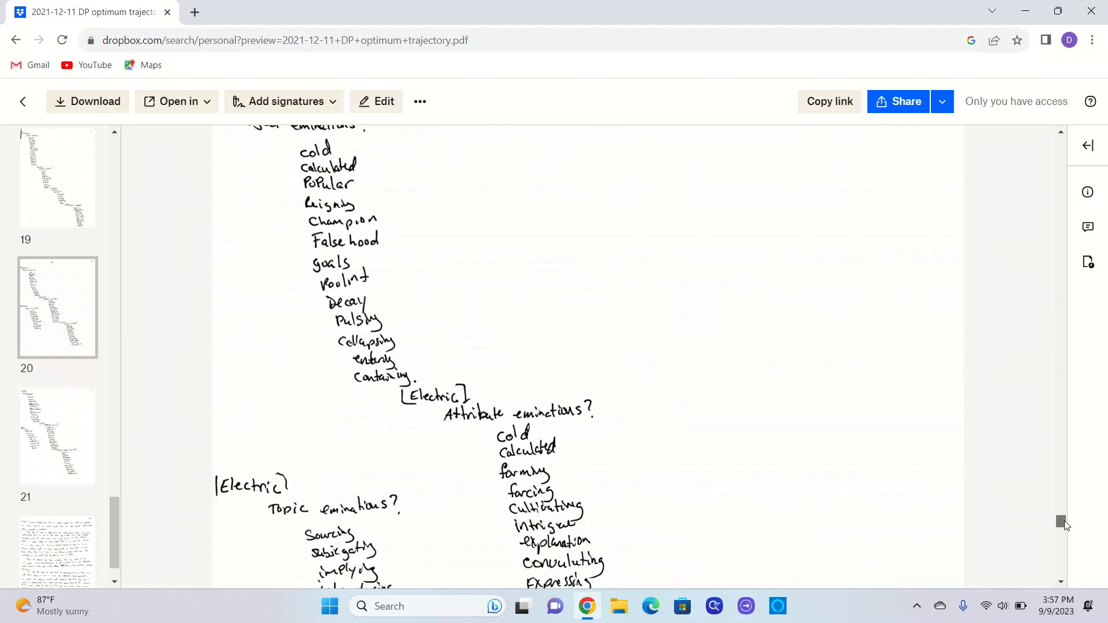
pyautogui.scroll(-3)
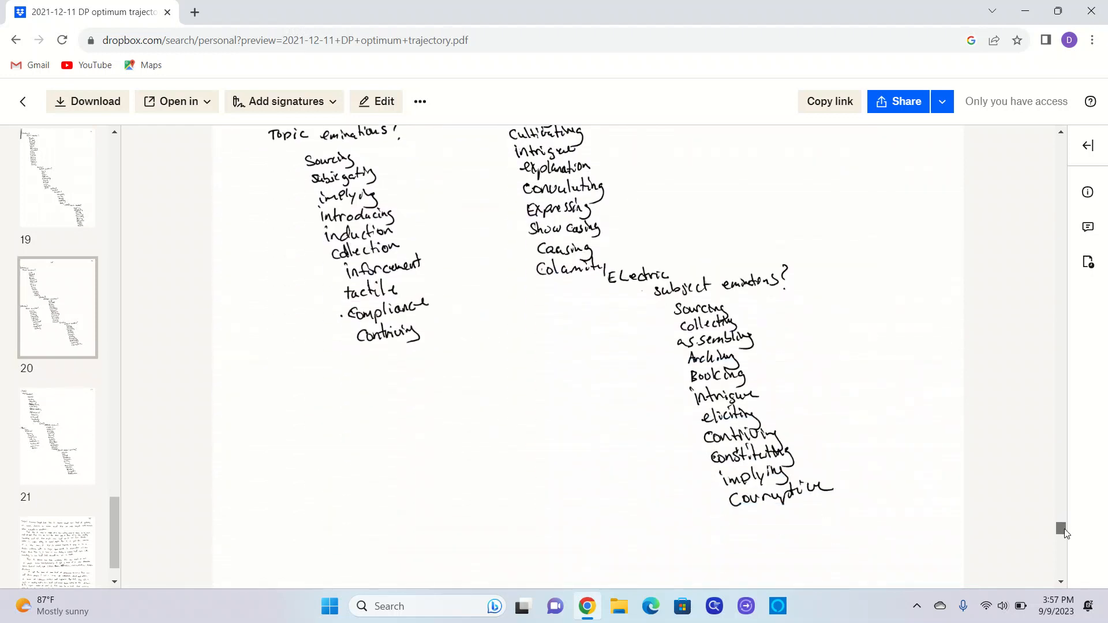
pyautogui.scroll(-3)
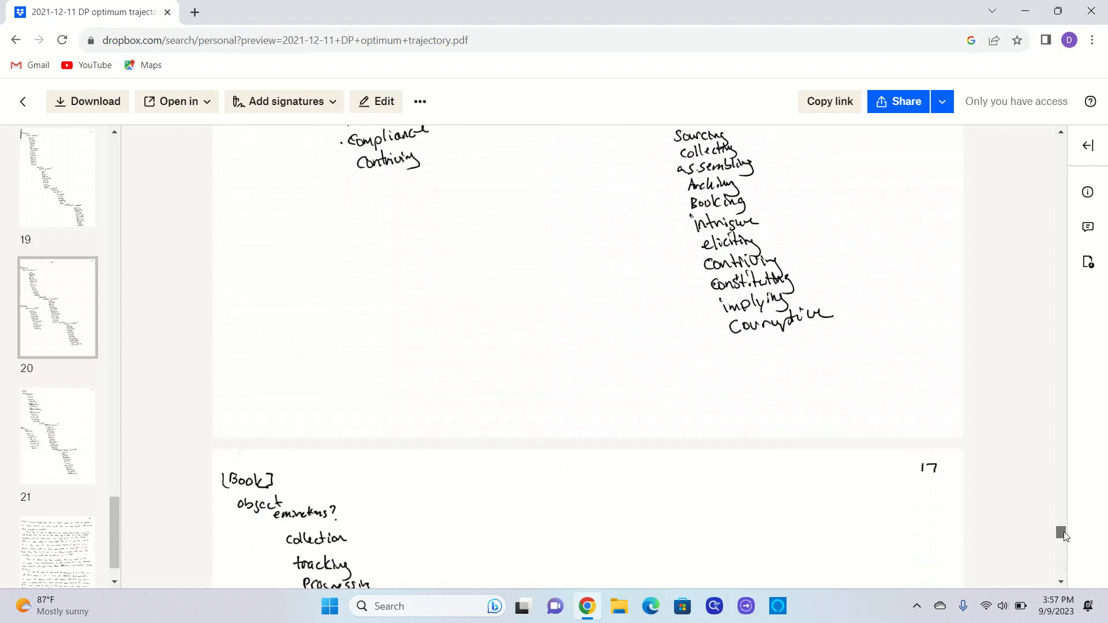
pyautogui.scroll(-3)
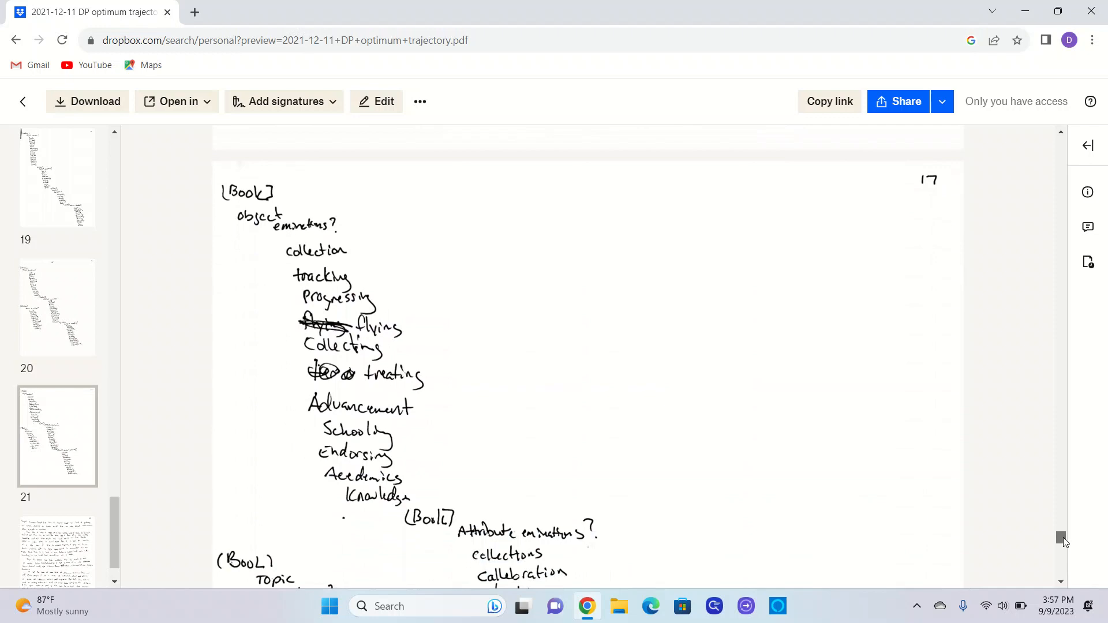
pyautogui.scroll(-3)
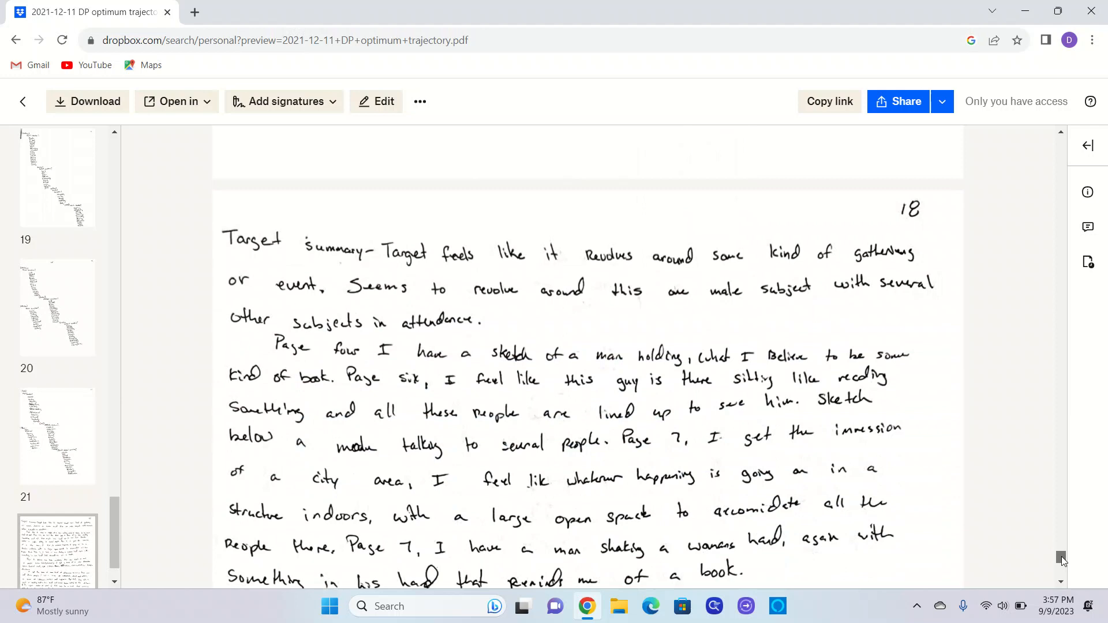
pyautogui.scroll(-3)
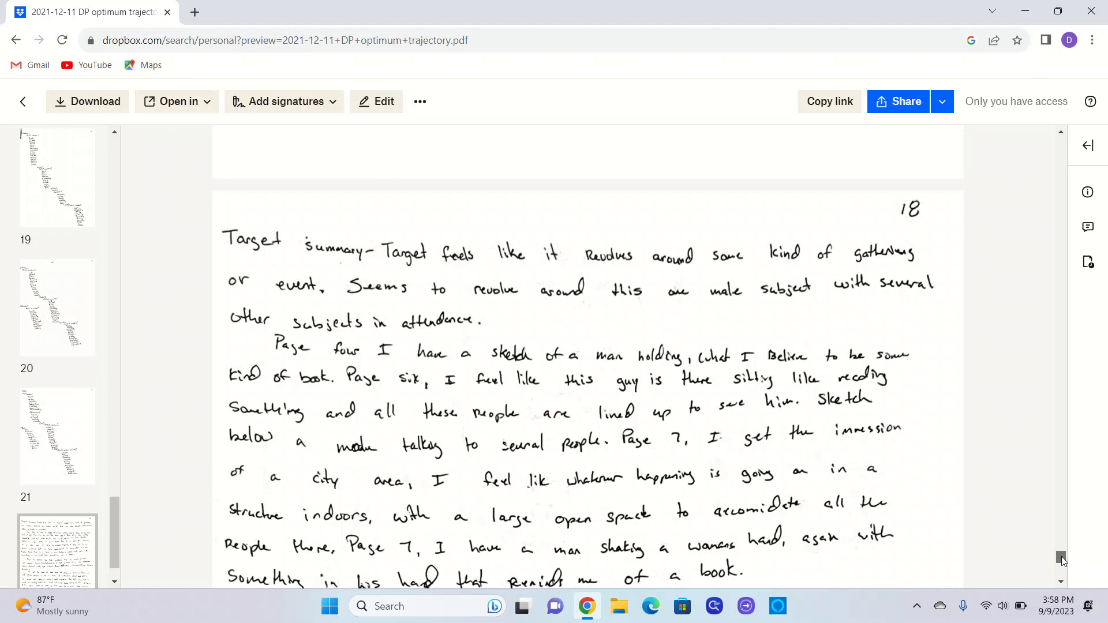
pyautogui.scroll(-3)
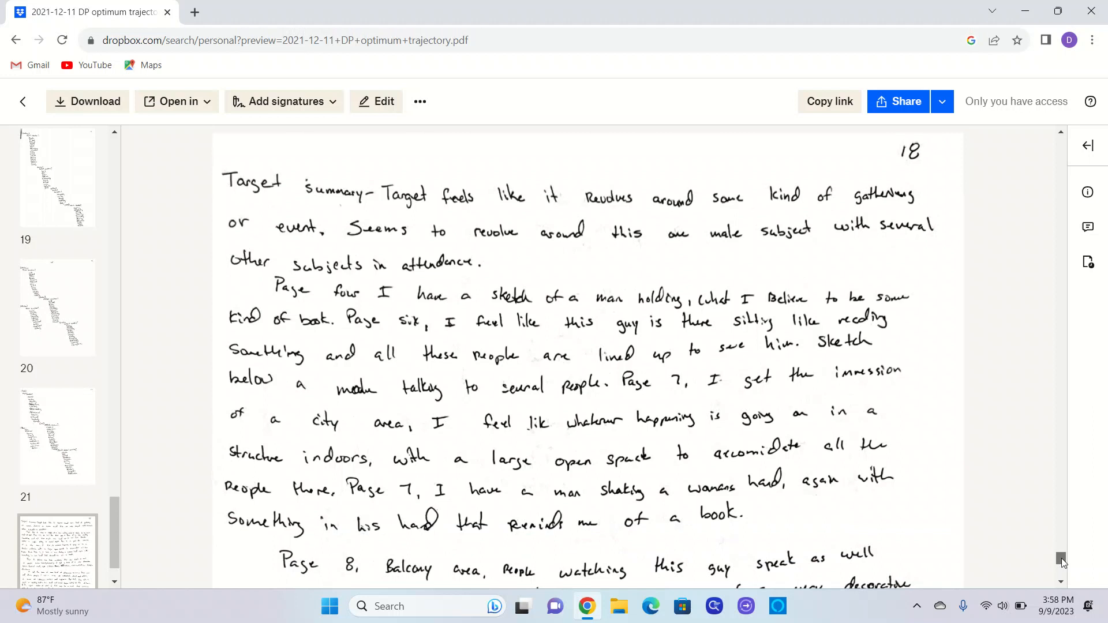
pyautogui.scroll(-3)
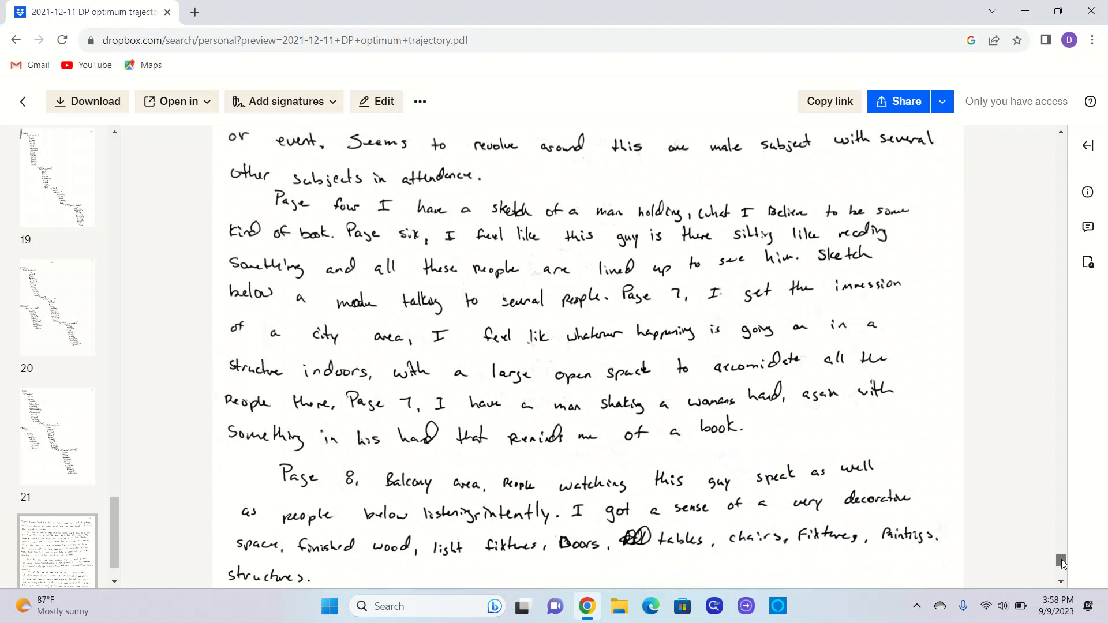
pyautogui.scroll(-3)
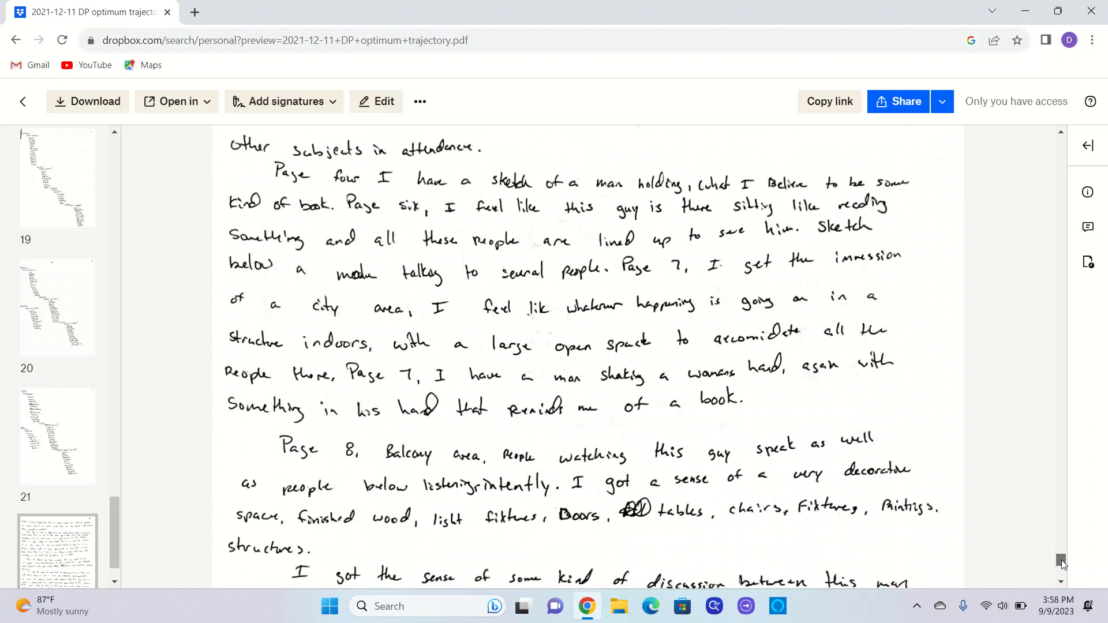
pyautogui.scroll(-3)
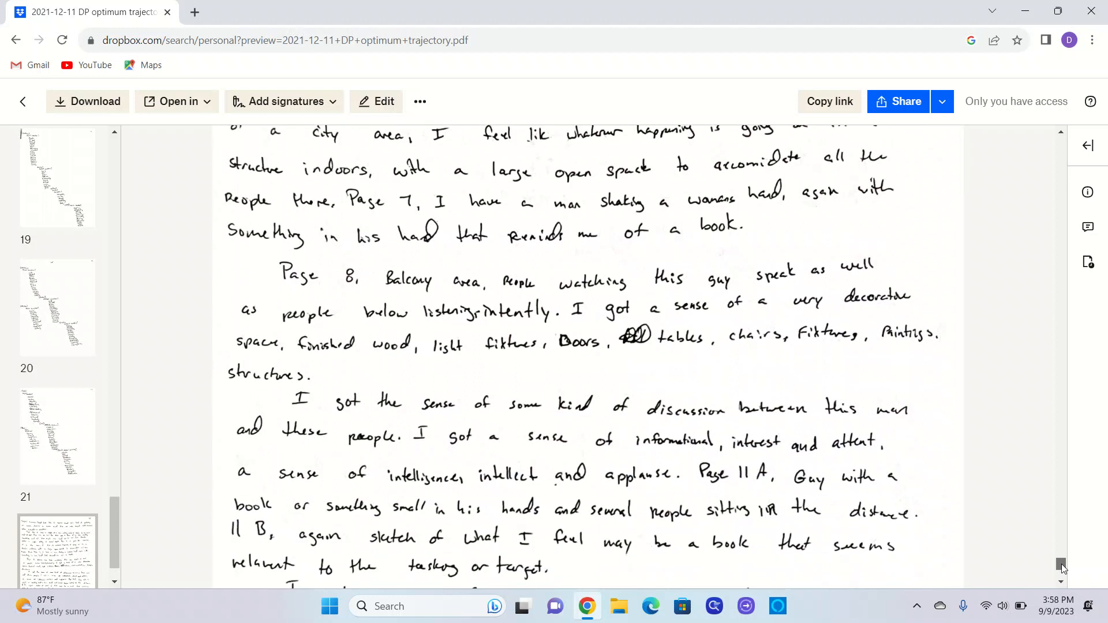
pyautogui.scroll(-3)
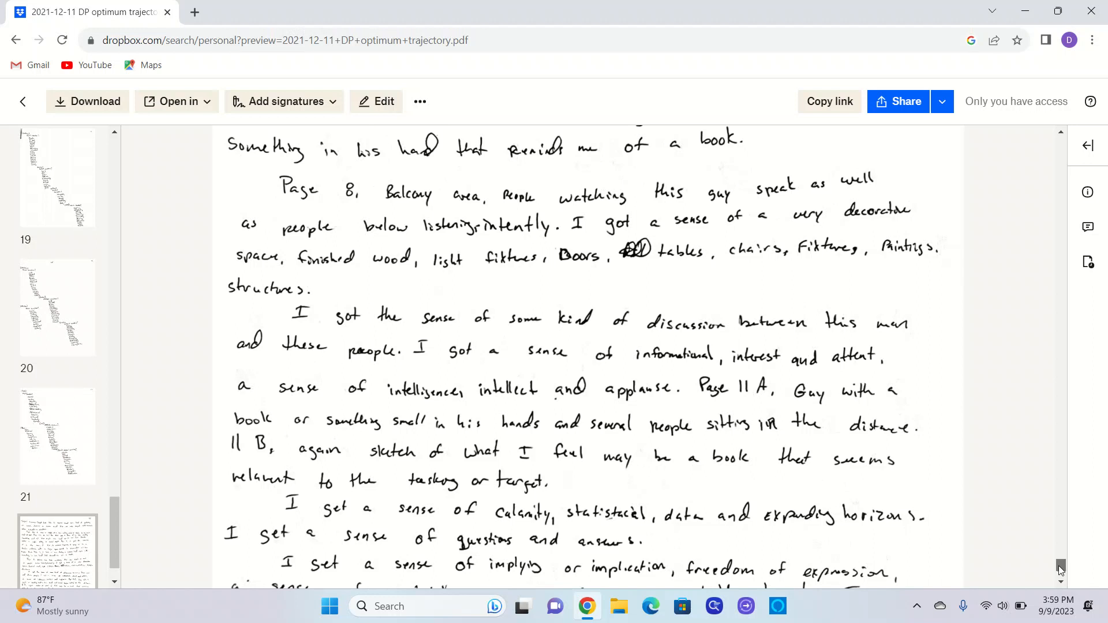
pyautogui.scroll(-3)
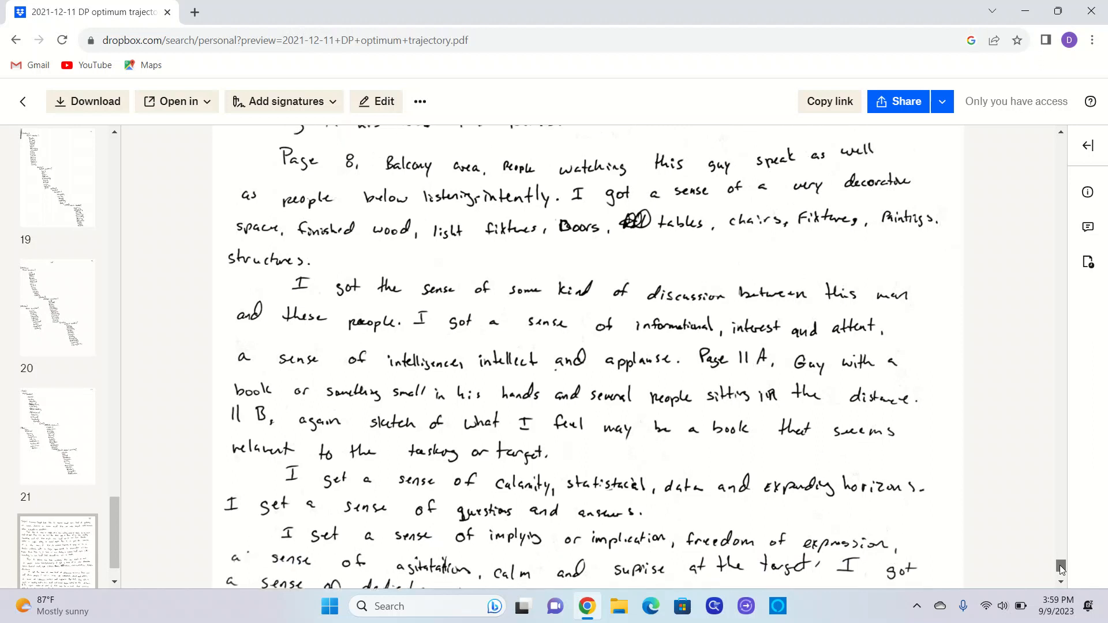
pyautogui.scroll(-3)
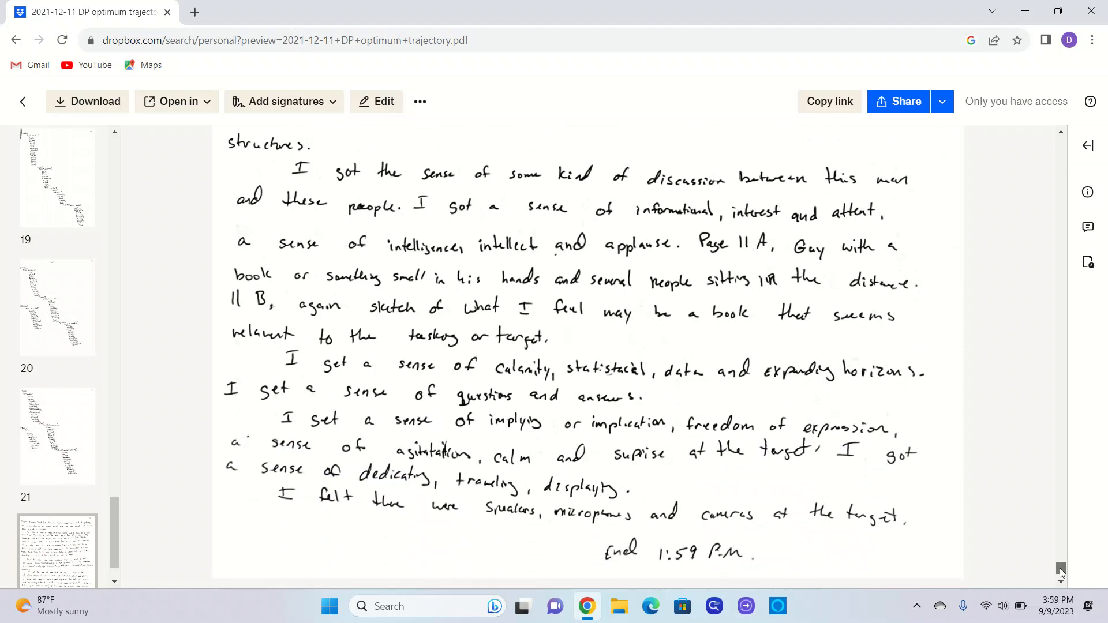
pyautogui.scroll(-3)
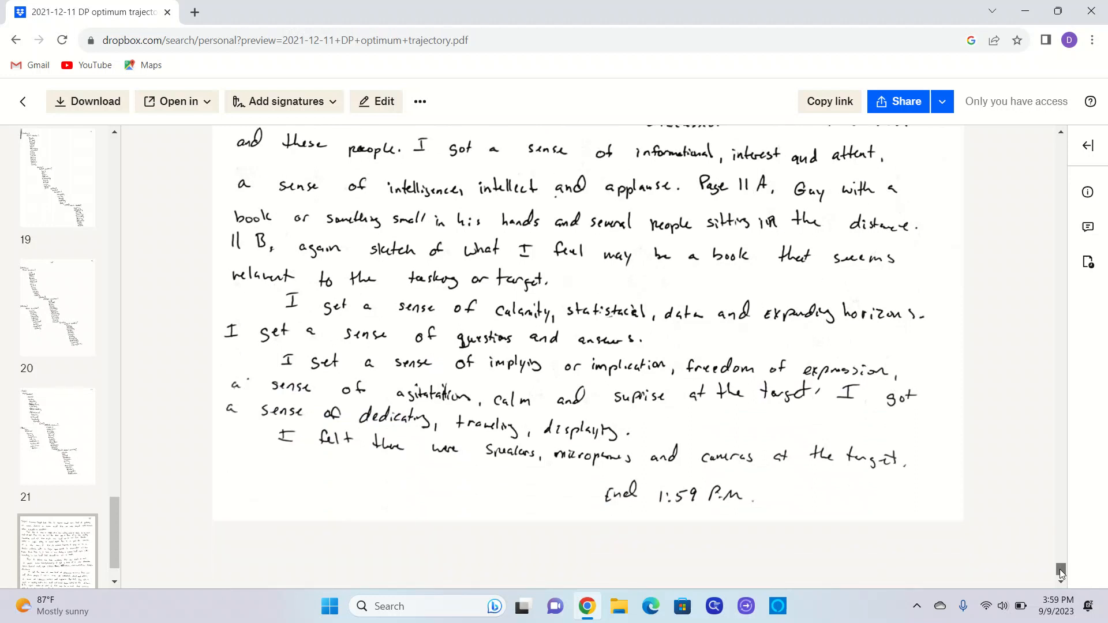
pyautogui.scroll(-3)
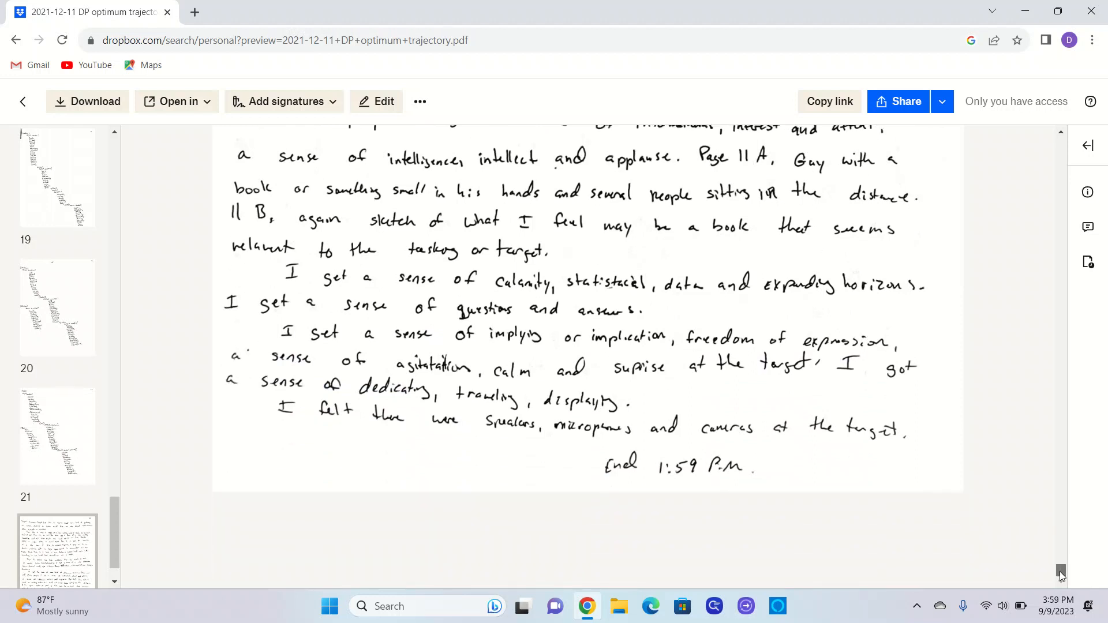
pyautogui.scroll(-3)
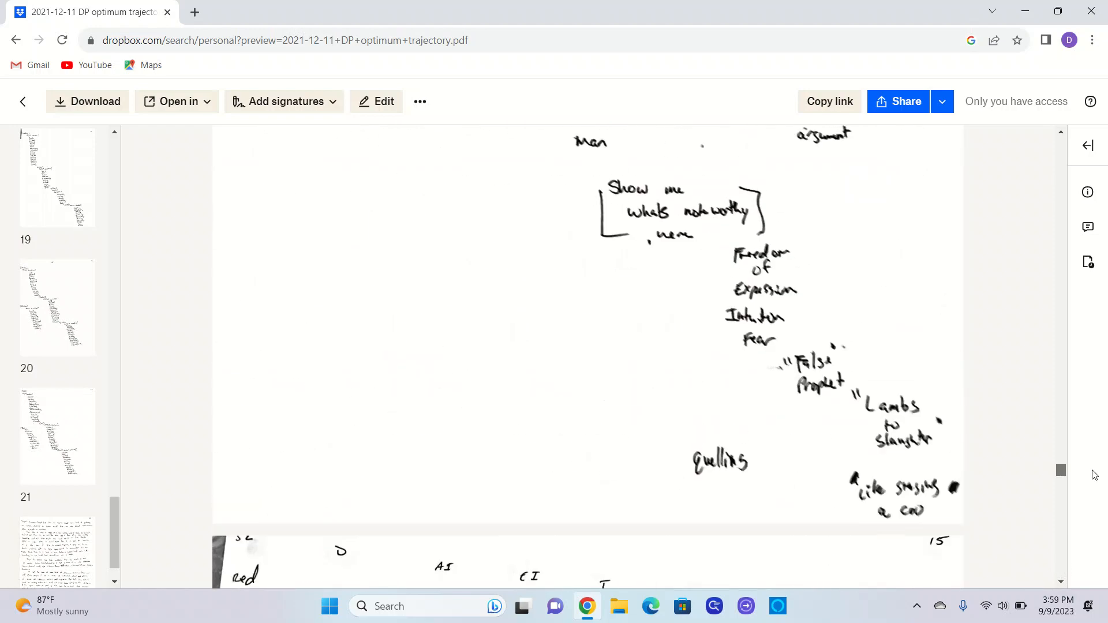